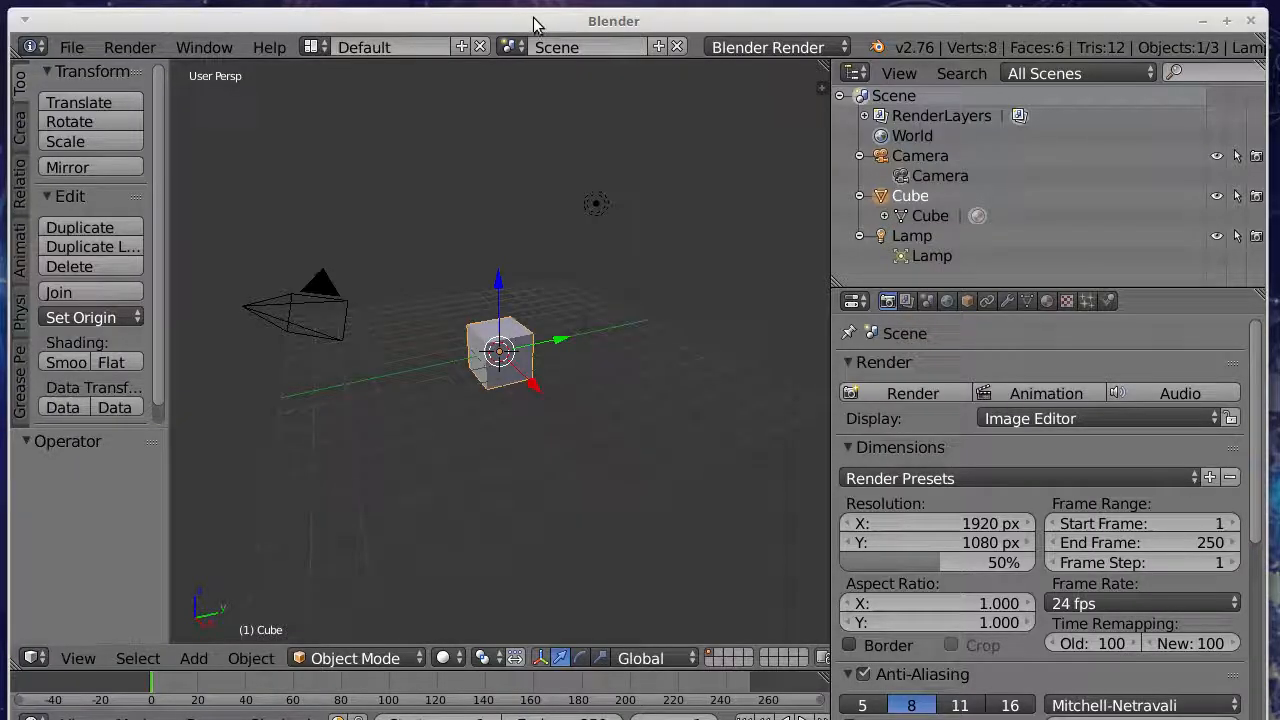
pyautogui.moveTo(548, 290)
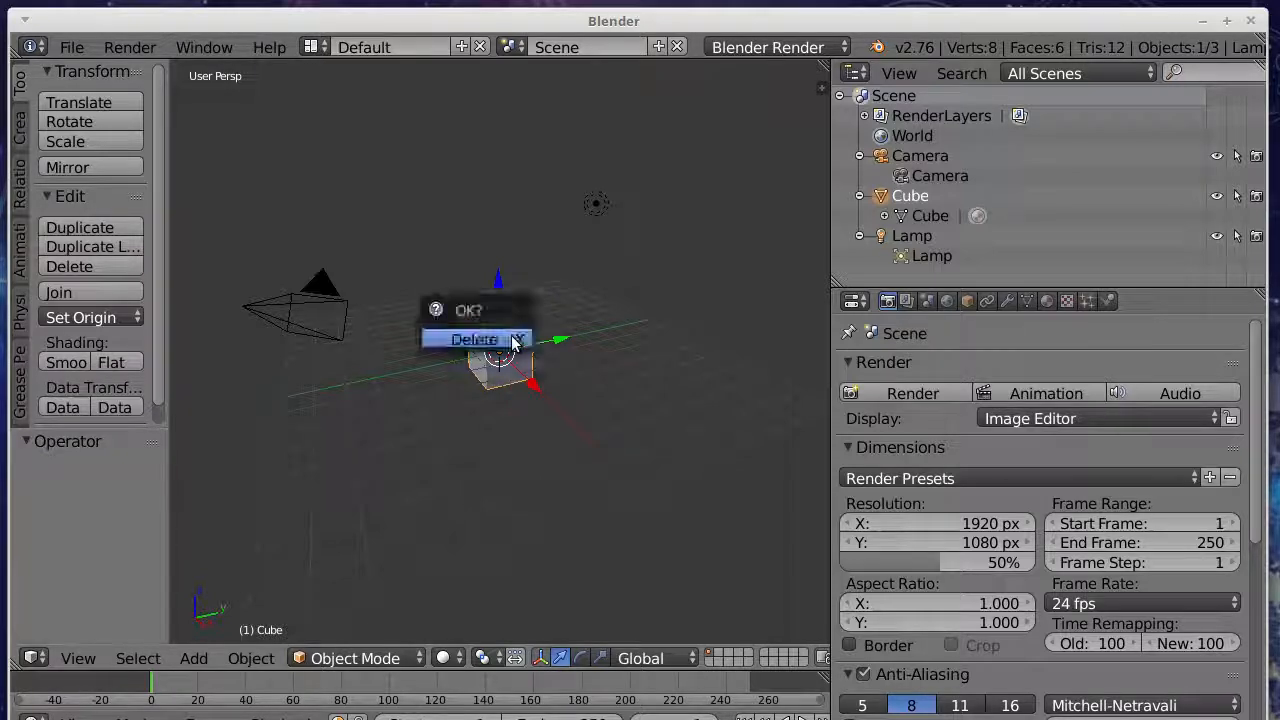
# Step: Delete the default cube and add an image-type empty at the origin
pyautogui.click(472, 340)
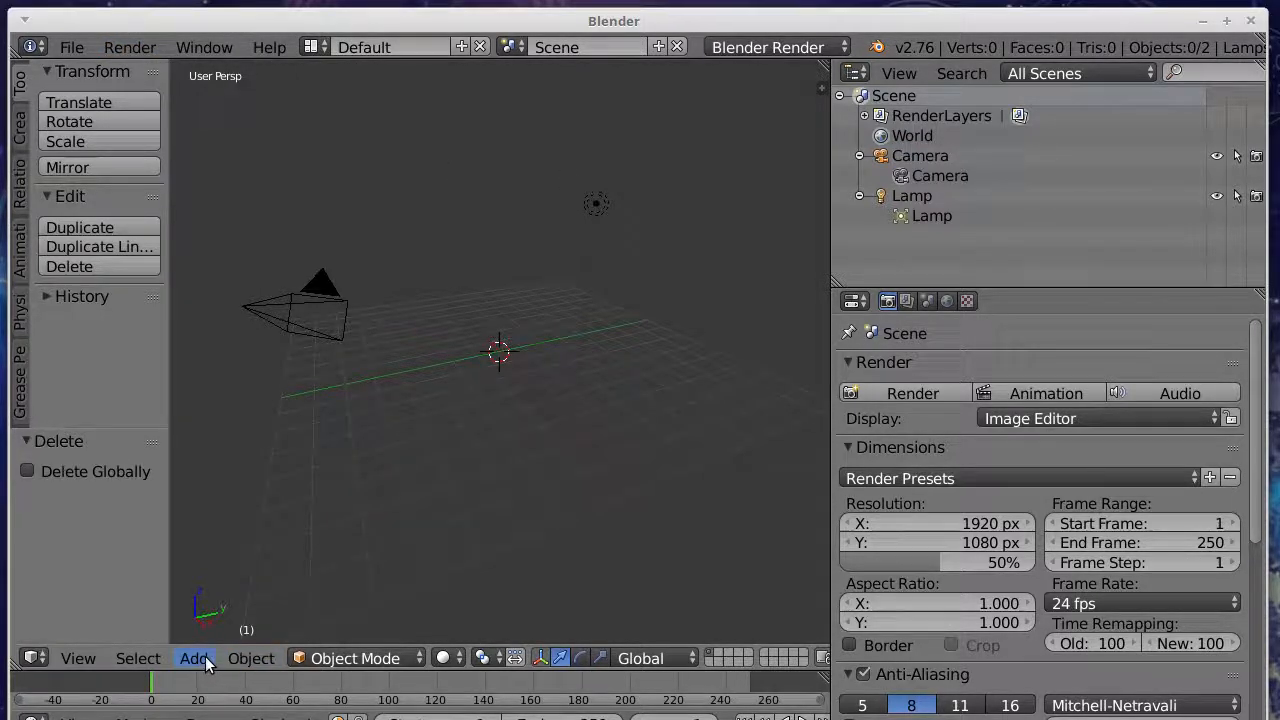
pyautogui.click(194, 658)
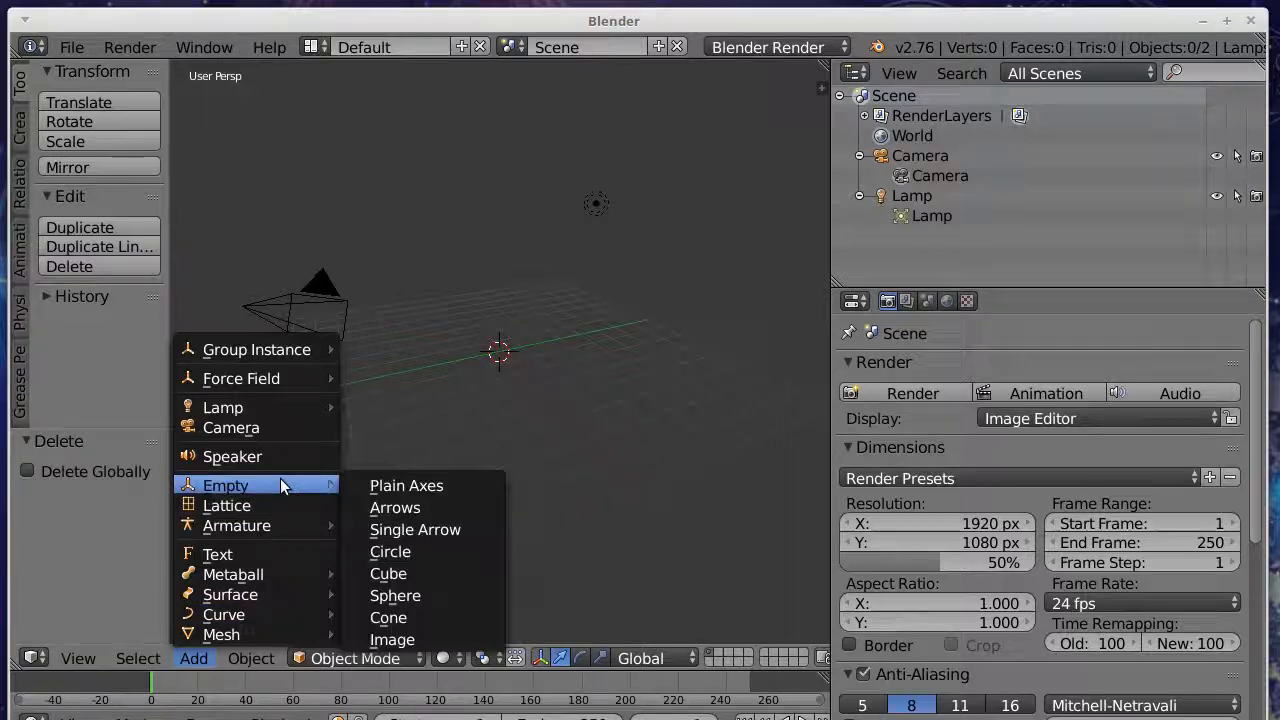
pyautogui.click(392, 640)
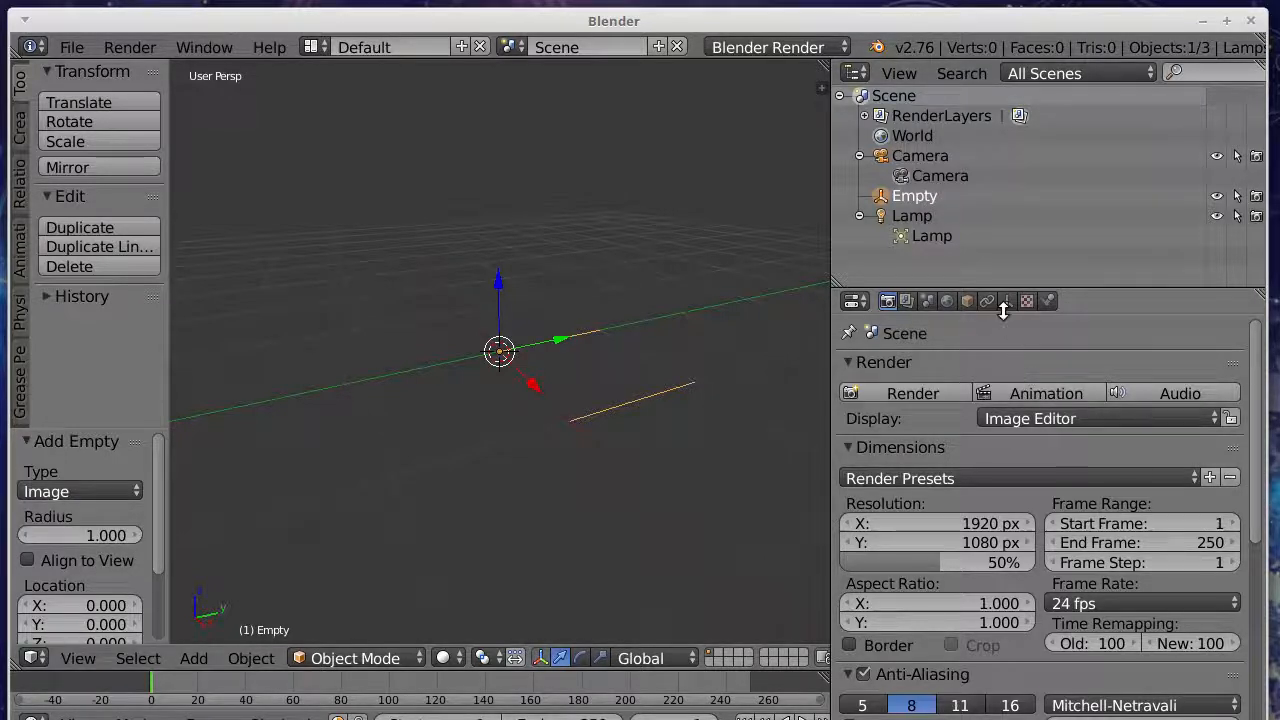
pyautogui.moveTo(1006, 300)
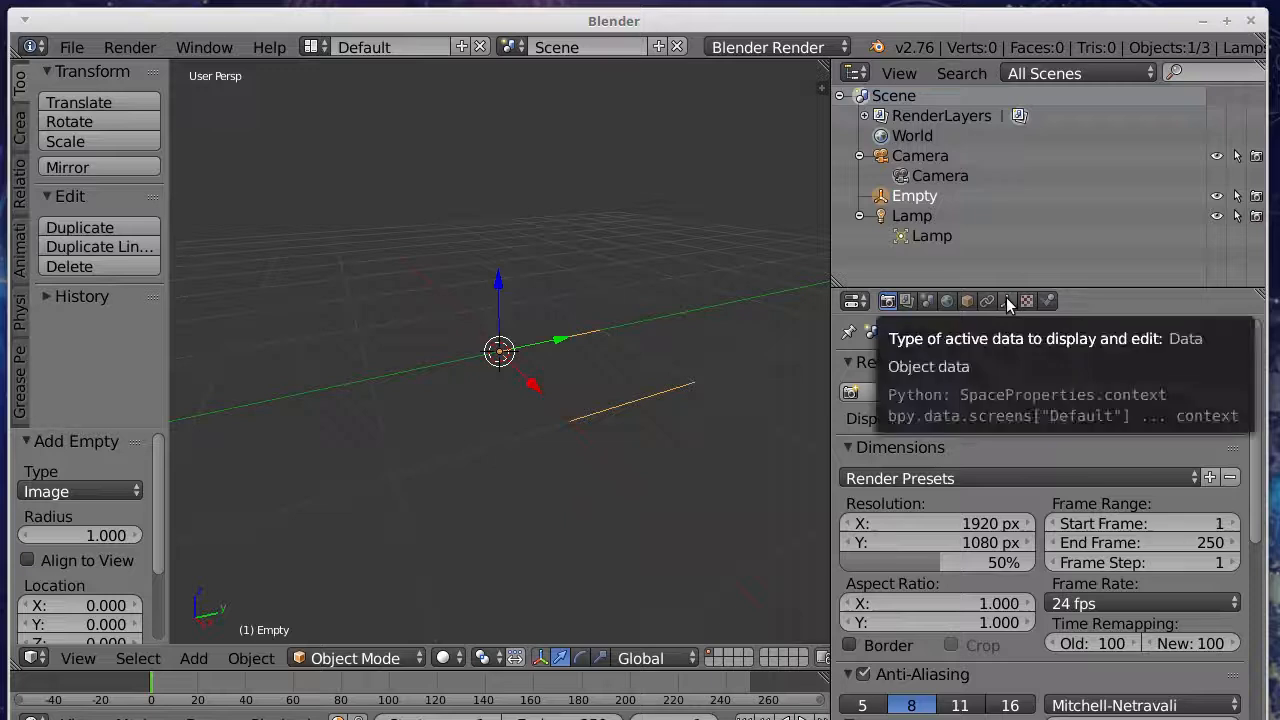
# Step: Load the Regen PNG frames onto the empty as an auto-refreshing image sequence
pyautogui.click(1008, 300)
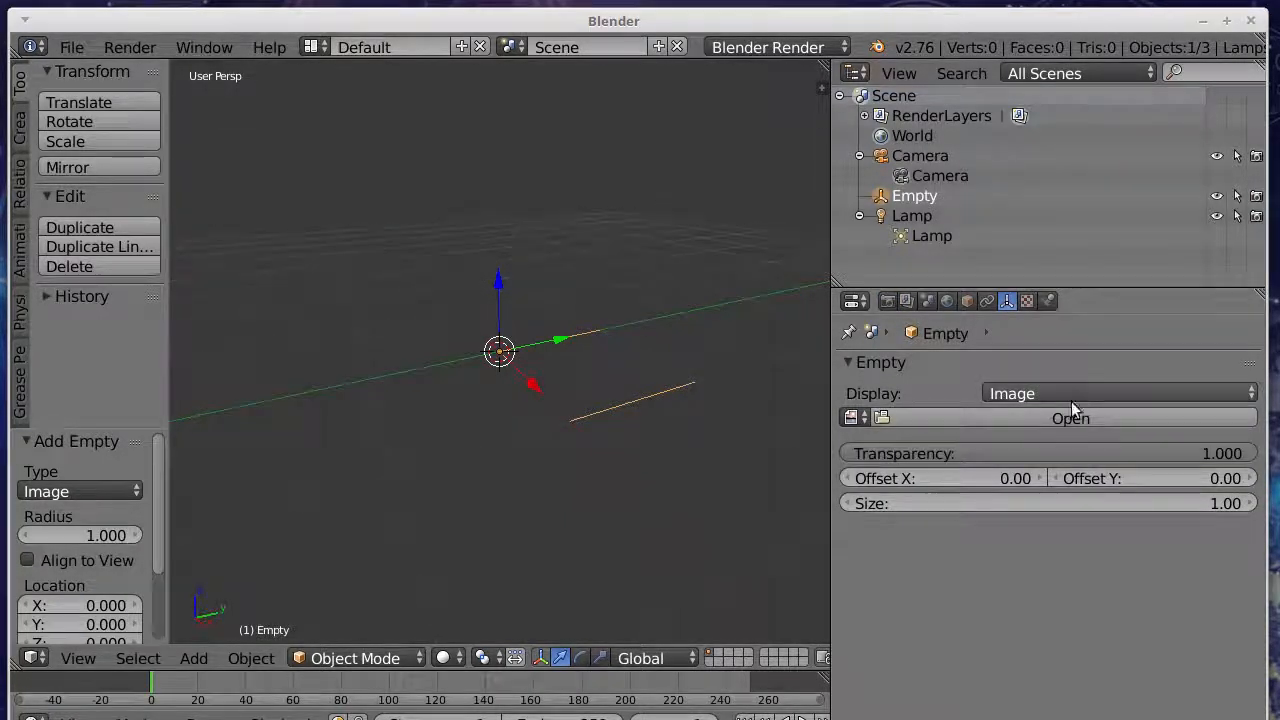
pyautogui.click(1070, 418)
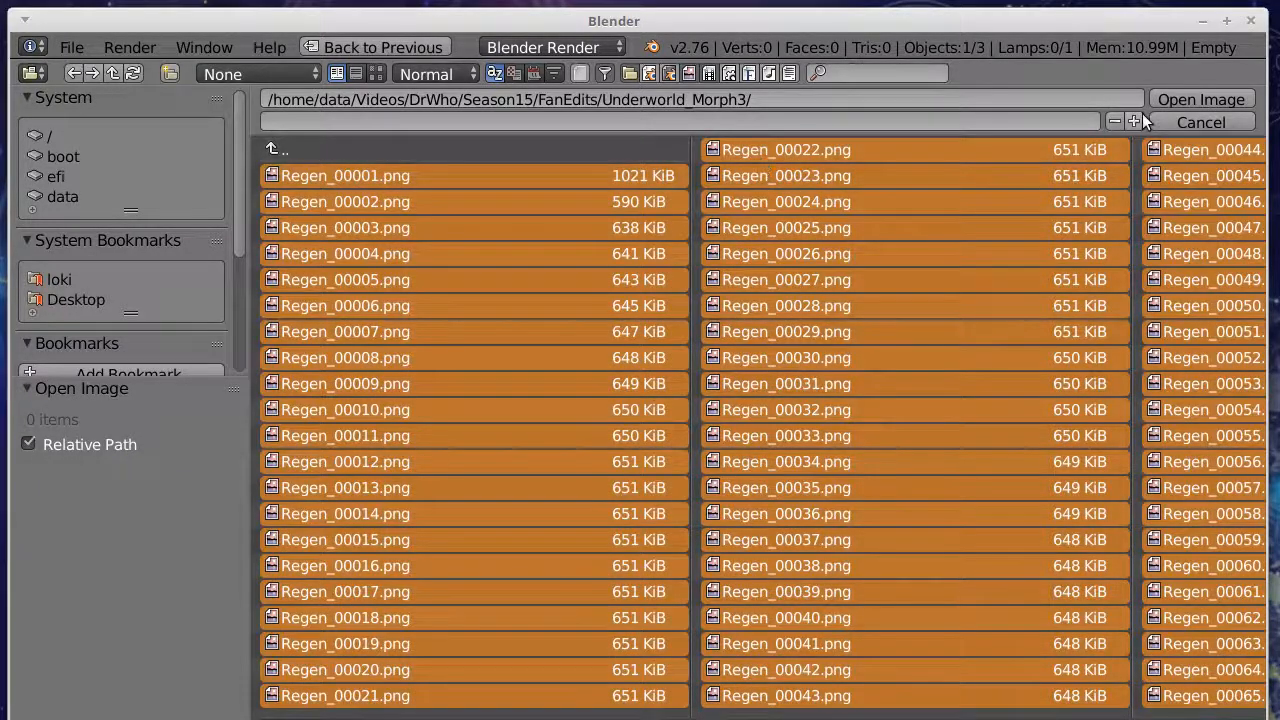
pyautogui.click(1200, 100)
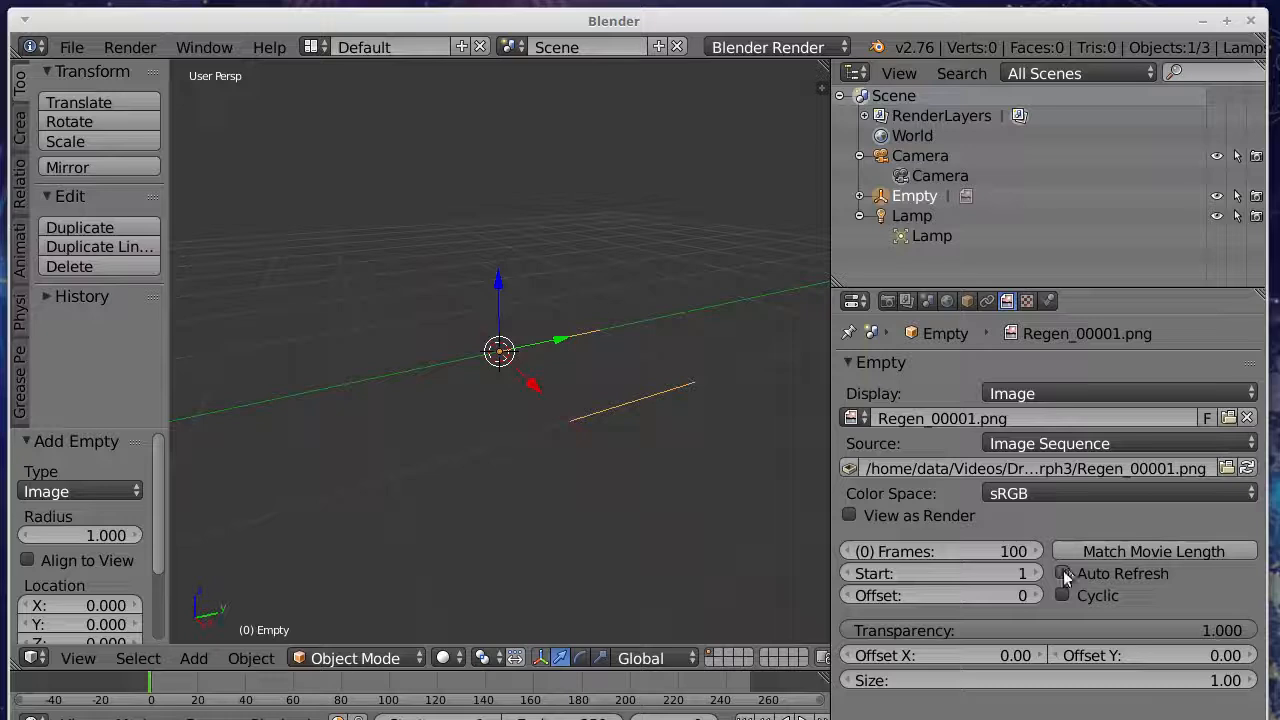
pyautogui.click(1062, 572)
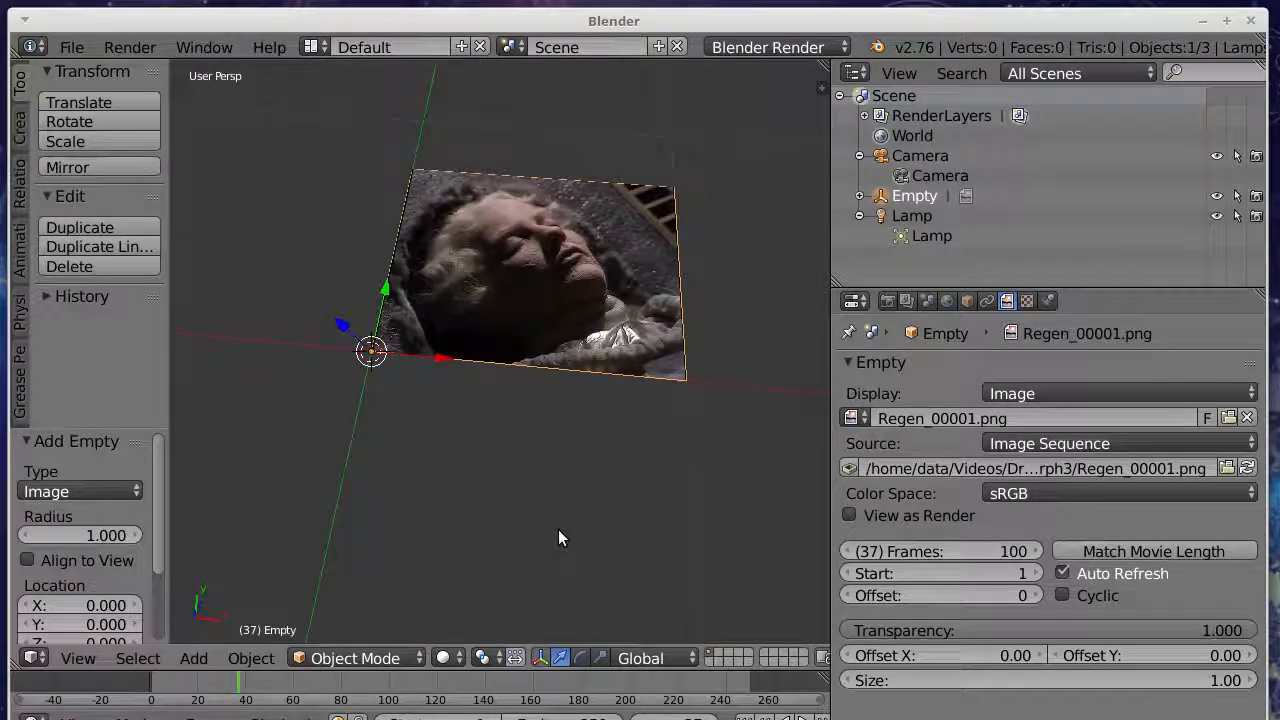
pyautogui.moveTo(546, 458)
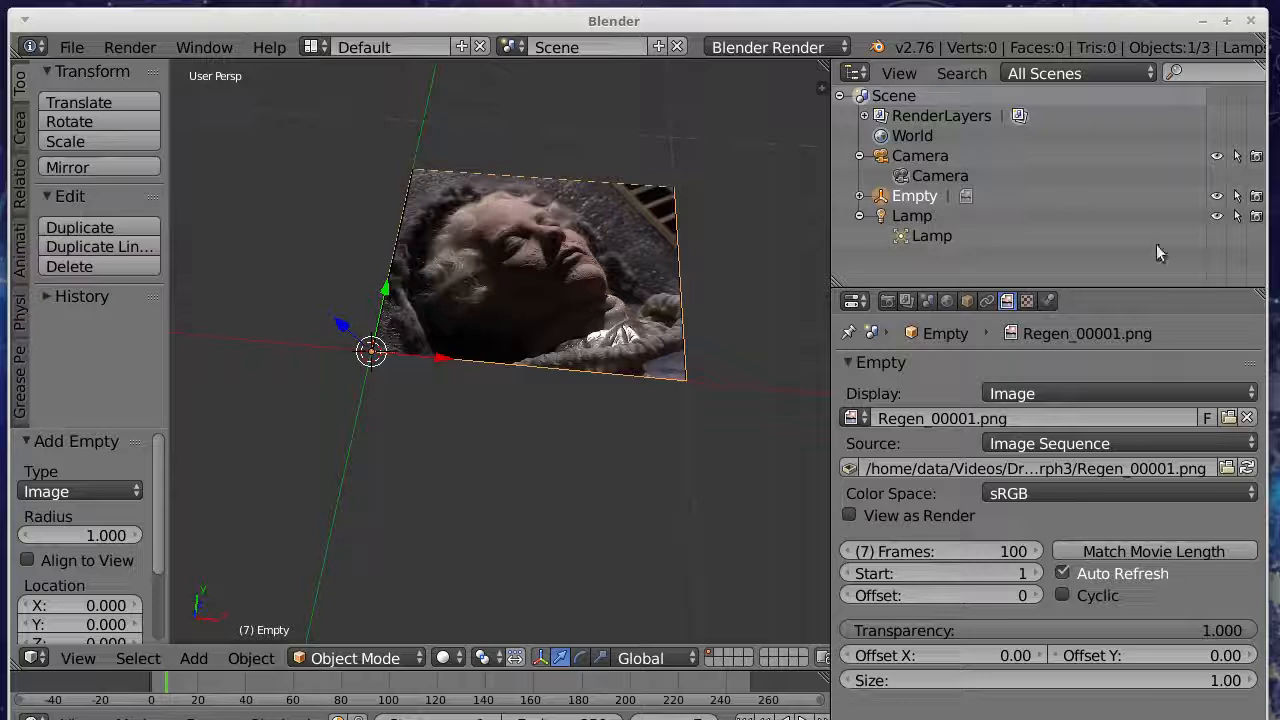
# Step: Zero the camera's location and rotation, then set its Z location to 4
pyautogui.click(920, 156)
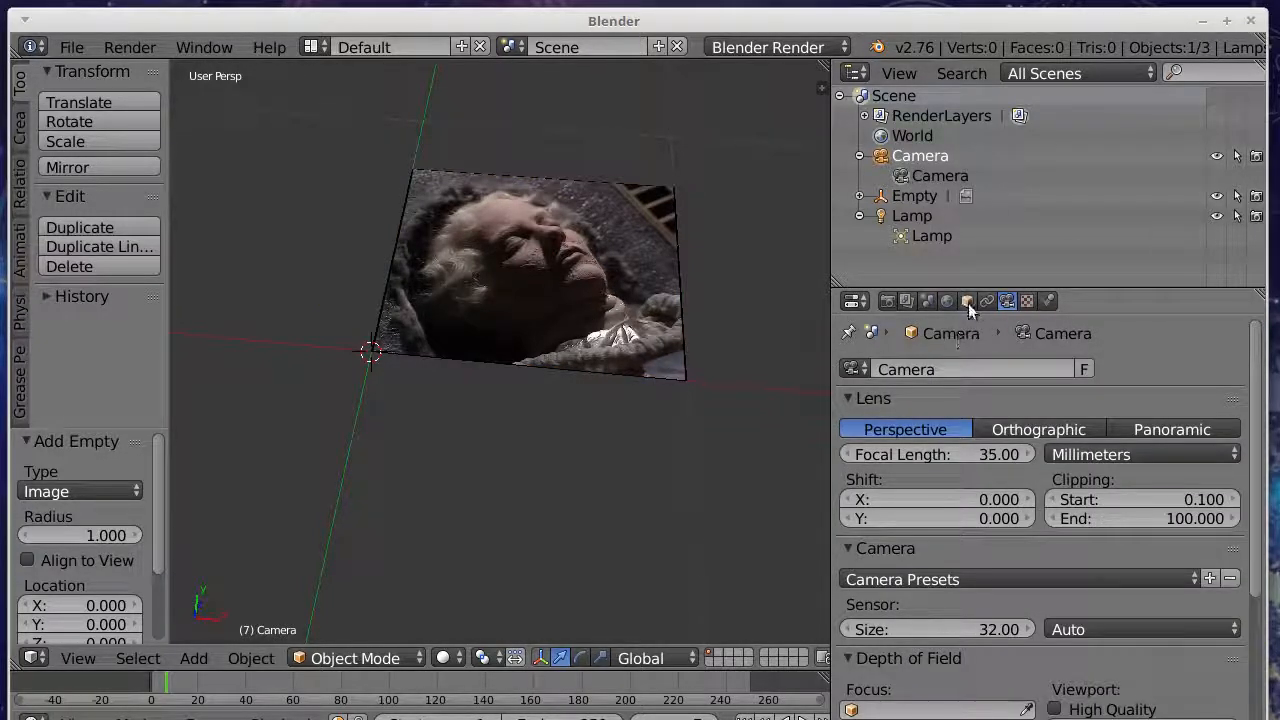
pyautogui.click(966, 300)
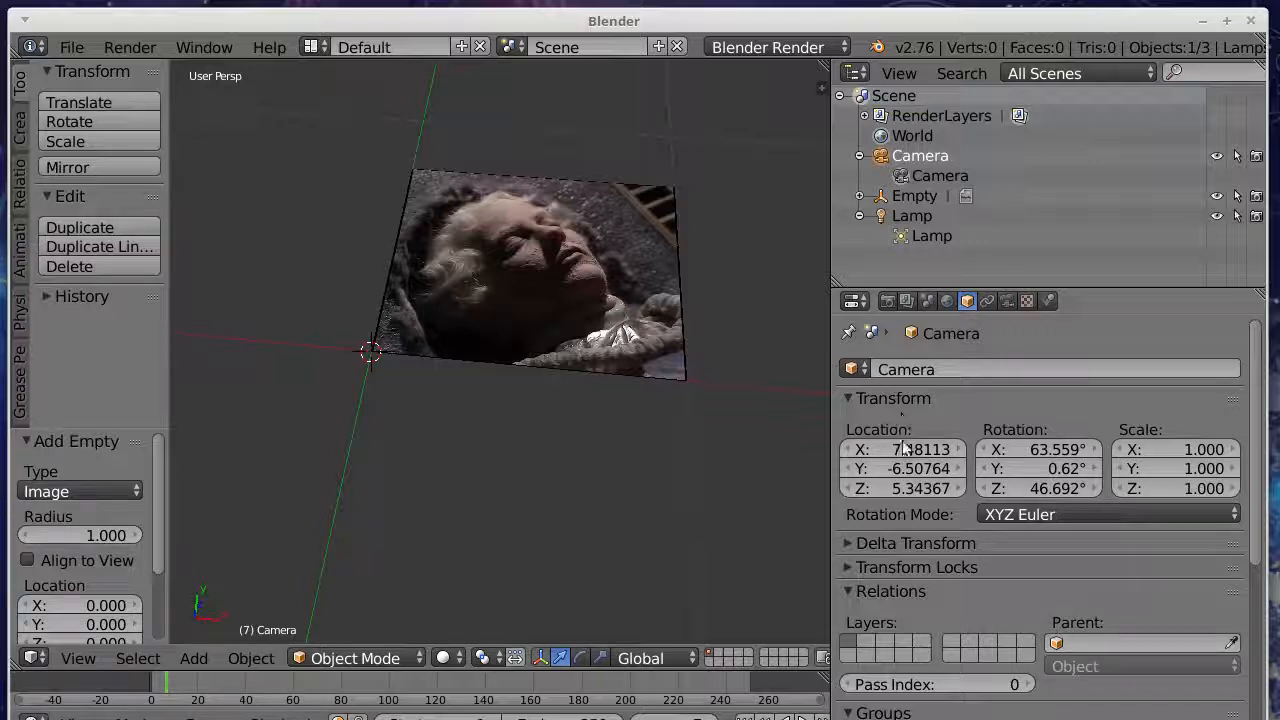
pyautogui.doubleClick(900, 448)
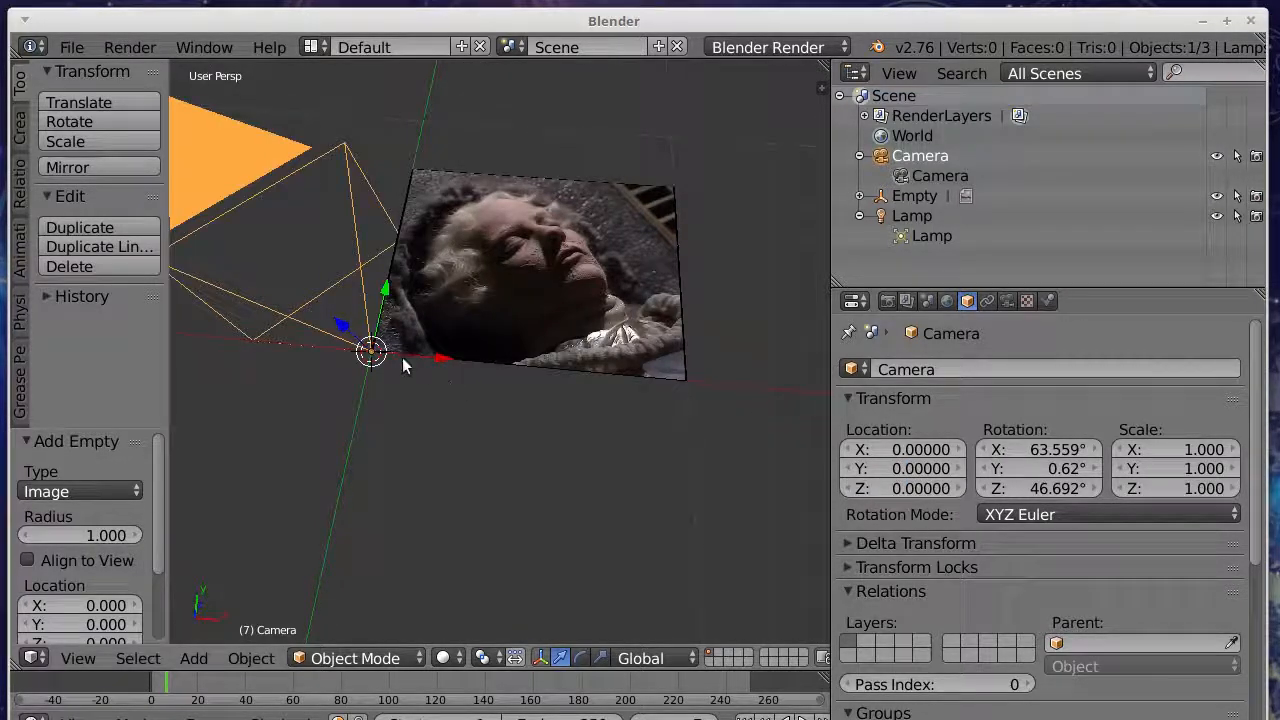
pyautogui.moveTo(564, 338)
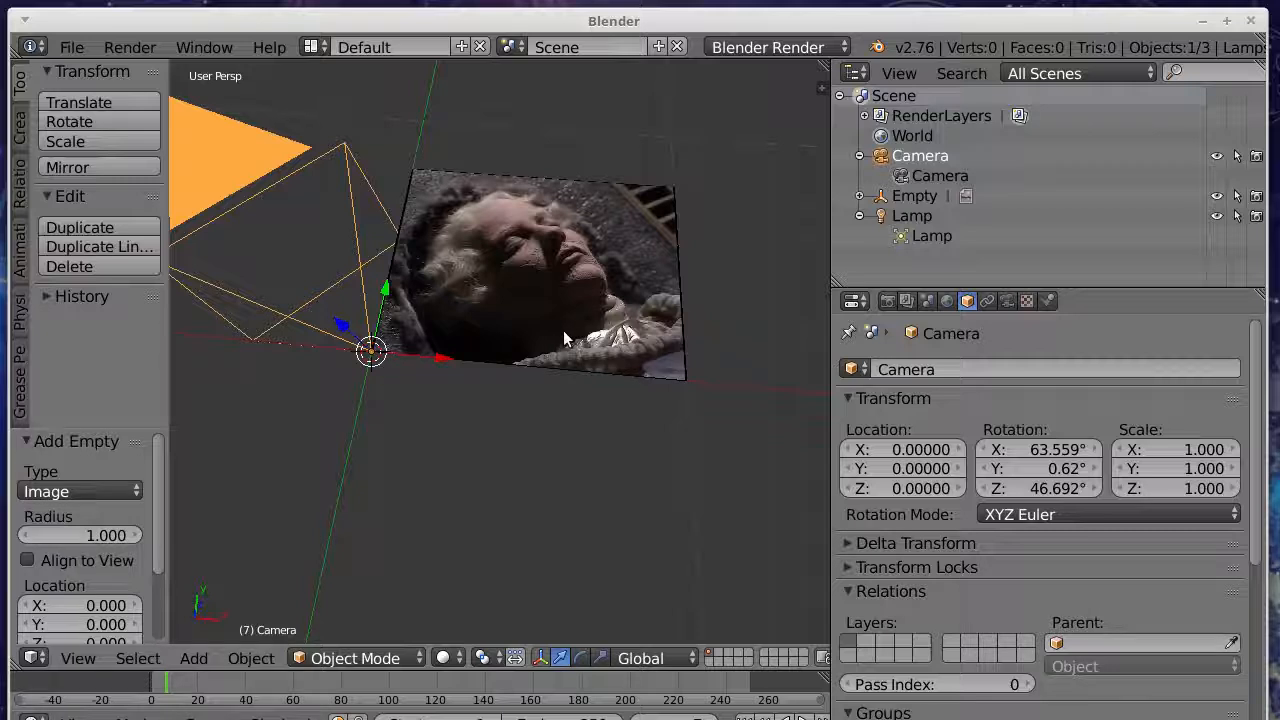
pyautogui.click(1038, 448)
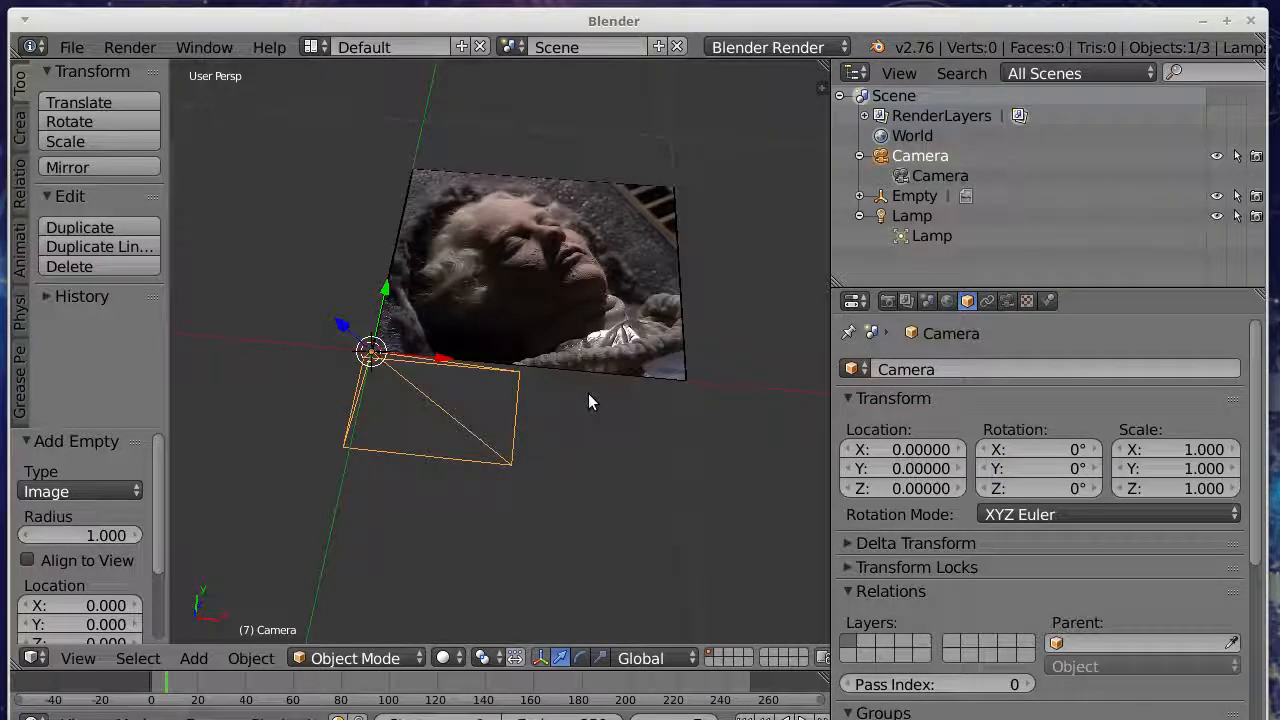
pyautogui.click(902, 488)
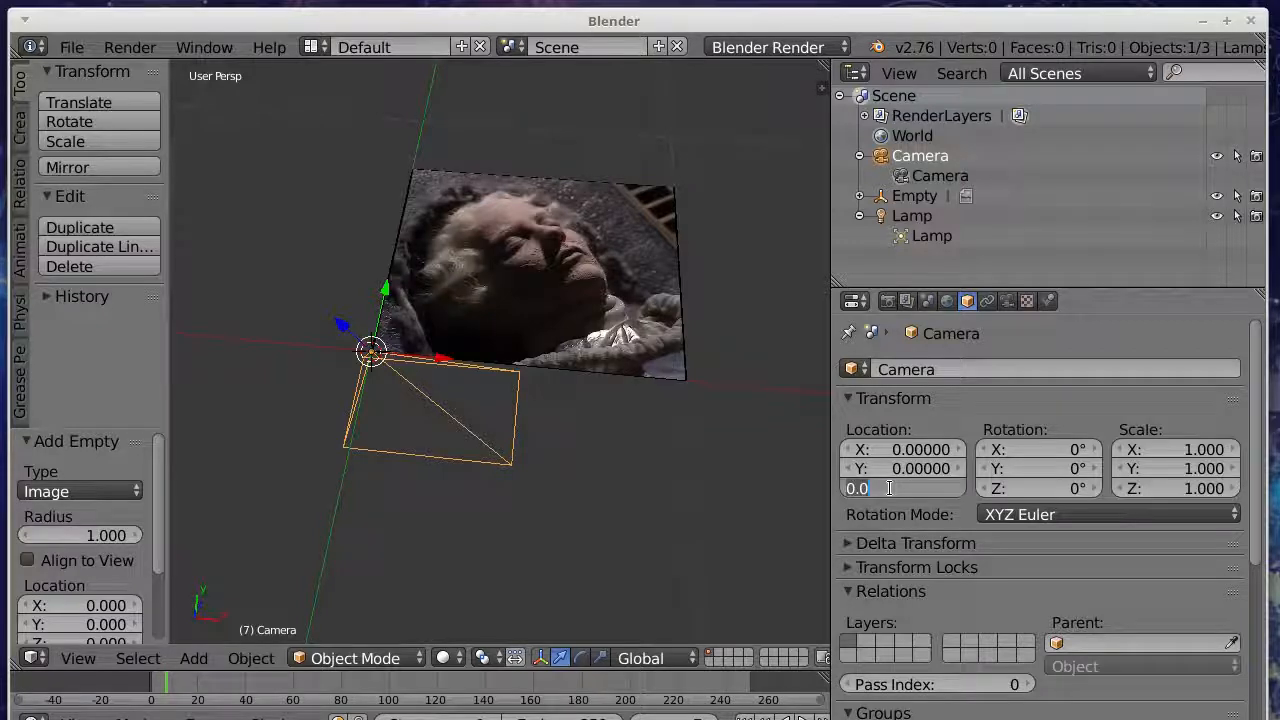
pyautogui.tripleClick(904, 488)
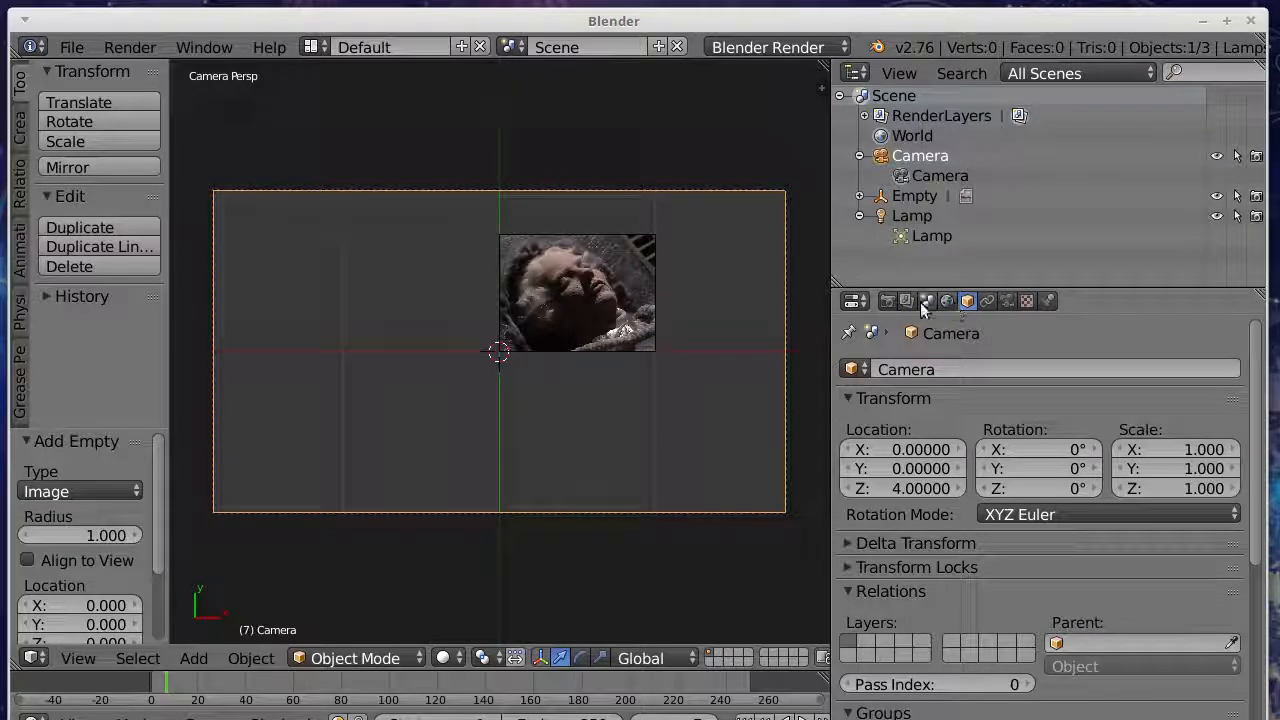
# Step: Set the render resolution to 768 by 576 and select the footage empty
pyautogui.click(856, 300)
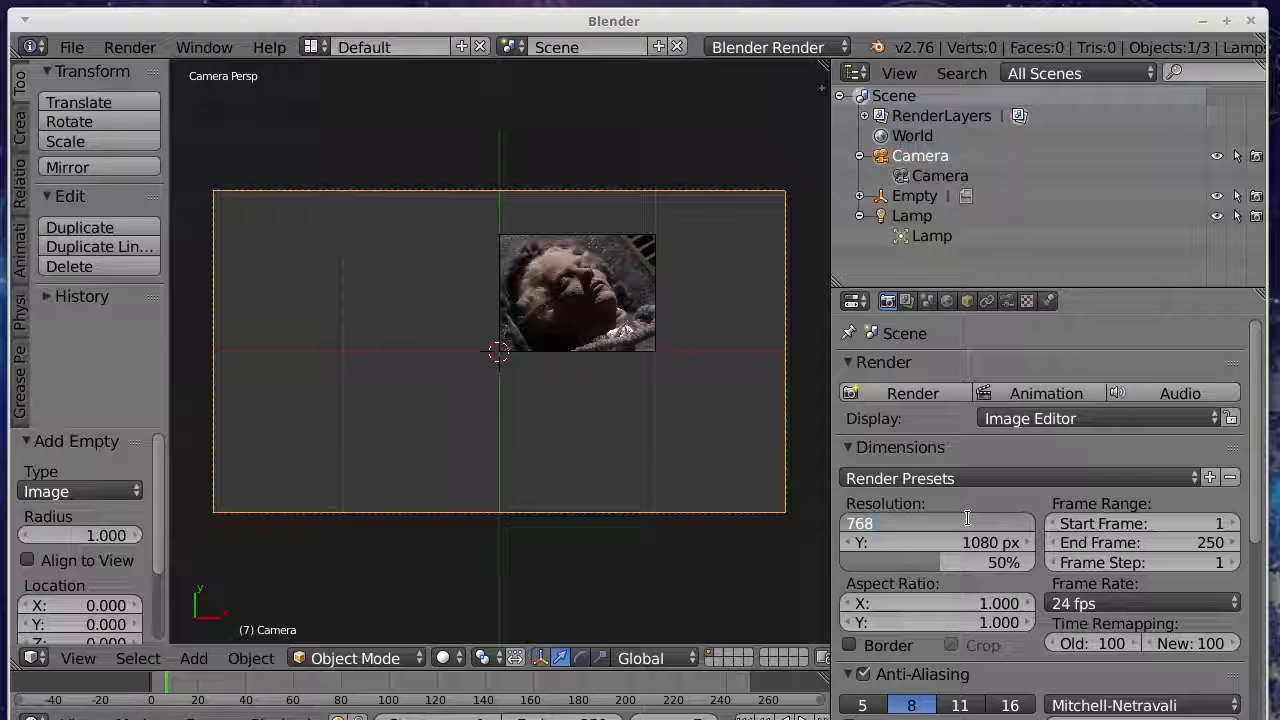
pyautogui.click(936, 524)
pyautogui.write('576')
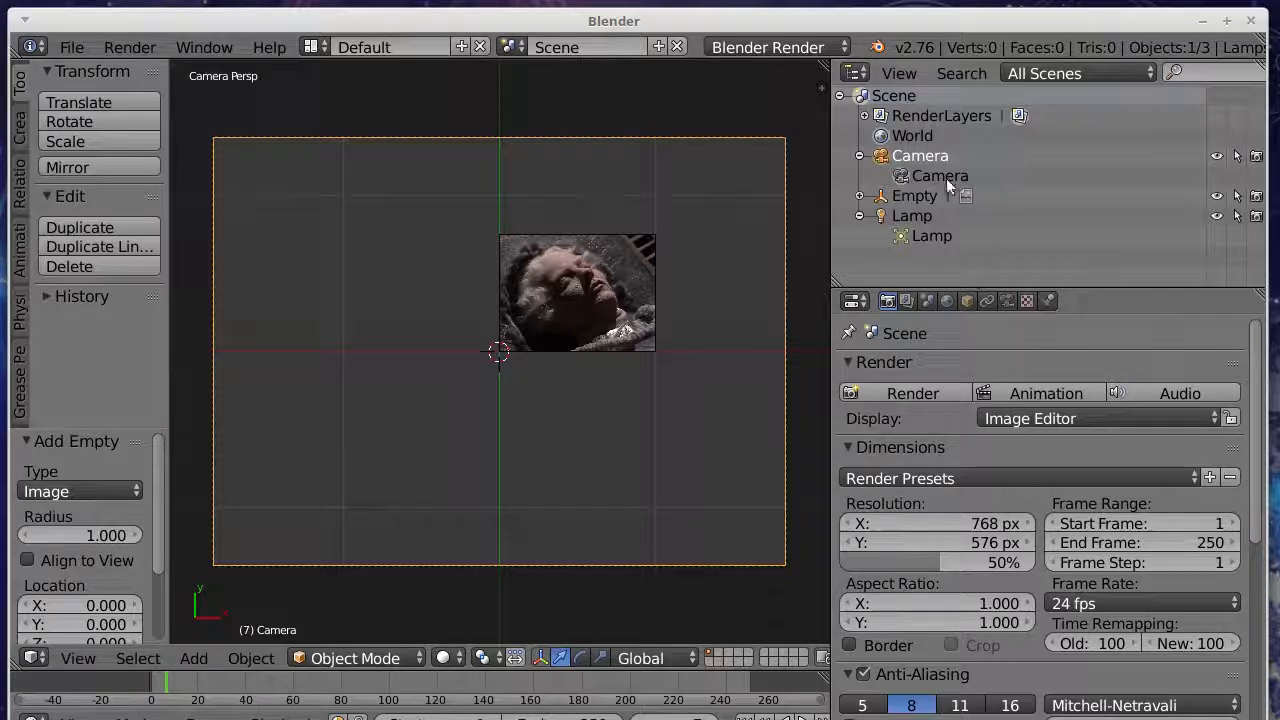
pyautogui.click(914, 196)
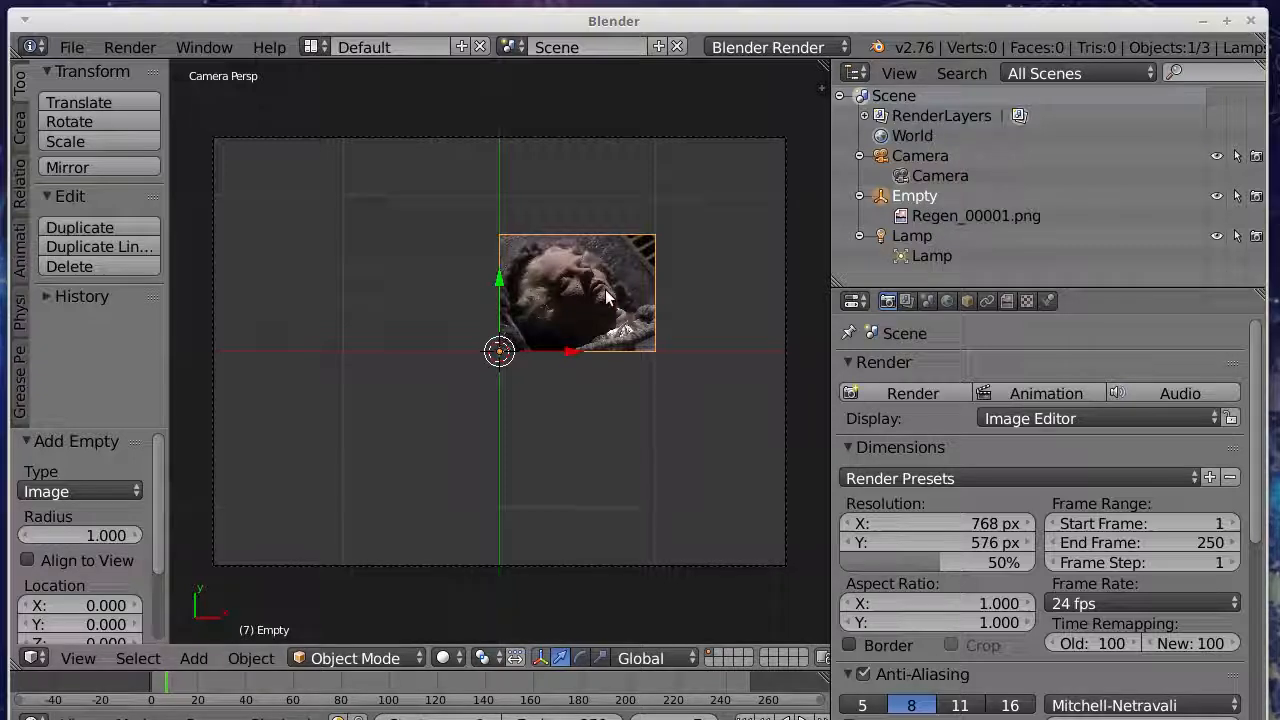
pyautogui.moveTo(602, 268)
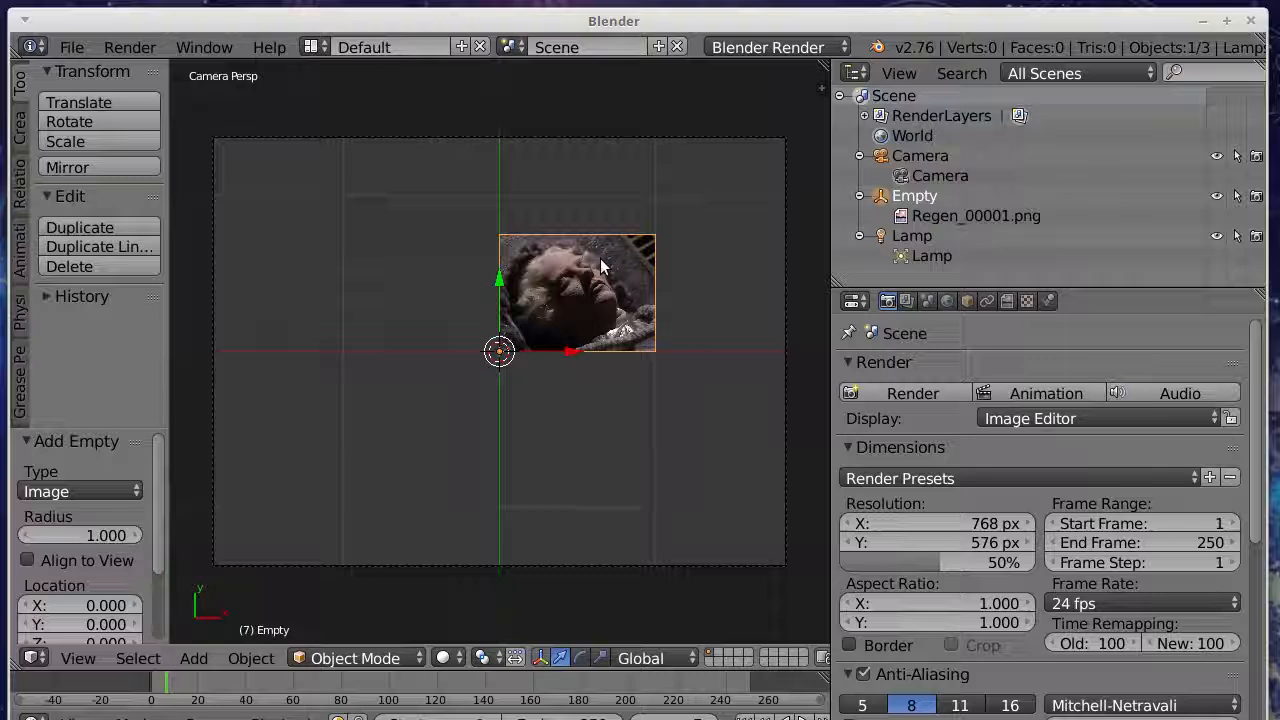
pyautogui.moveTo(680, 264)
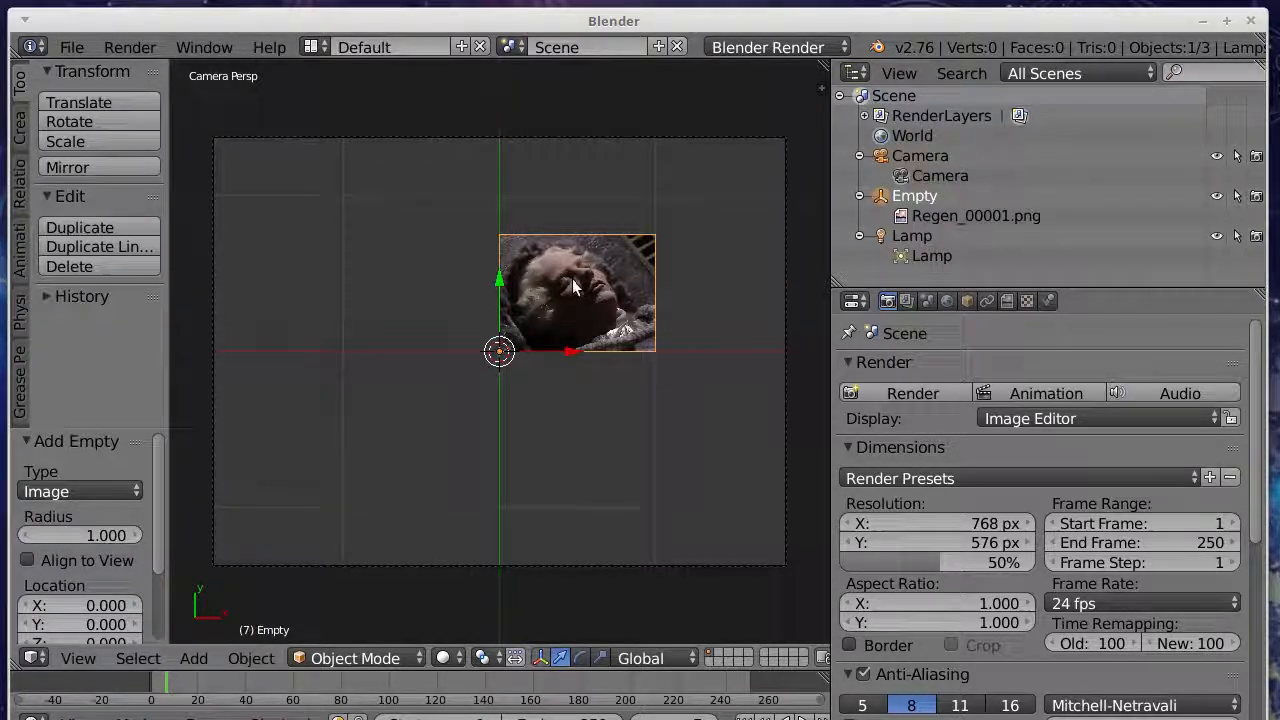
pyautogui.moveTo(316, 664)
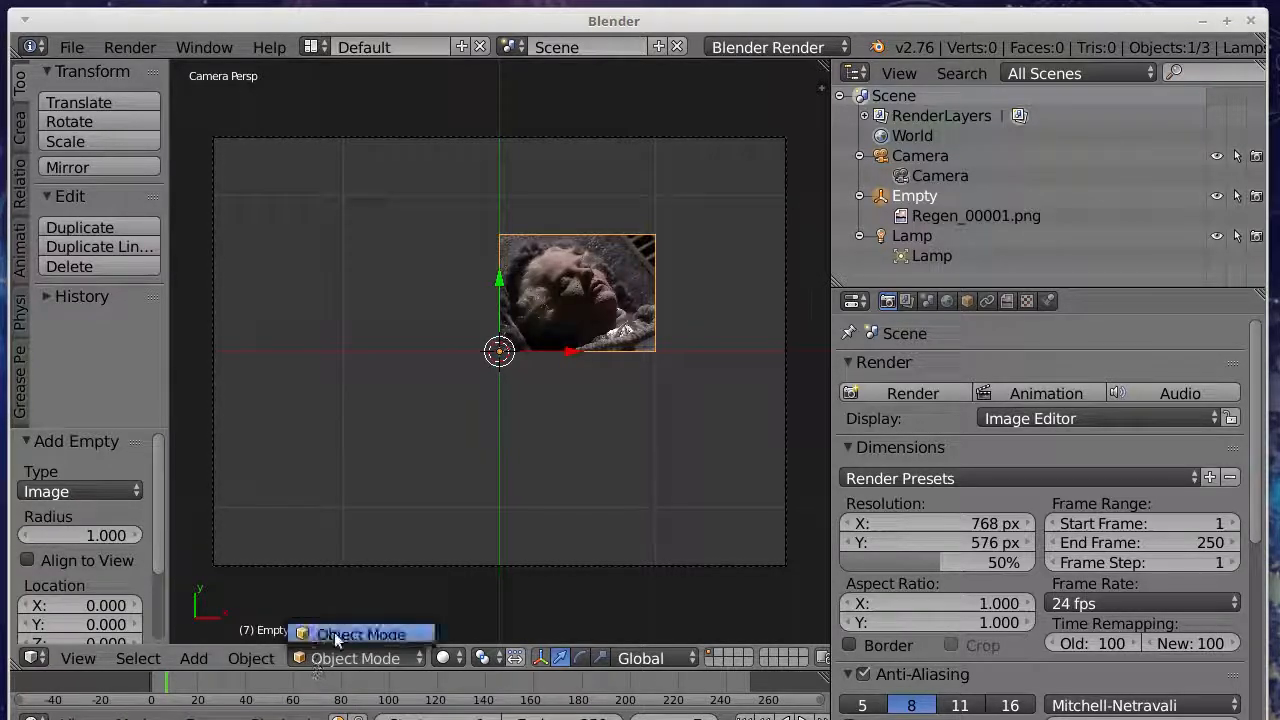
# Step: Scale and move the footage empty so it fills the camera frame
pyautogui.click(252, 658)
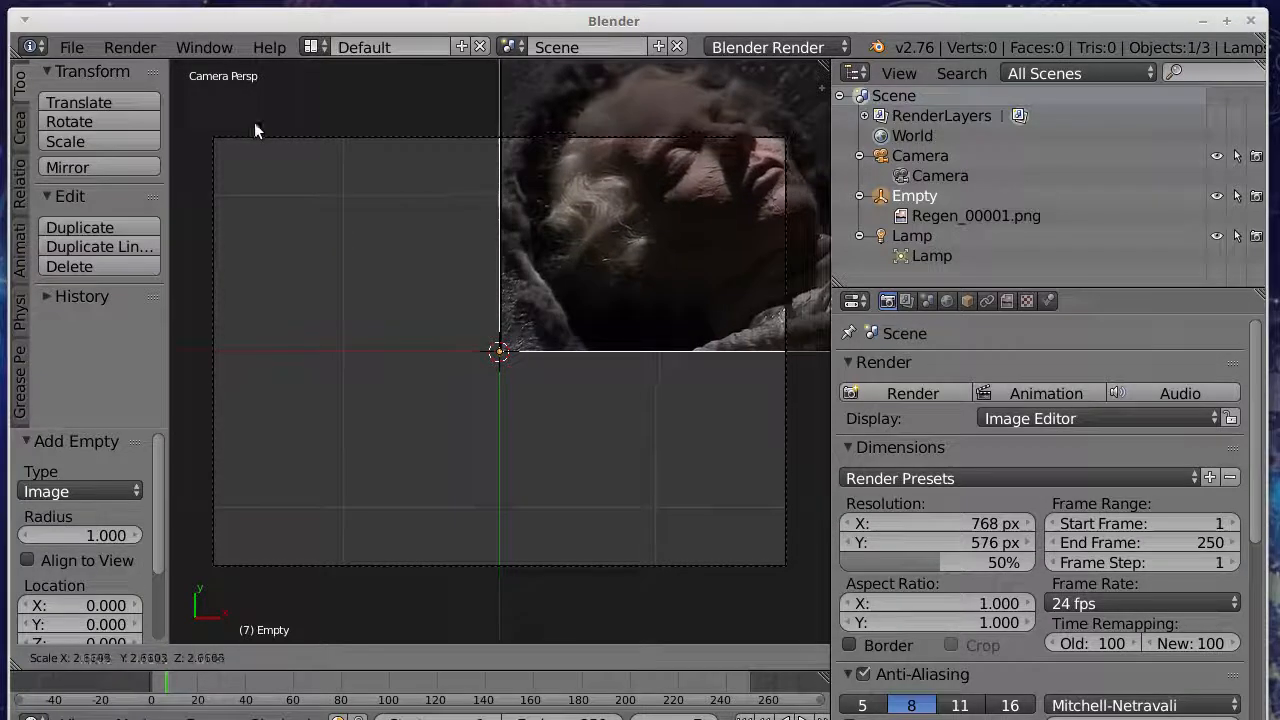
pyautogui.click(252, 658)
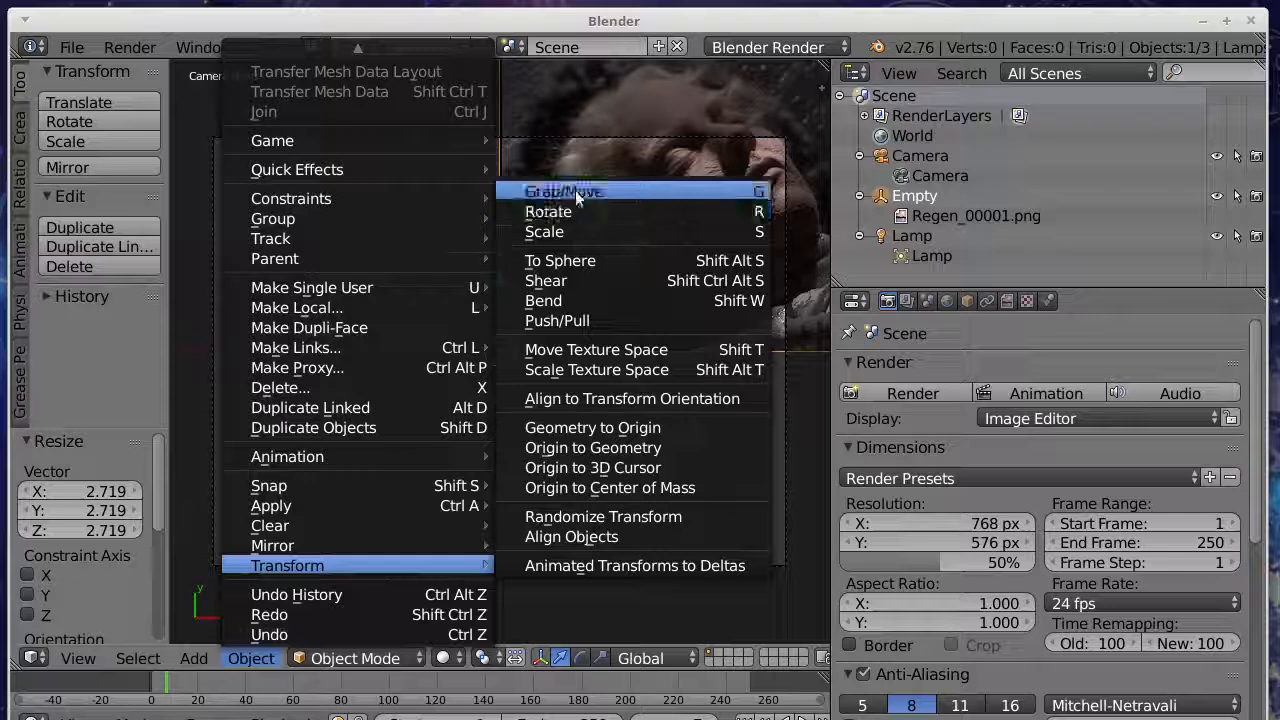
pyautogui.click(564, 192)
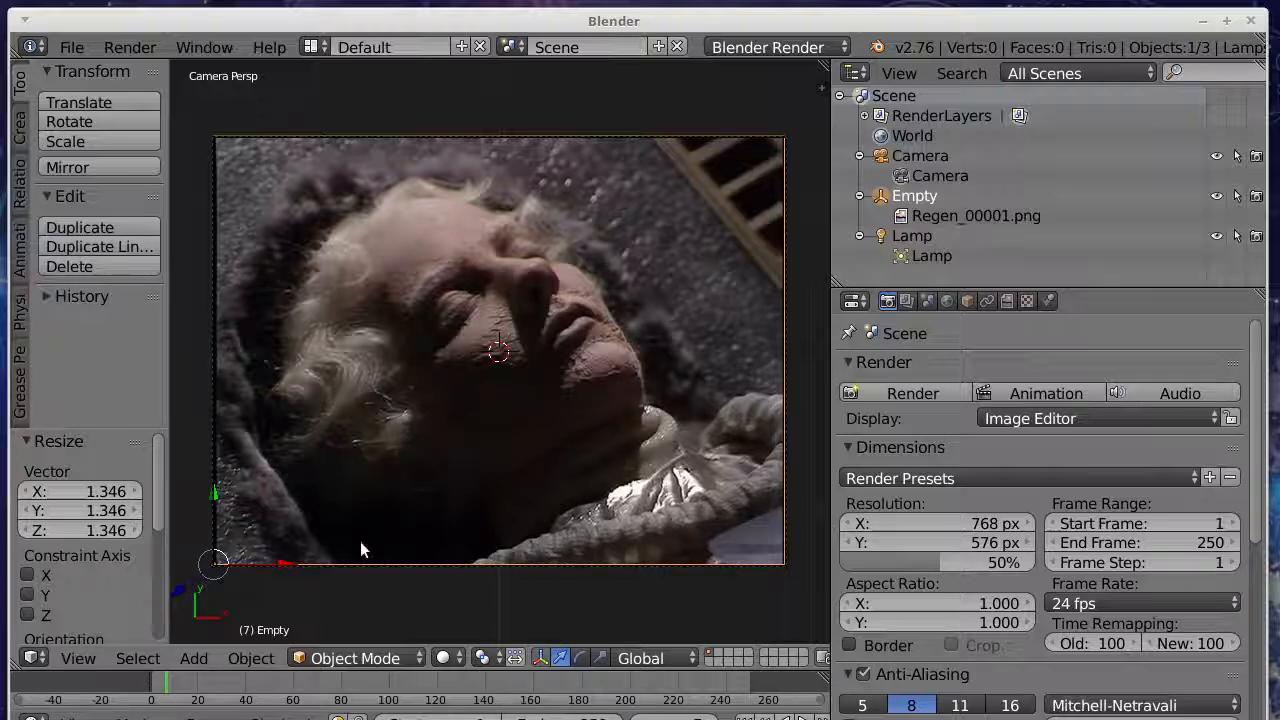
pyautogui.moveTo(192, 658)
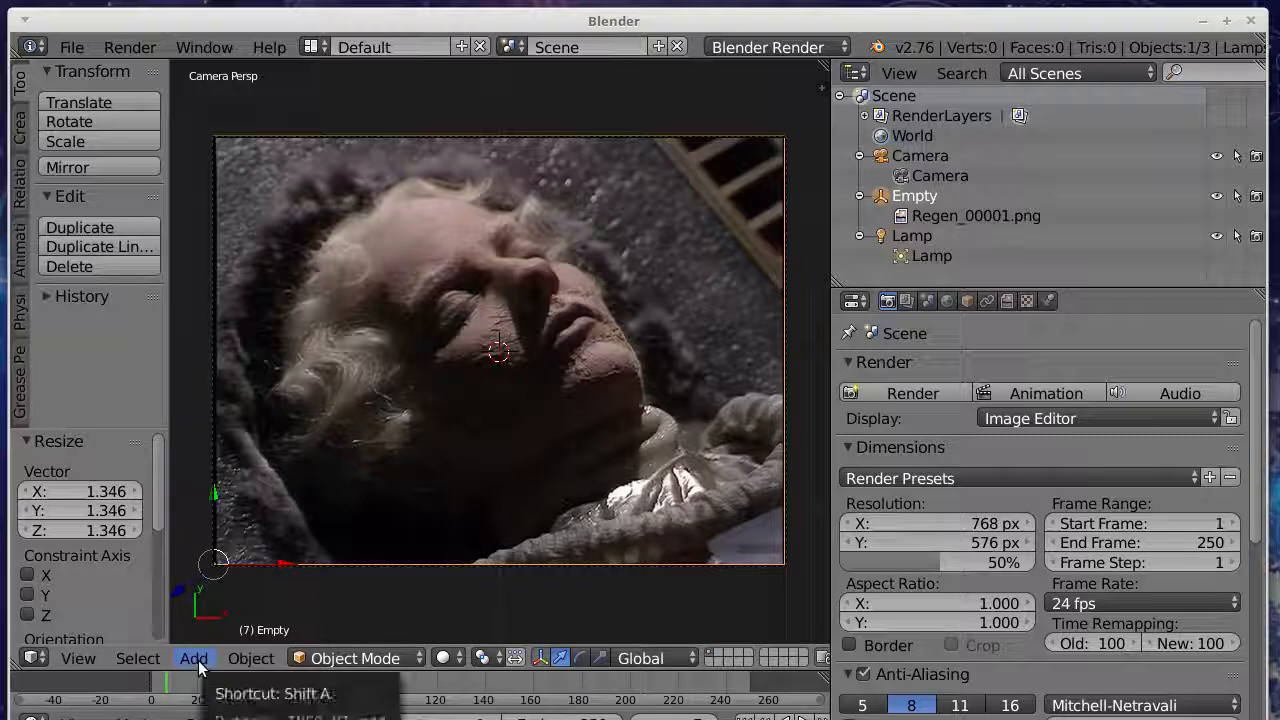
# Step: Add a circle mesh and give it a new particle system emitting from its vertices
pyautogui.click(192, 658)
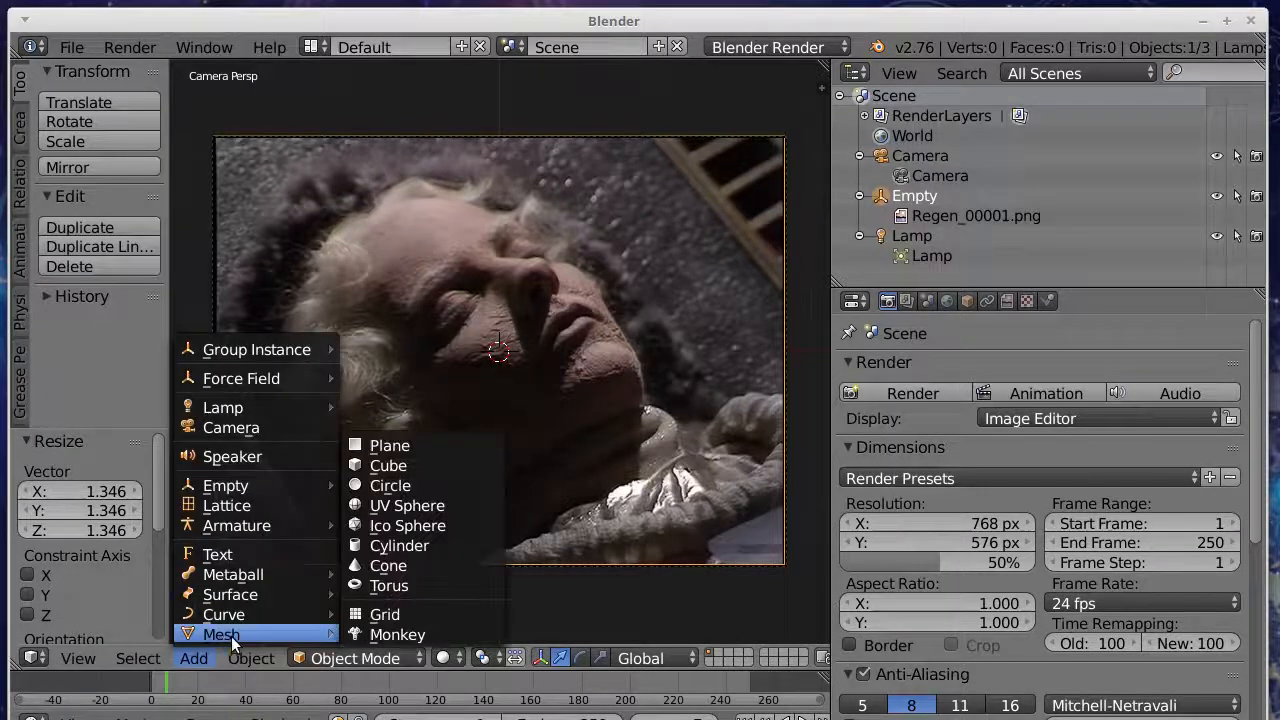
pyautogui.click(390, 486)
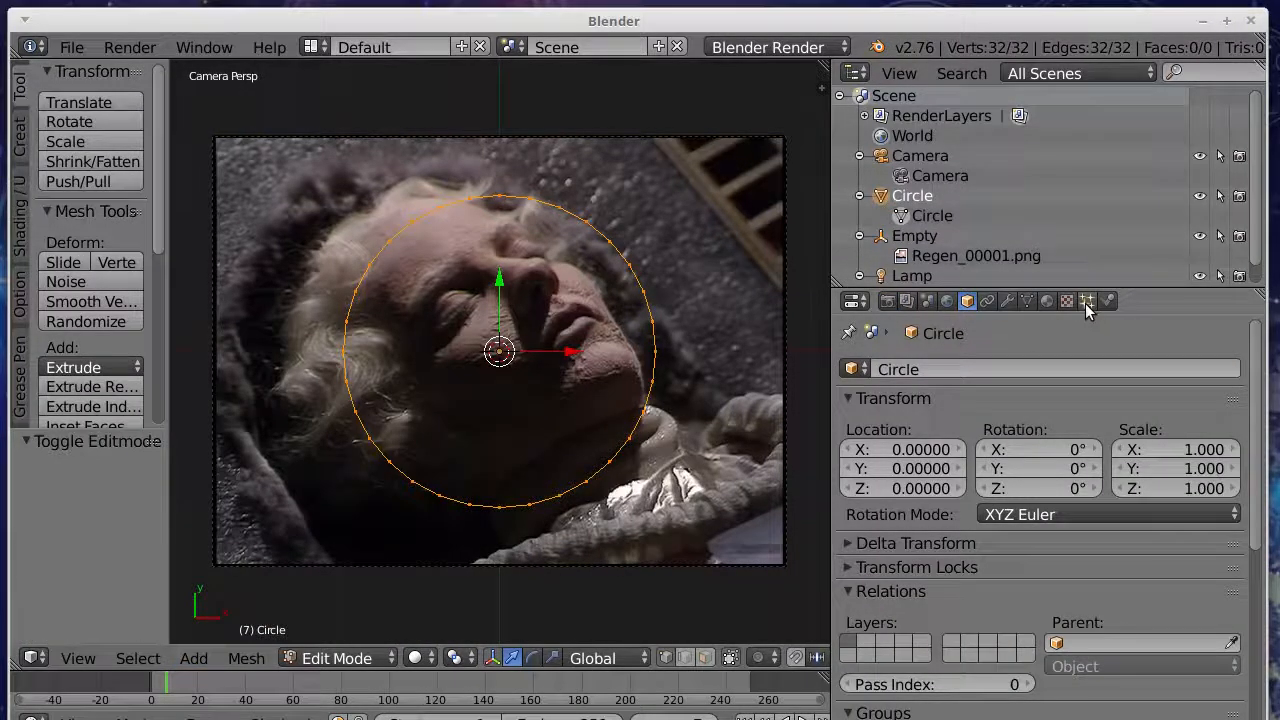
pyautogui.click(1088, 300)
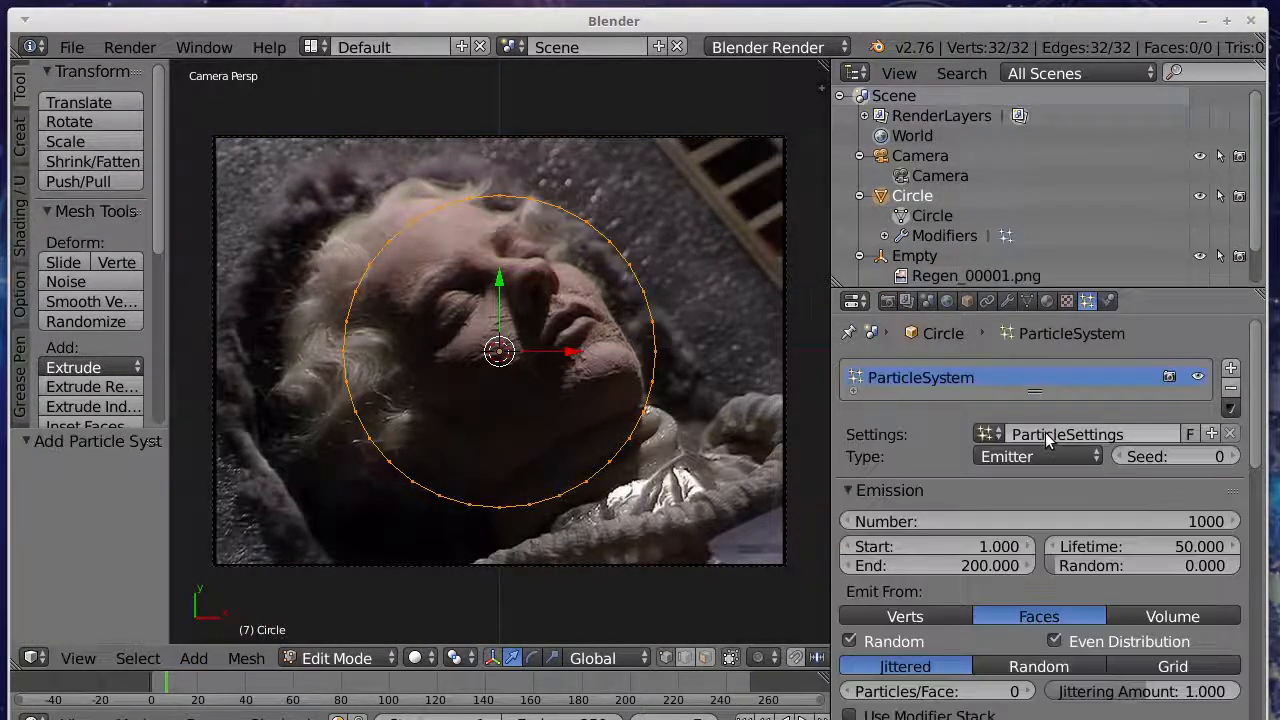
pyautogui.moveTo(1072, 500)
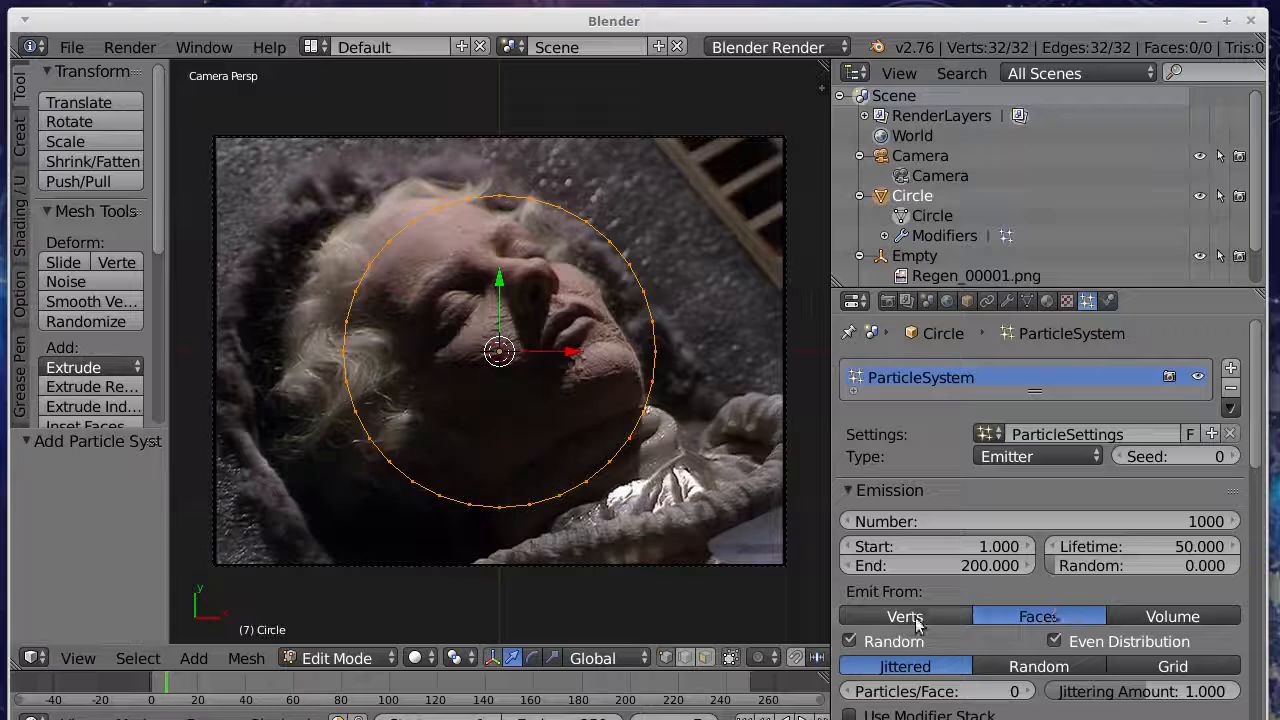
pyautogui.click(904, 616)
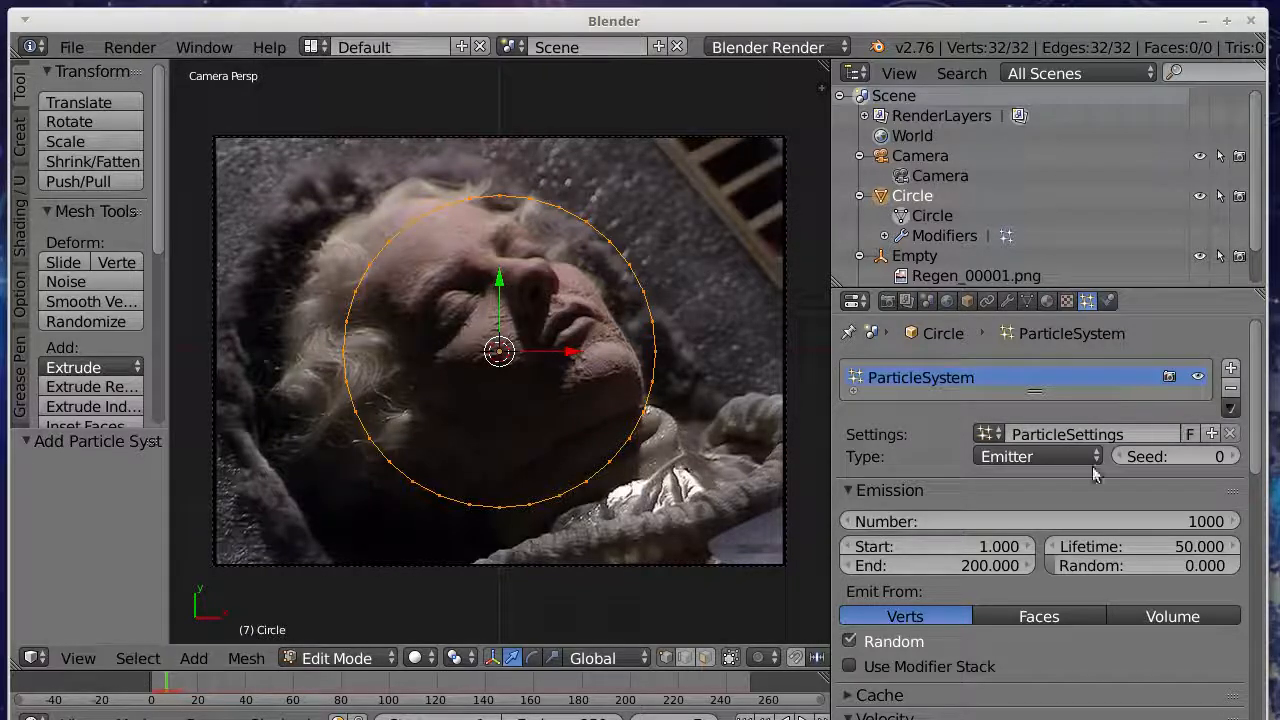
# Step: Give the circle a new halo material with a gold colour and adjusted alpha
pyautogui.click(1048, 300)
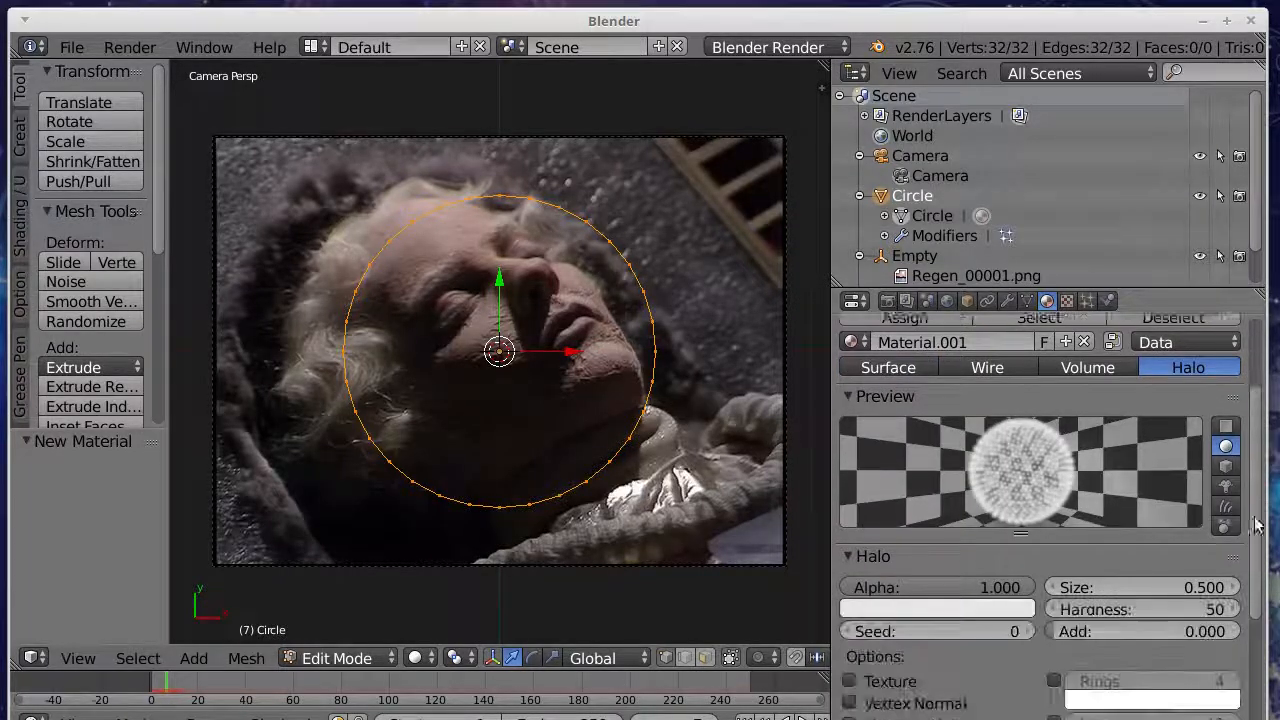
pyautogui.click(936, 608)
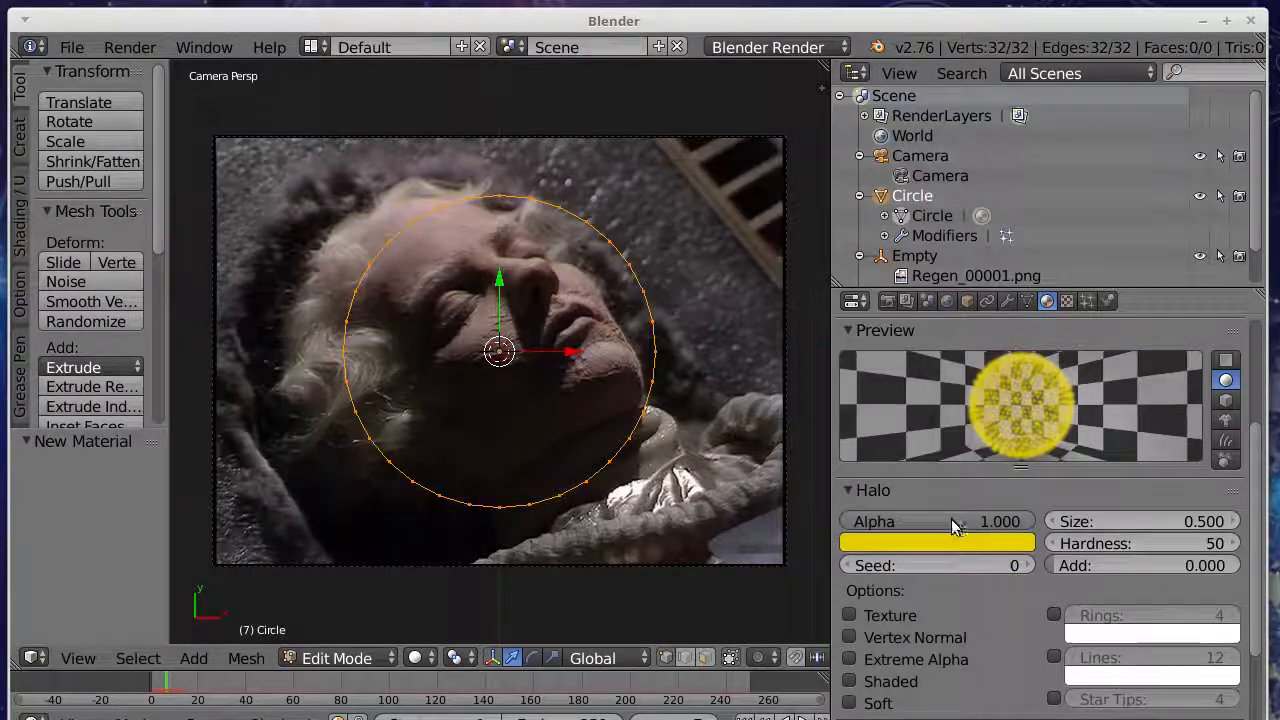
pyautogui.click(936, 520)
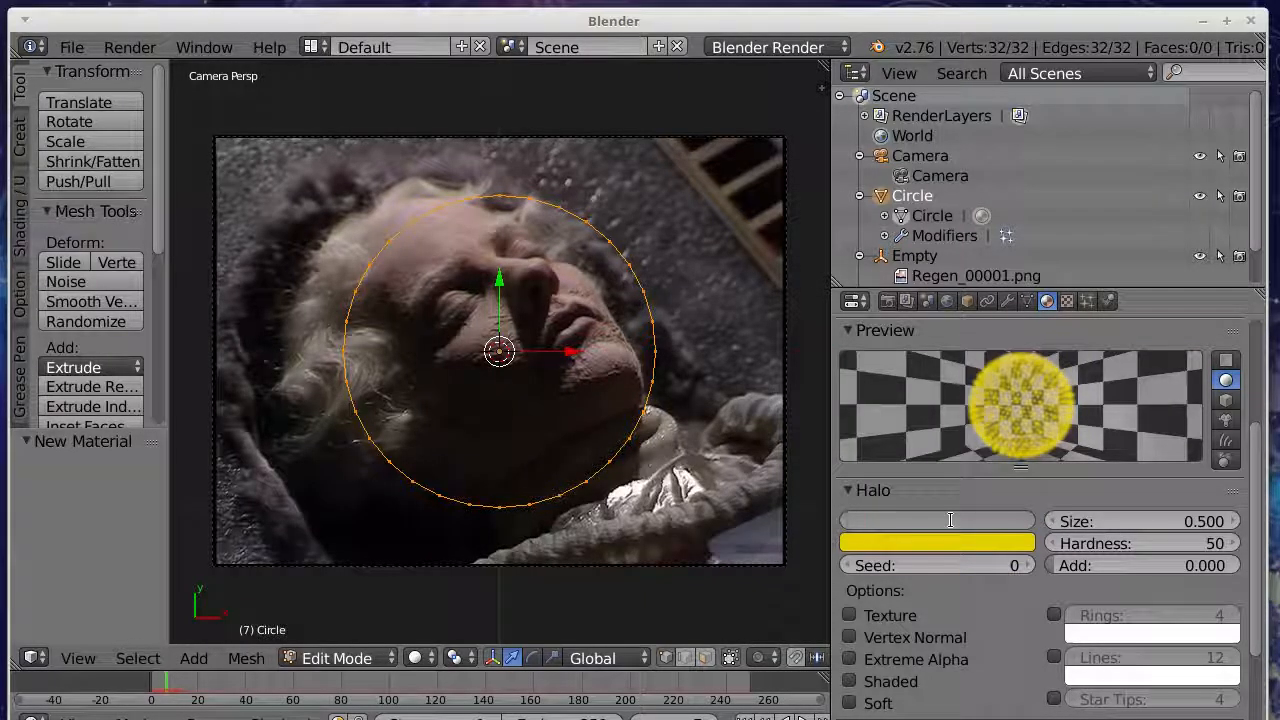
pyautogui.click(936, 520)
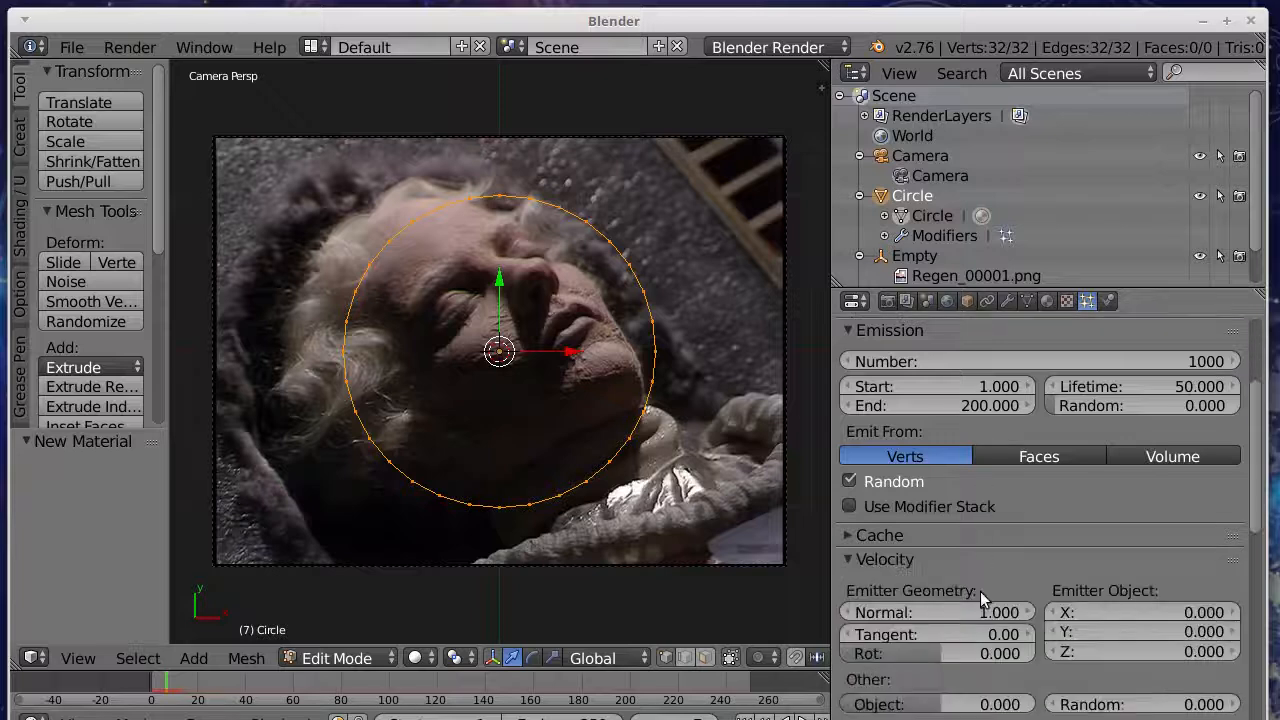
pyautogui.scroll(-3)
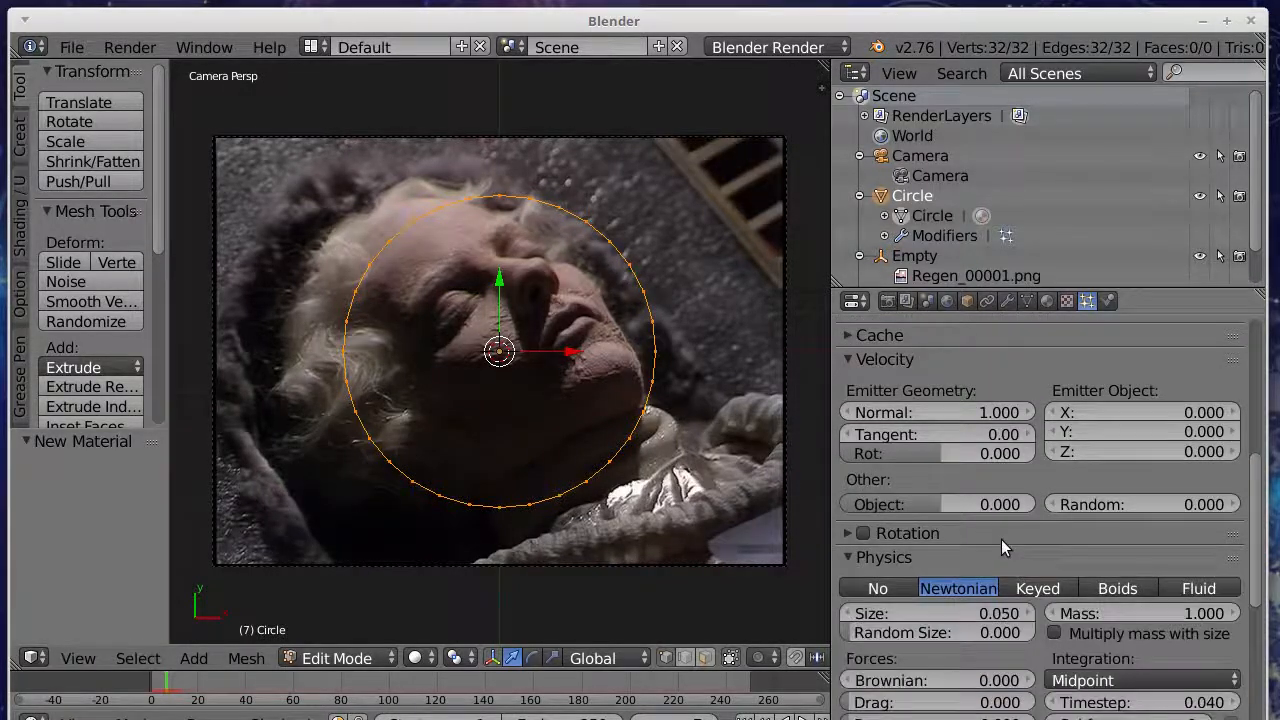
pyautogui.scroll(-3)
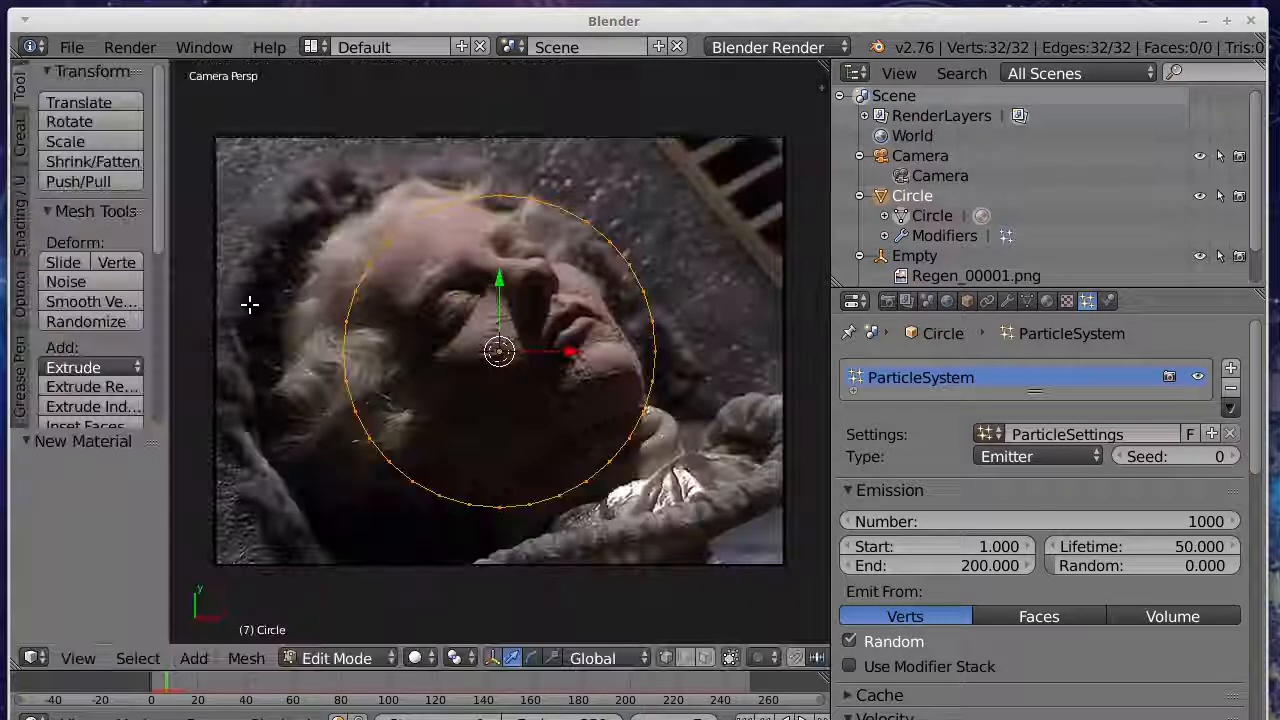
# Step: Switch particle emission to faces and run a test render of the animation
pyautogui.click(1038, 616)
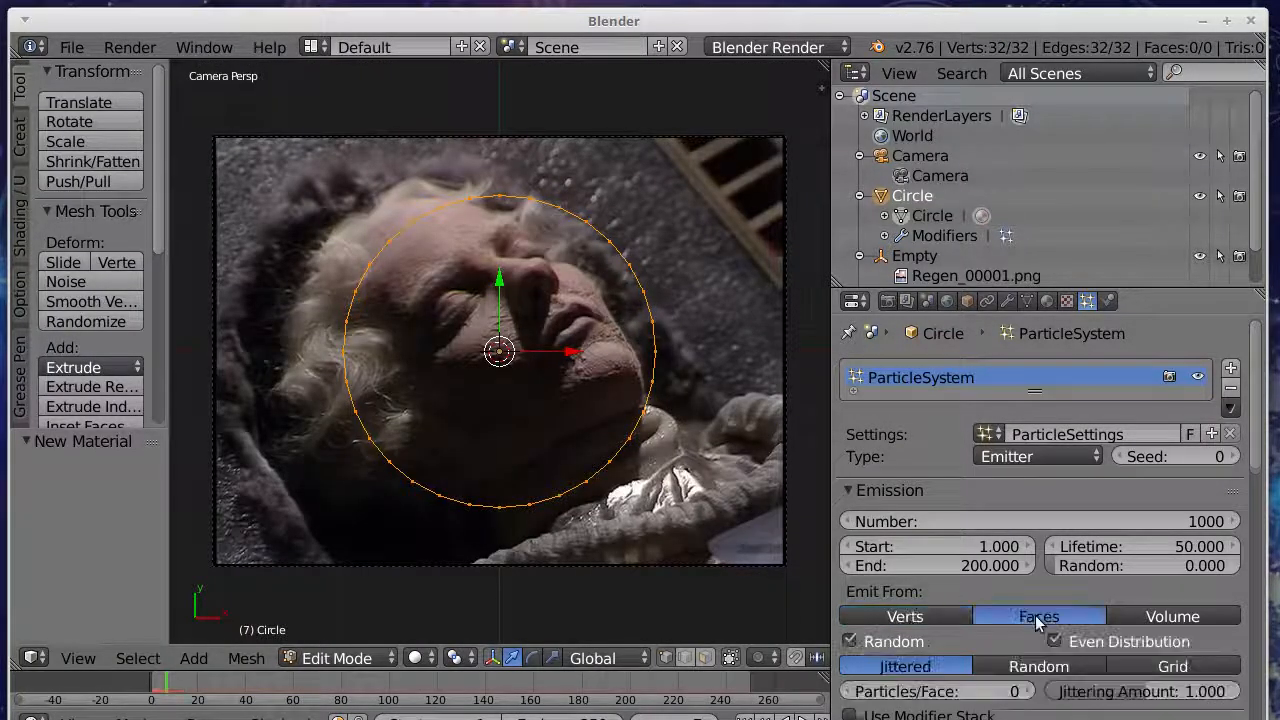
pyautogui.click(130, 48)
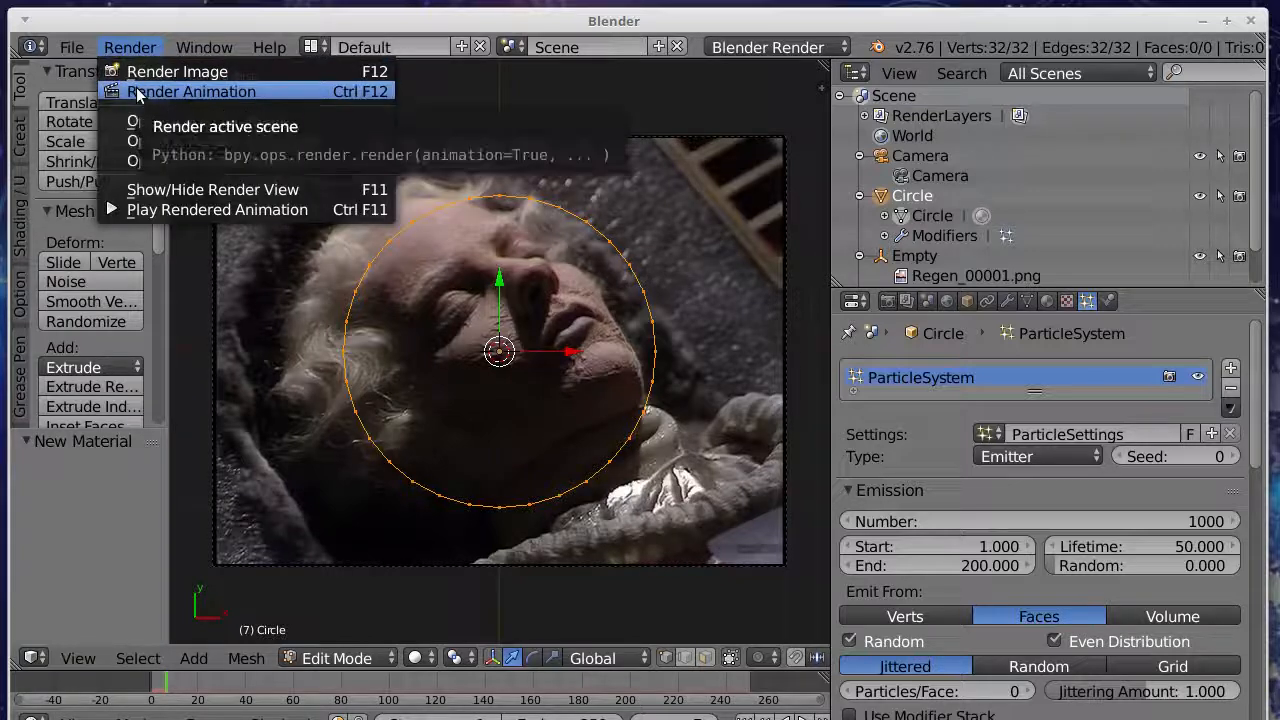
pyautogui.click(176, 72)
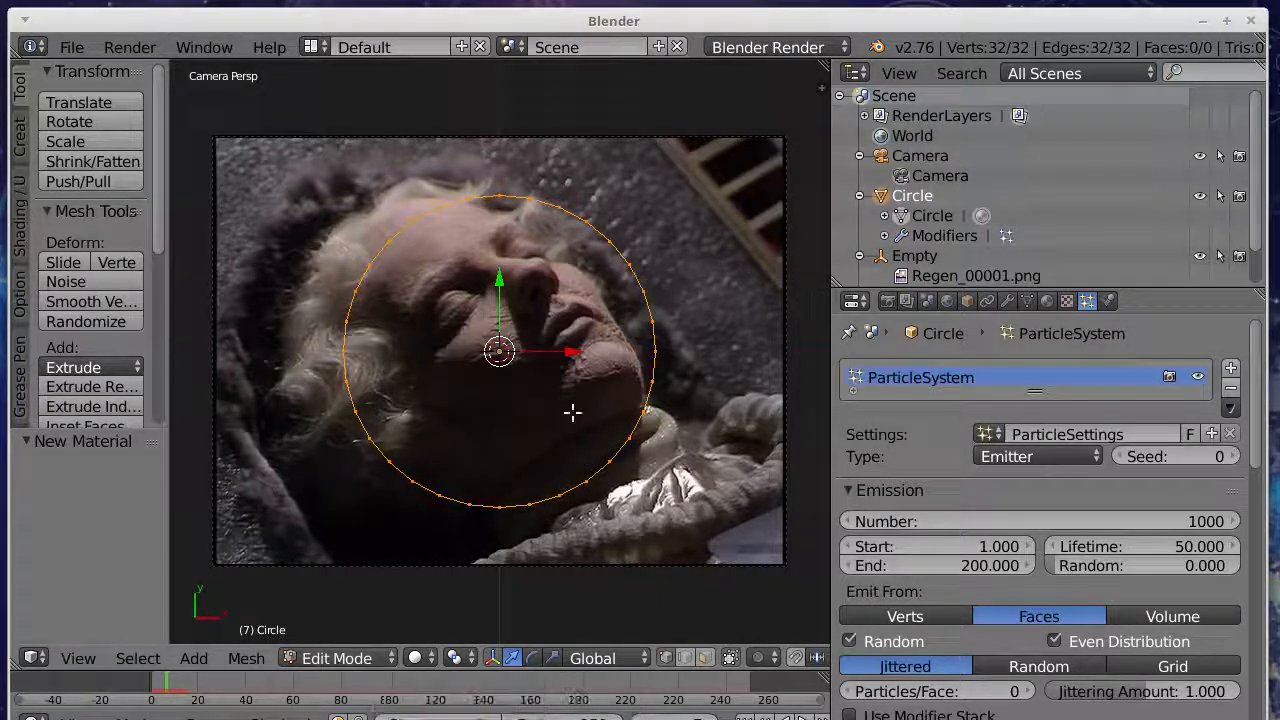
pyautogui.moveTo(464, 324)
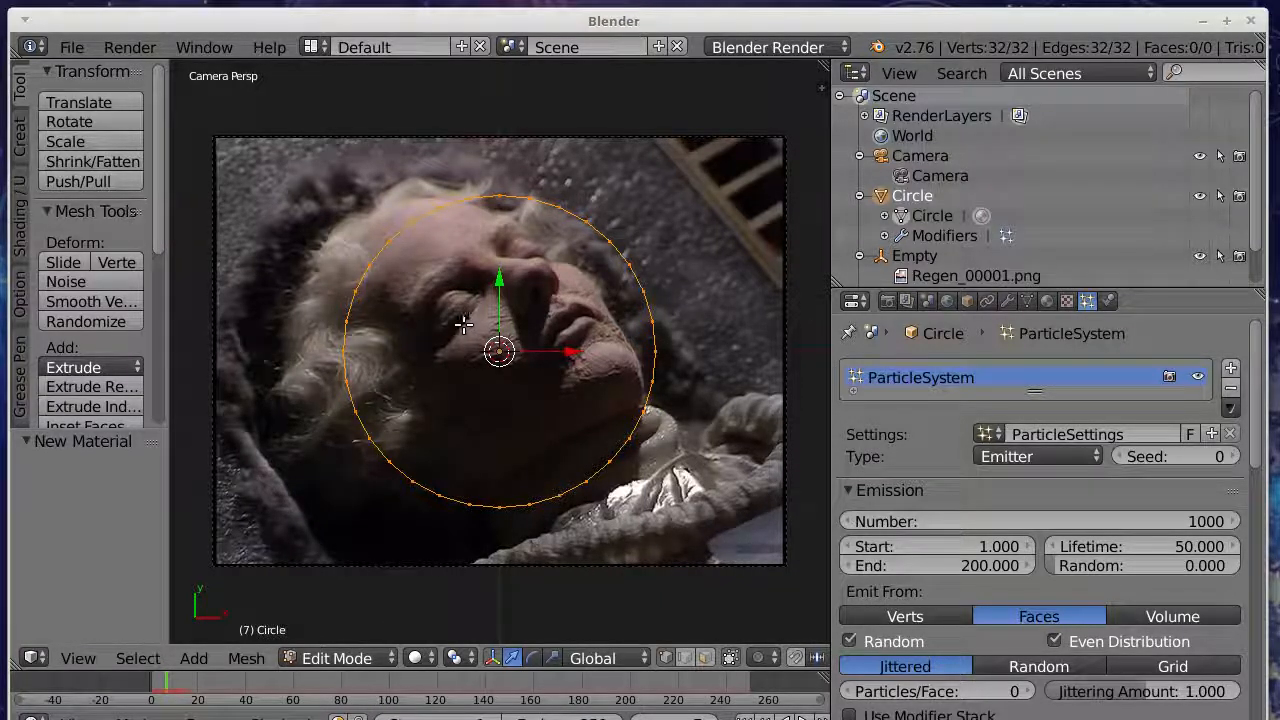
# Step: Select all circle vertices and fill the outline into a solid face
pyautogui.press('a')
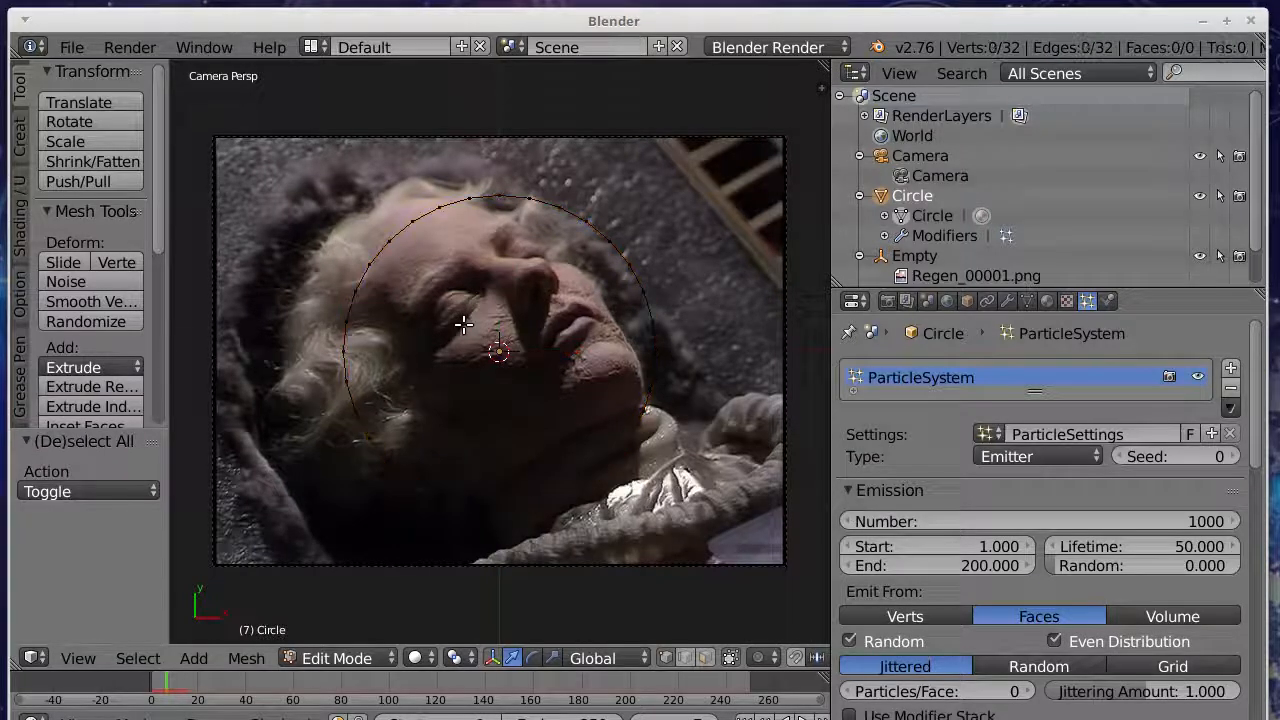
pyautogui.press('a')
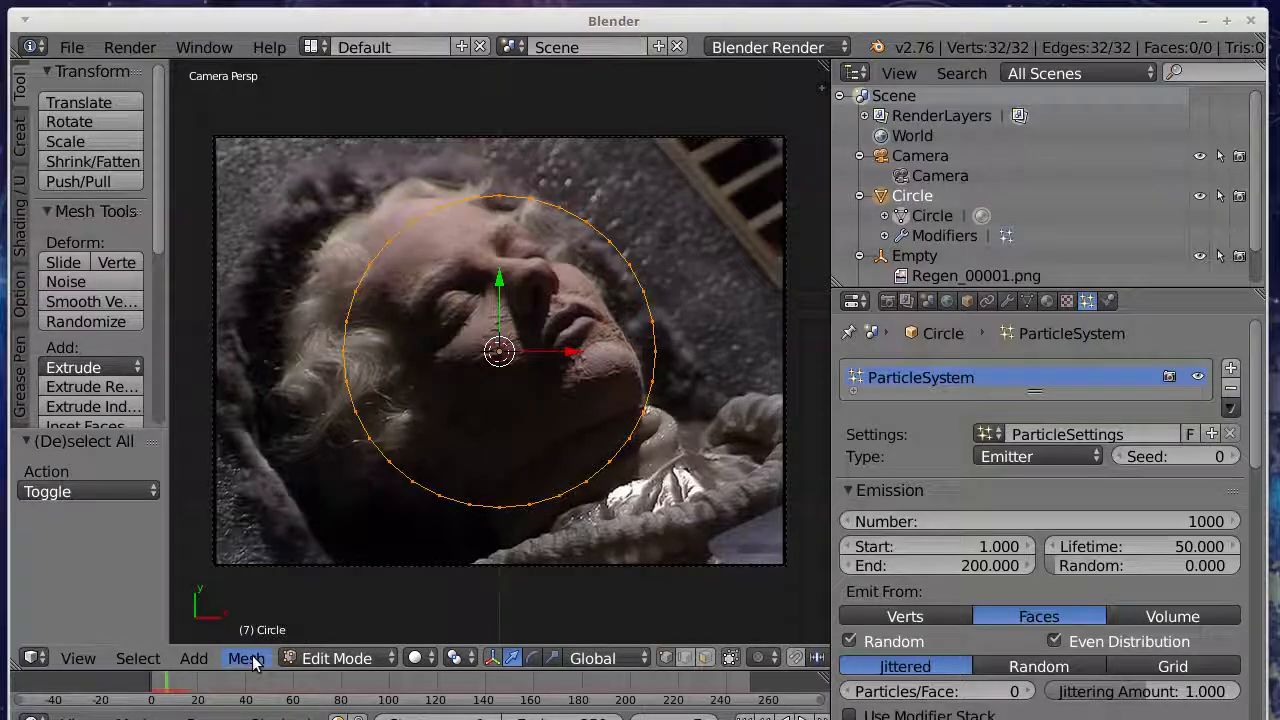
pyautogui.moveTo(246, 658)
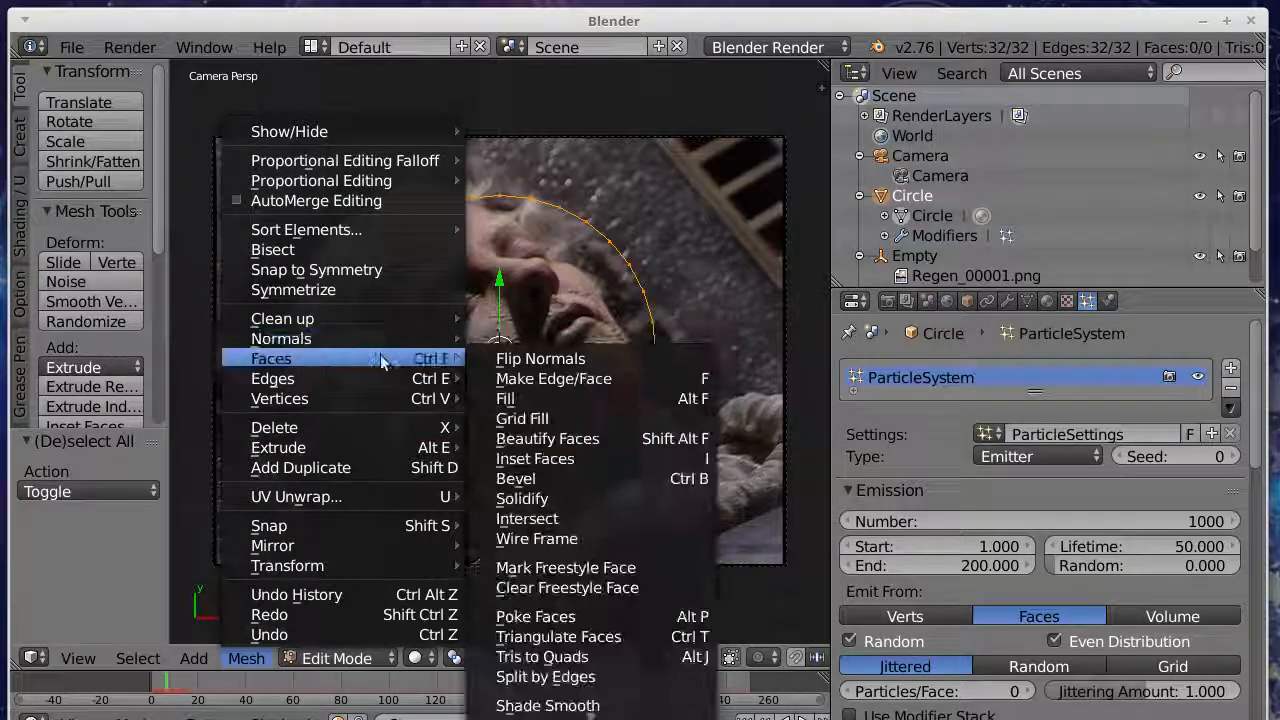
pyautogui.moveTo(554, 378)
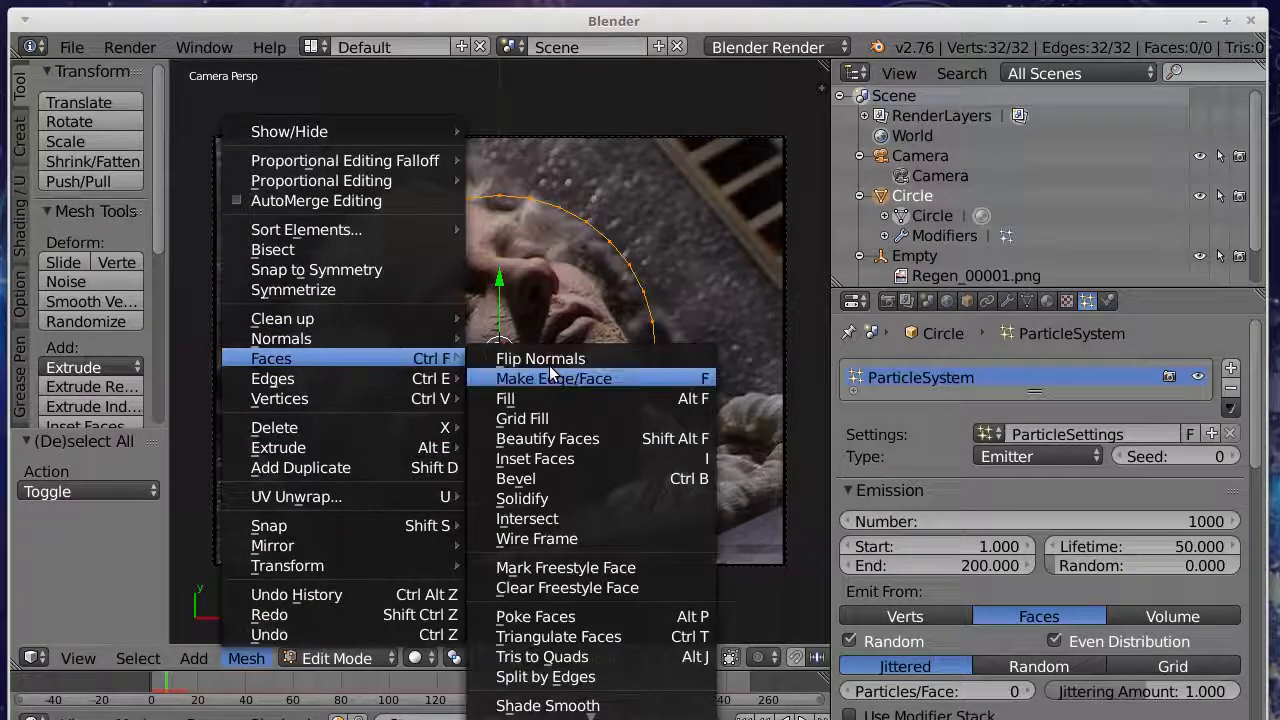
pyautogui.click(554, 378)
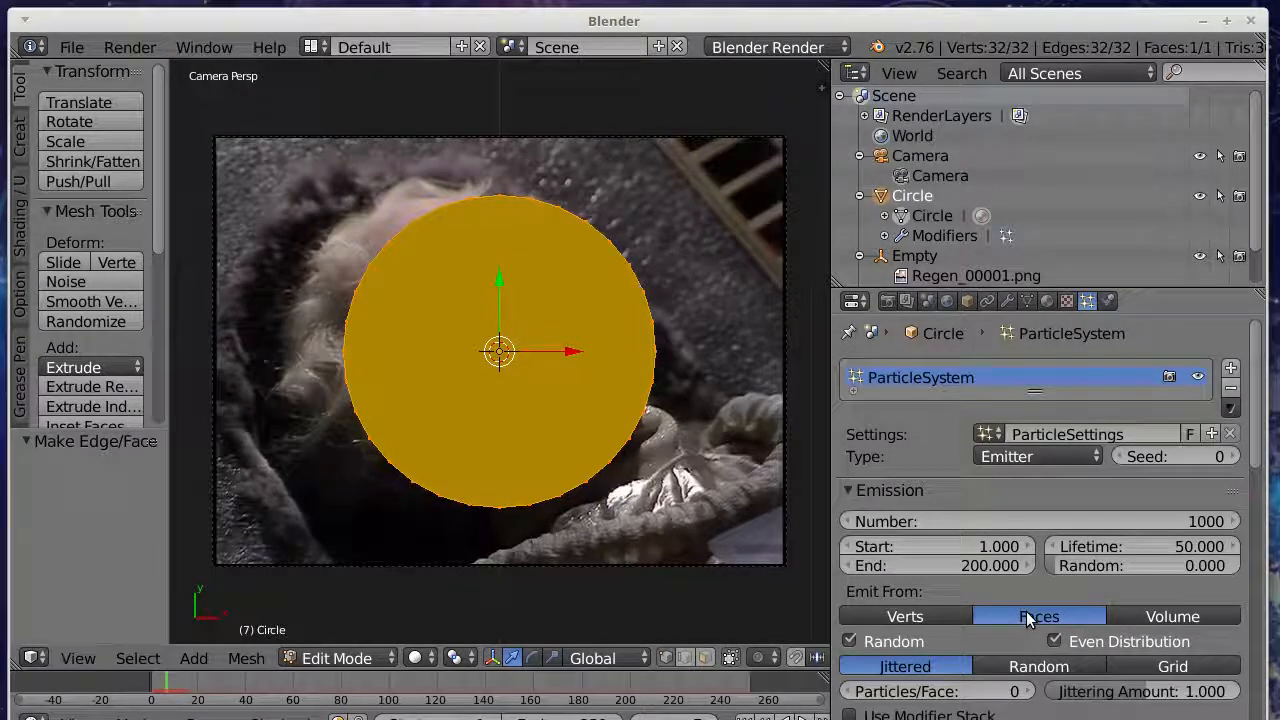
# Step: Run a test render of the animation and return the circle to Object Mode
pyautogui.click(130, 48)
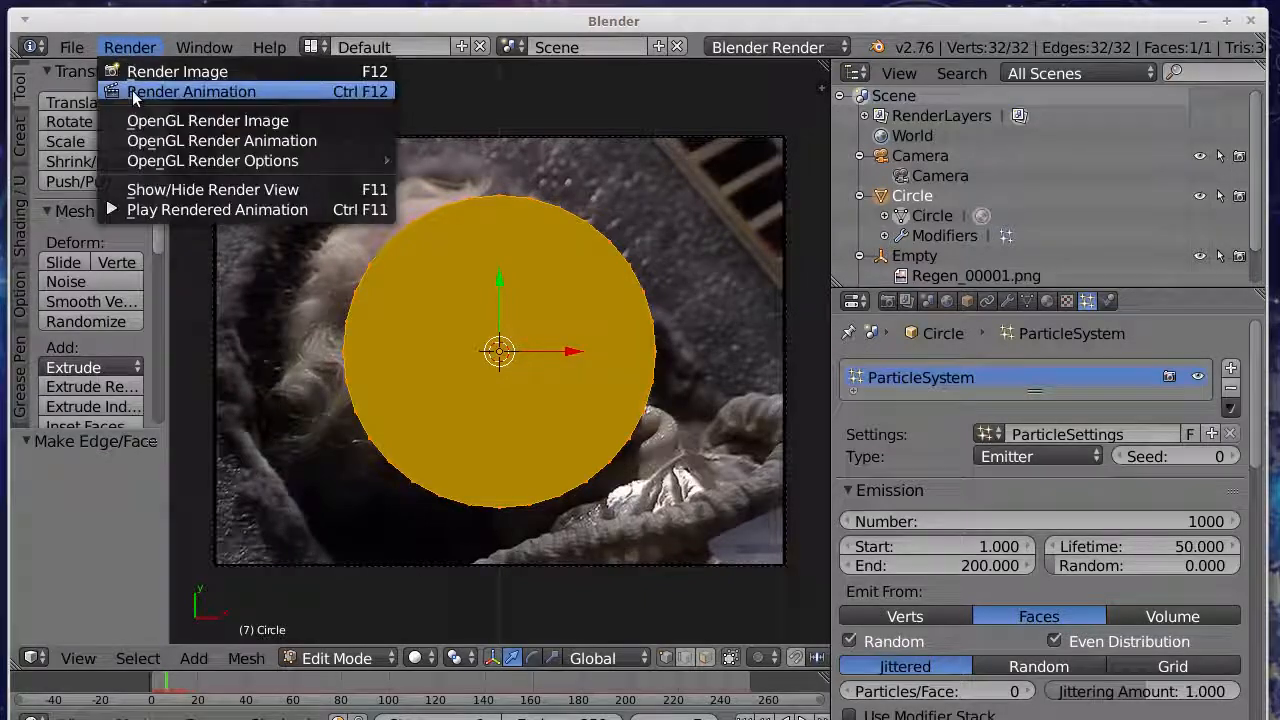
pyautogui.click(176, 72)
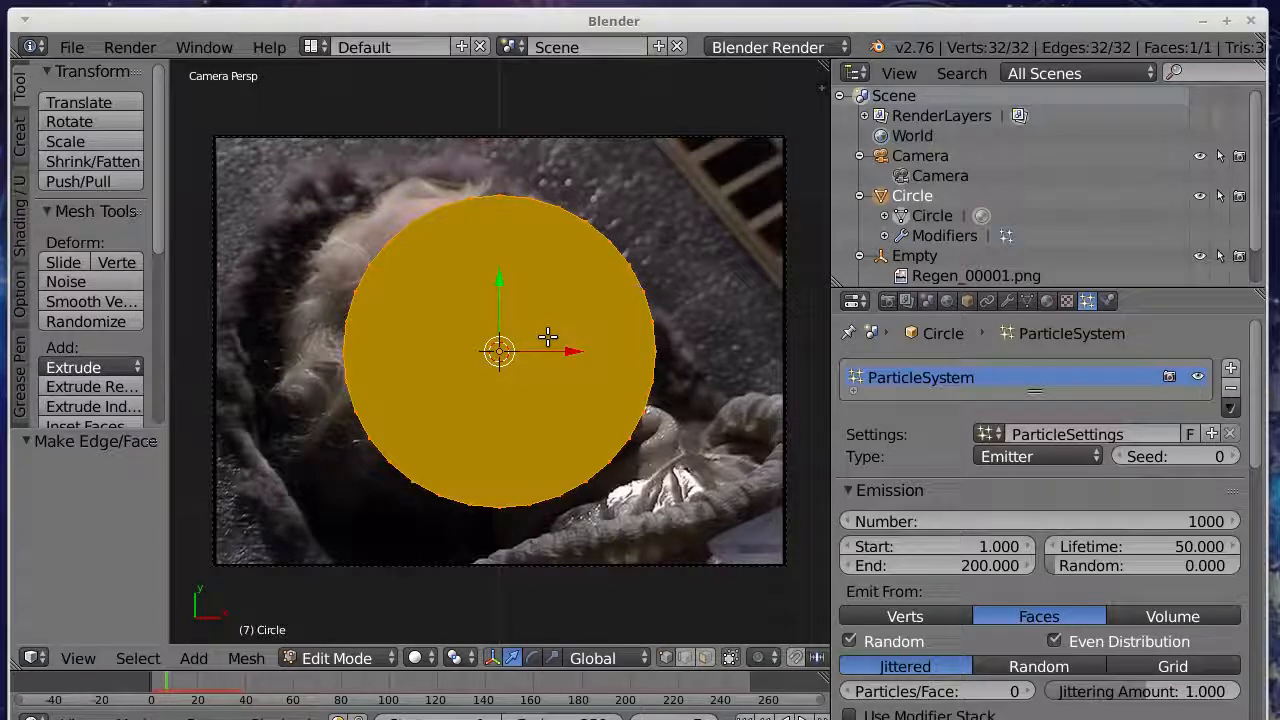
pyautogui.scroll(-3)
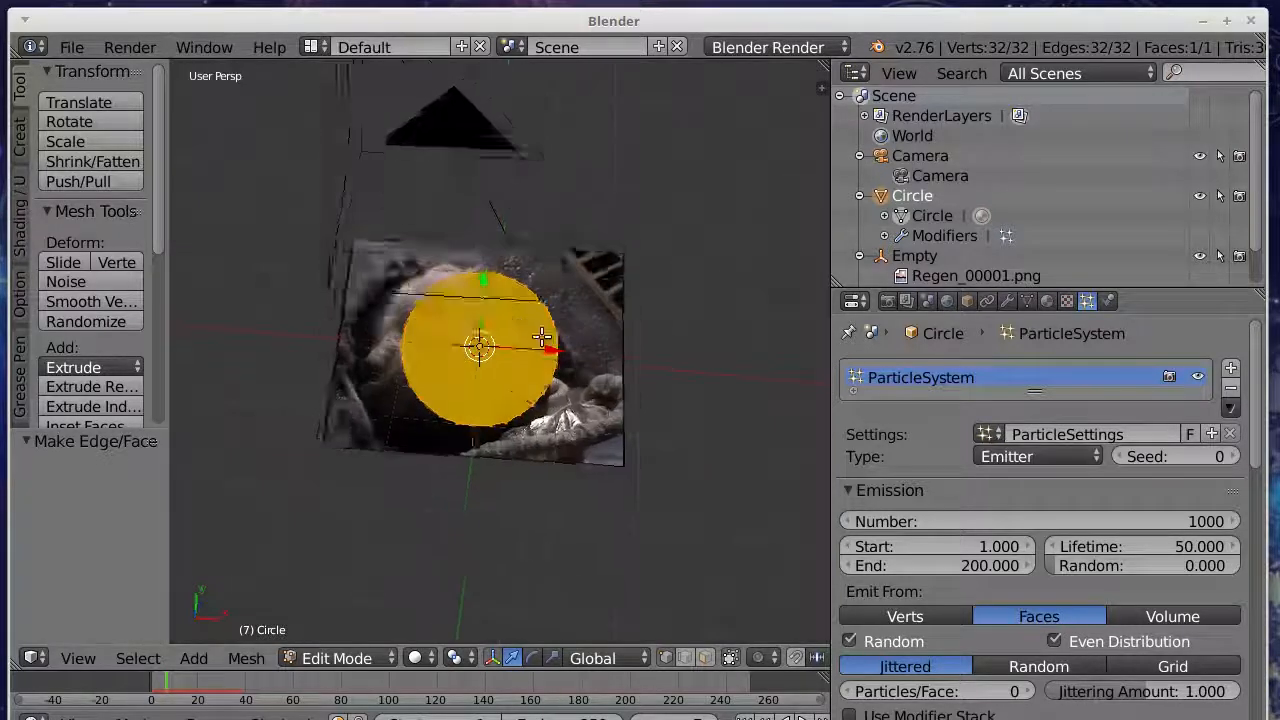
pyautogui.click(336, 658)
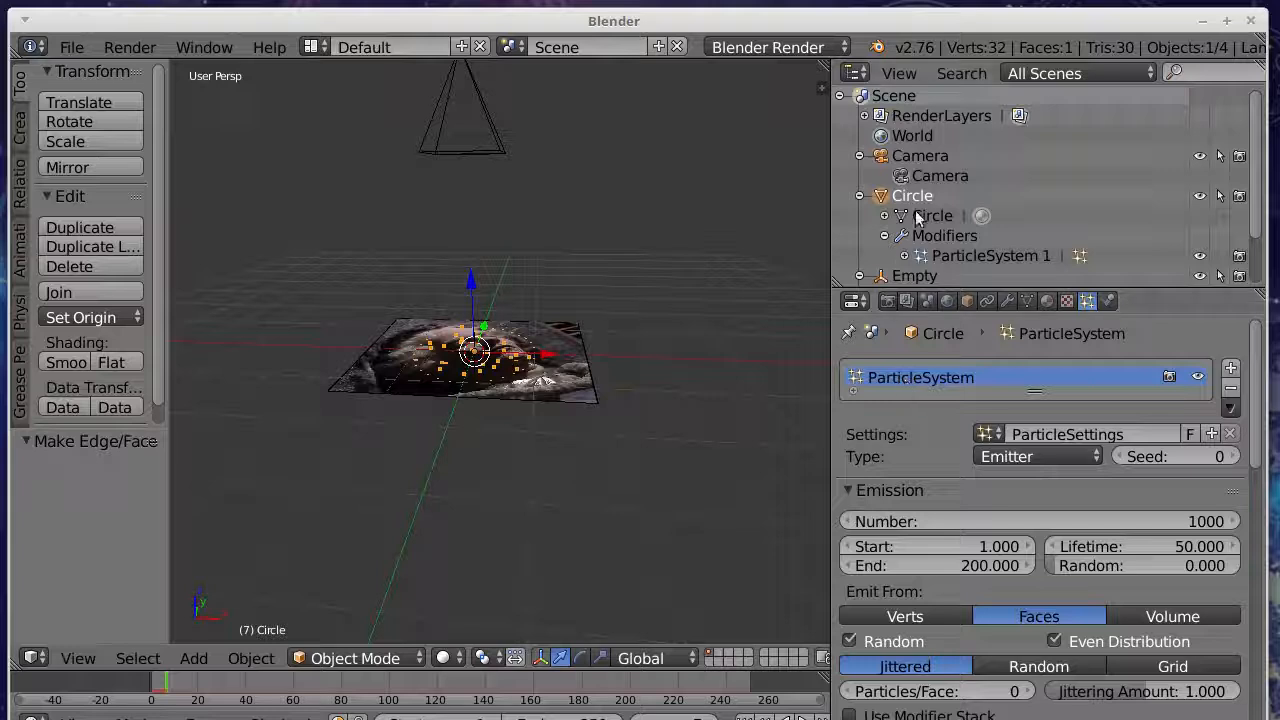
# Step: Rotate the camera 180° on X so it looks the other way
pyautogui.click(920, 156)
pyautogui.write('180')
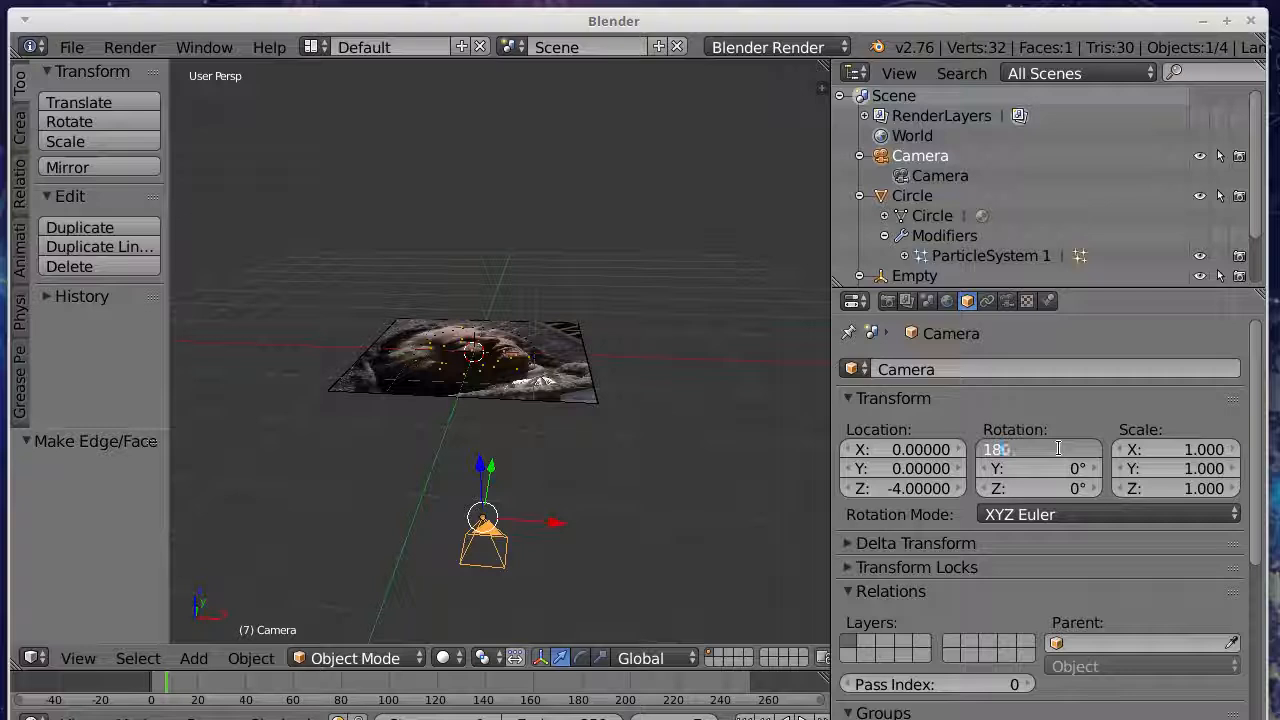
pyautogui.press('Return')
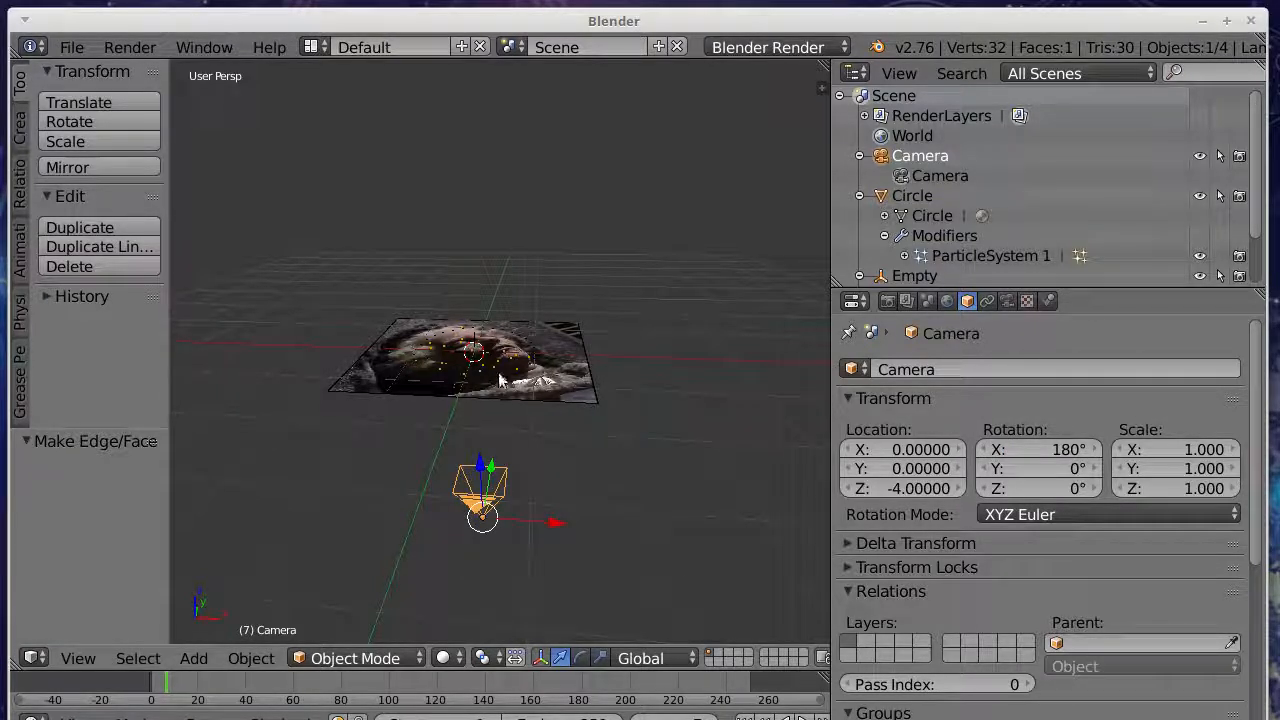
pyautogui.moveTo(484, 338)
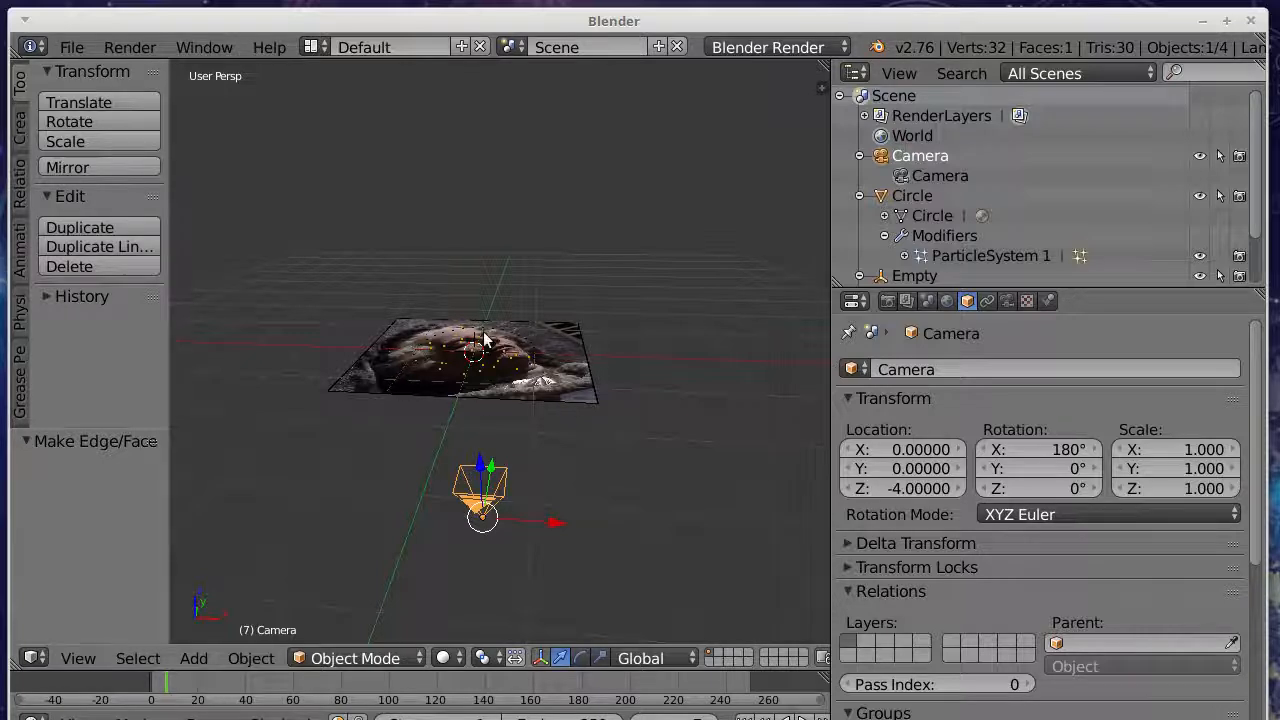
pyautogui.moveTo(980, 208)
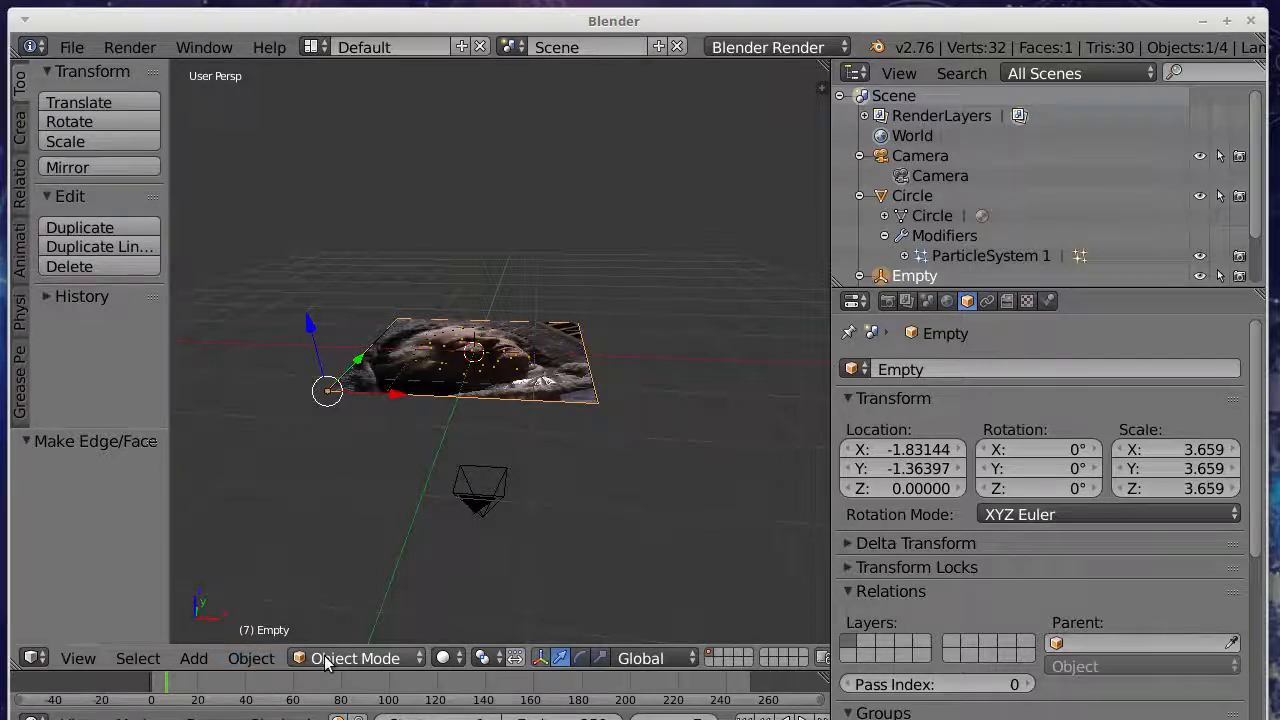
# Step: Mirror the background image across the global X axis and move it into frame
pyautogui.click(250, 658)
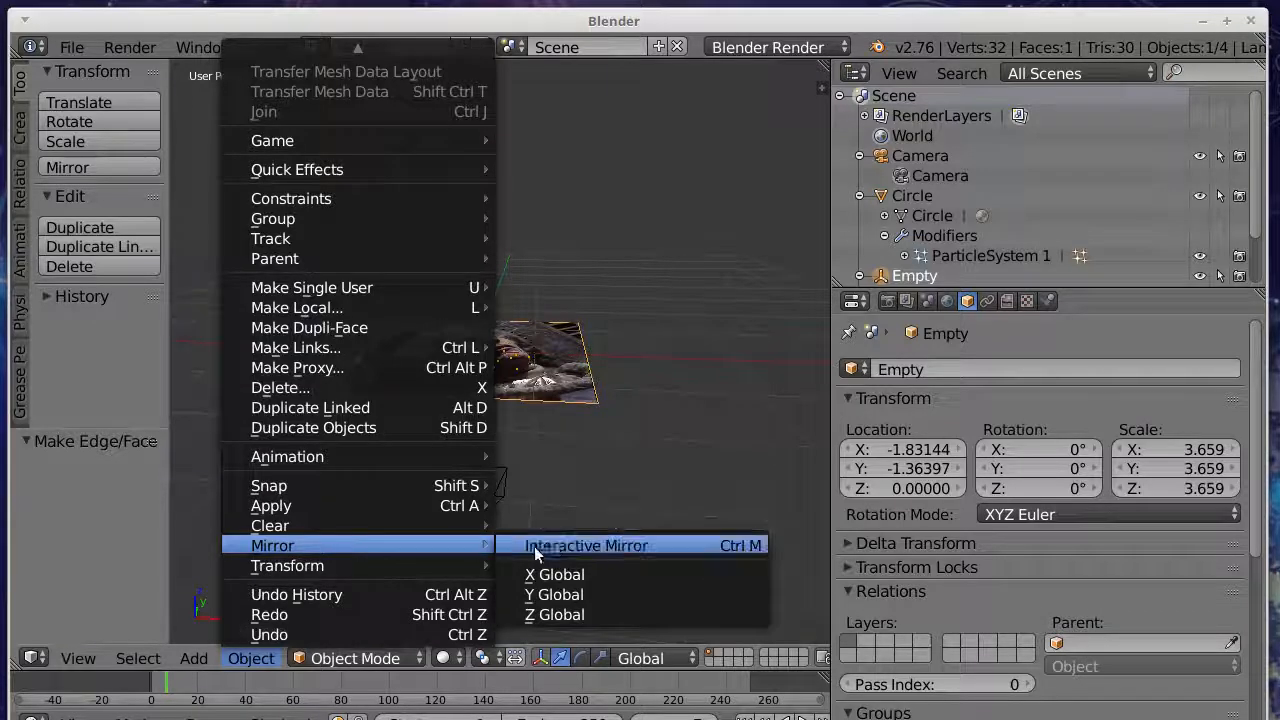
pyautogui.click(554, 594)
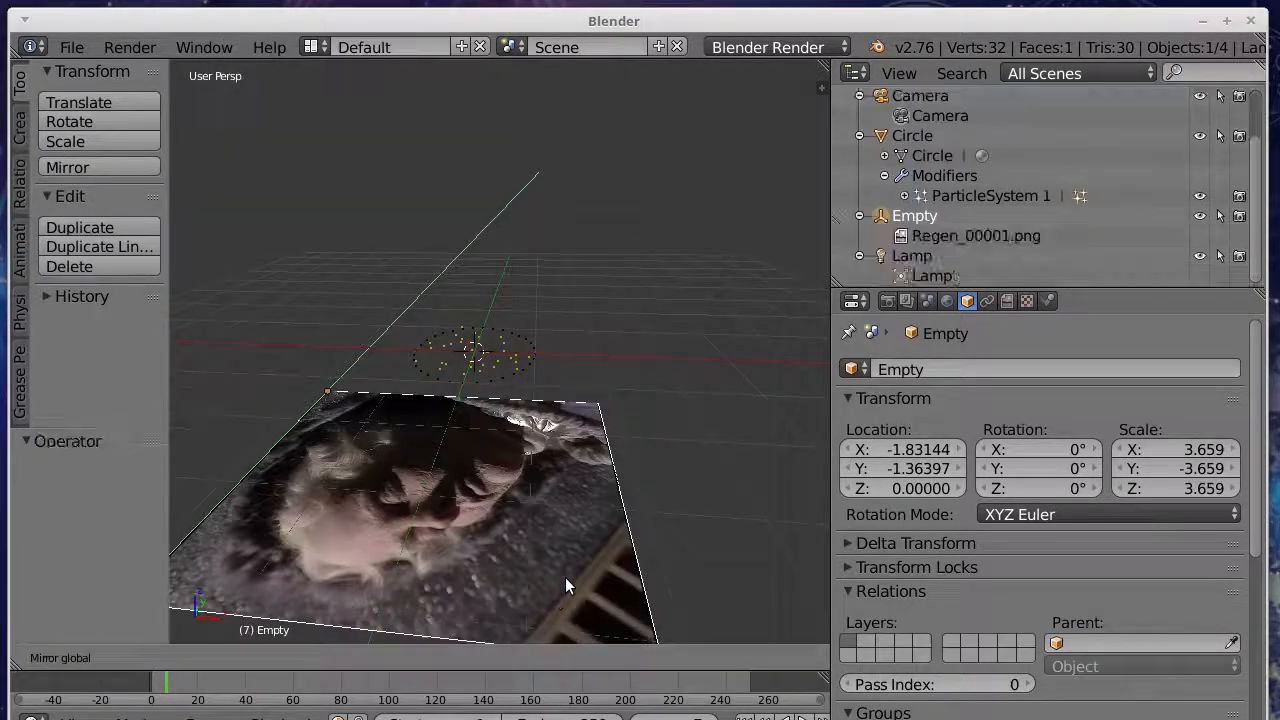
pyautogui.click(68, 168)
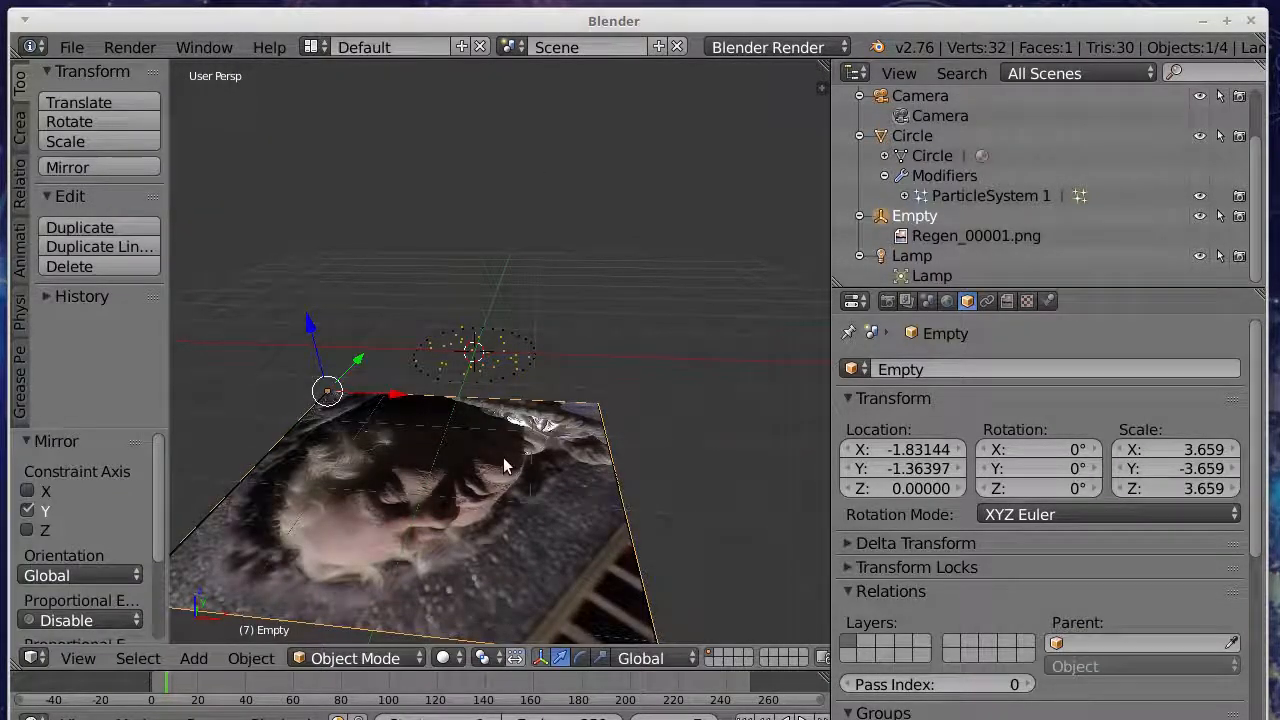
pyautogui.moveTo(688, 290)
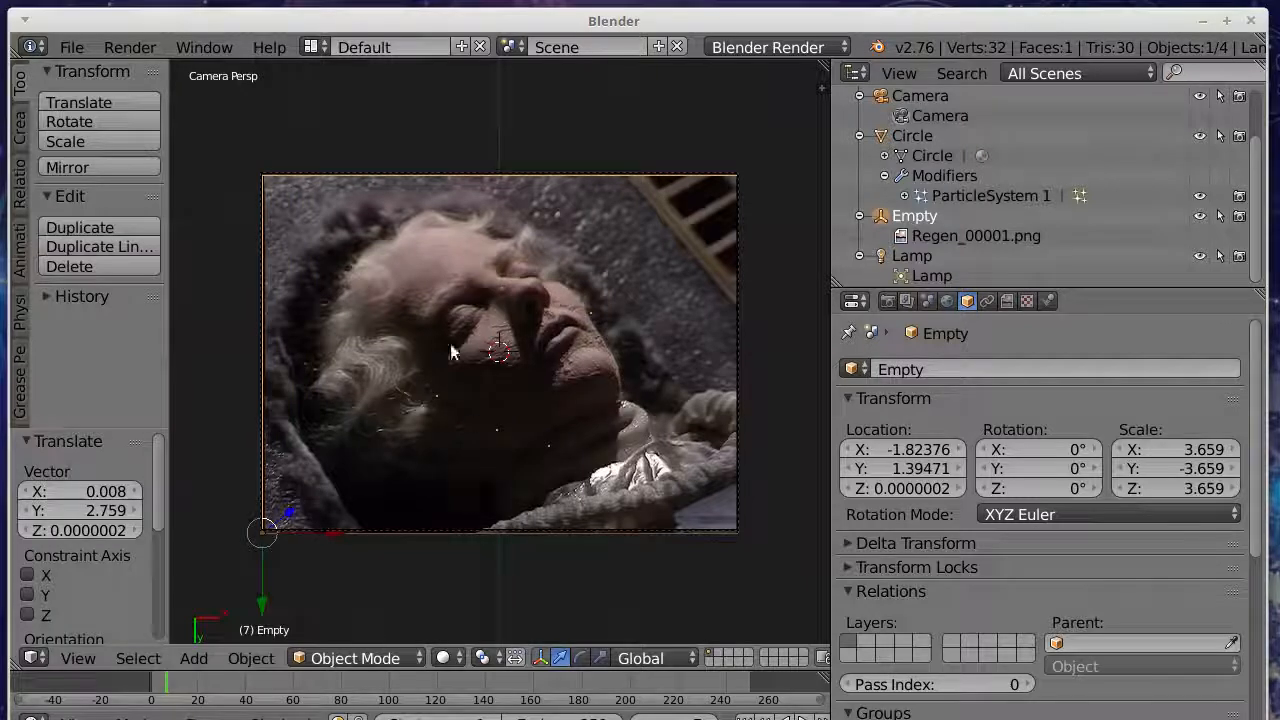
pyautogui.click(128, 48)
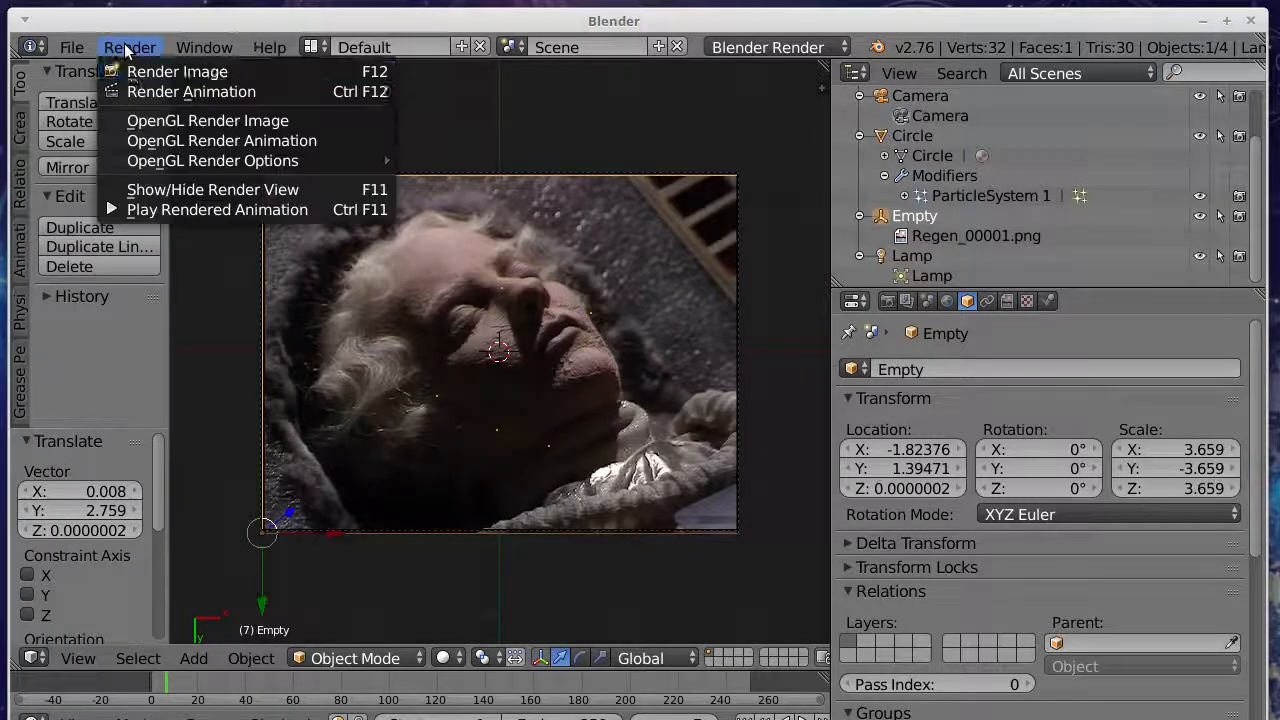
pyautogui.click(178, 72)
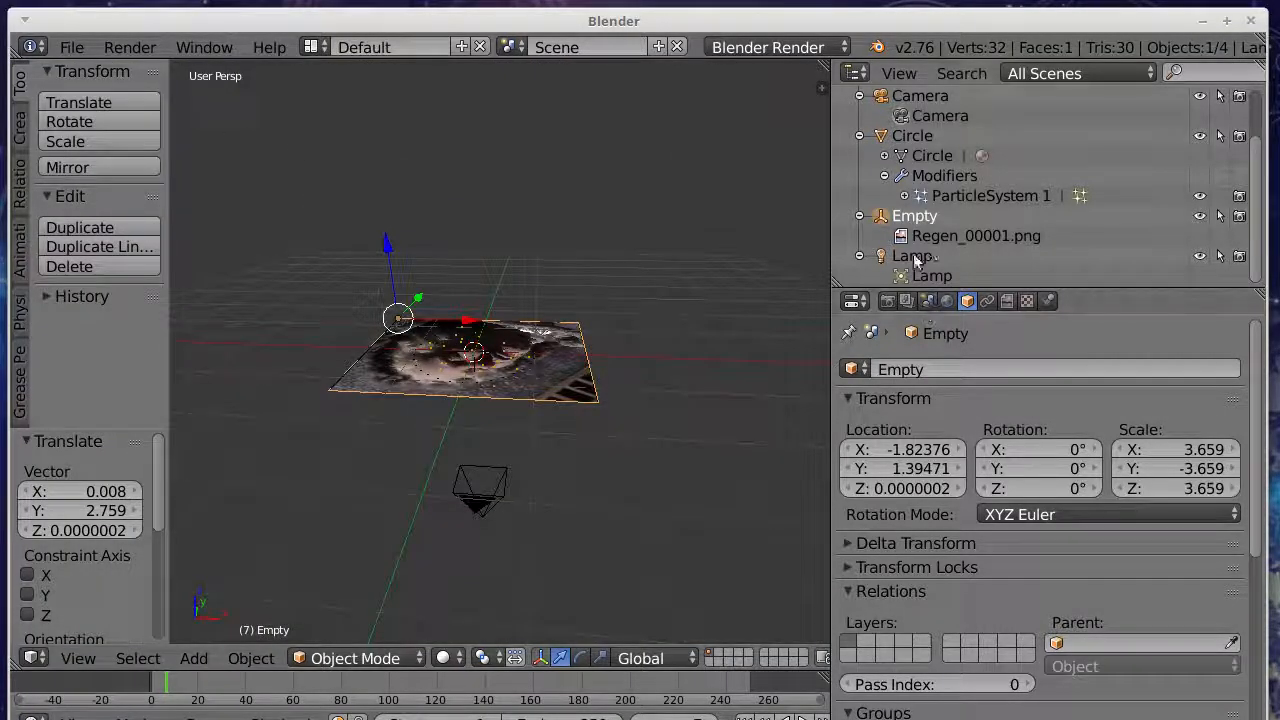
pyautogui.click(128, 48)
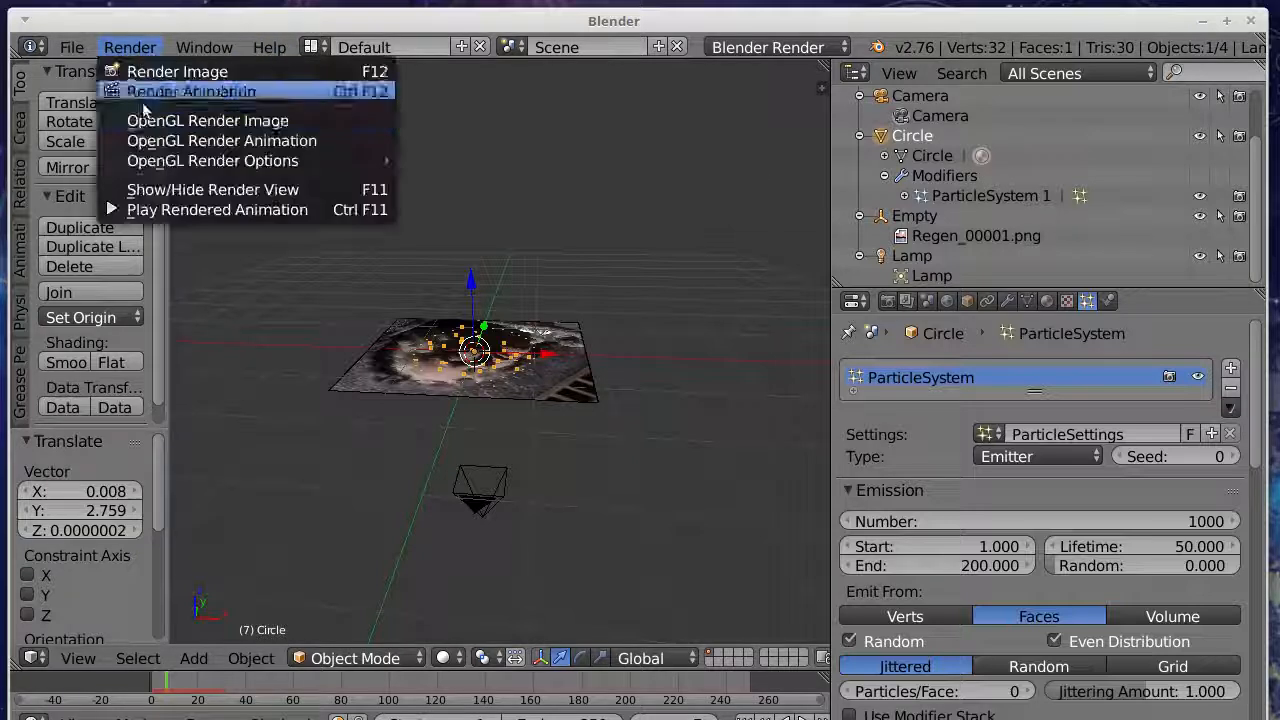
pyautogui.click(176, 72)
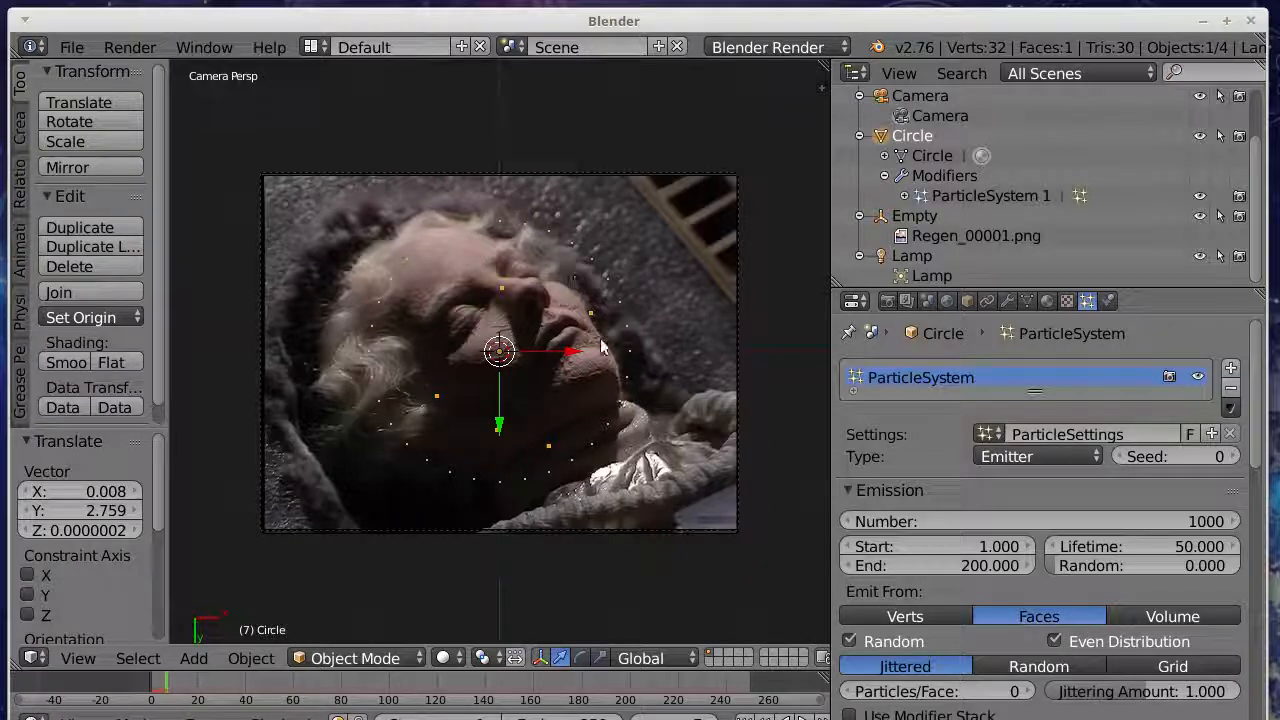
pyautogui.moveTo(470, 250)
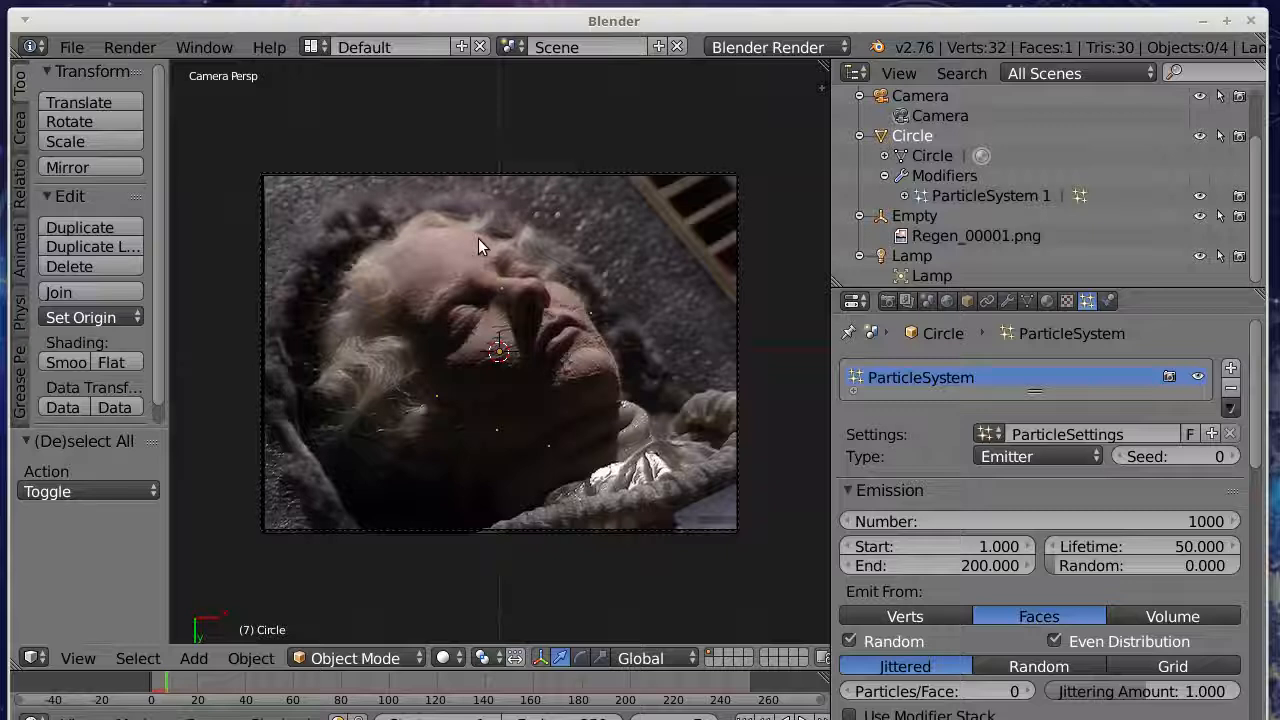
pyautogui.moveTo(448, 244)
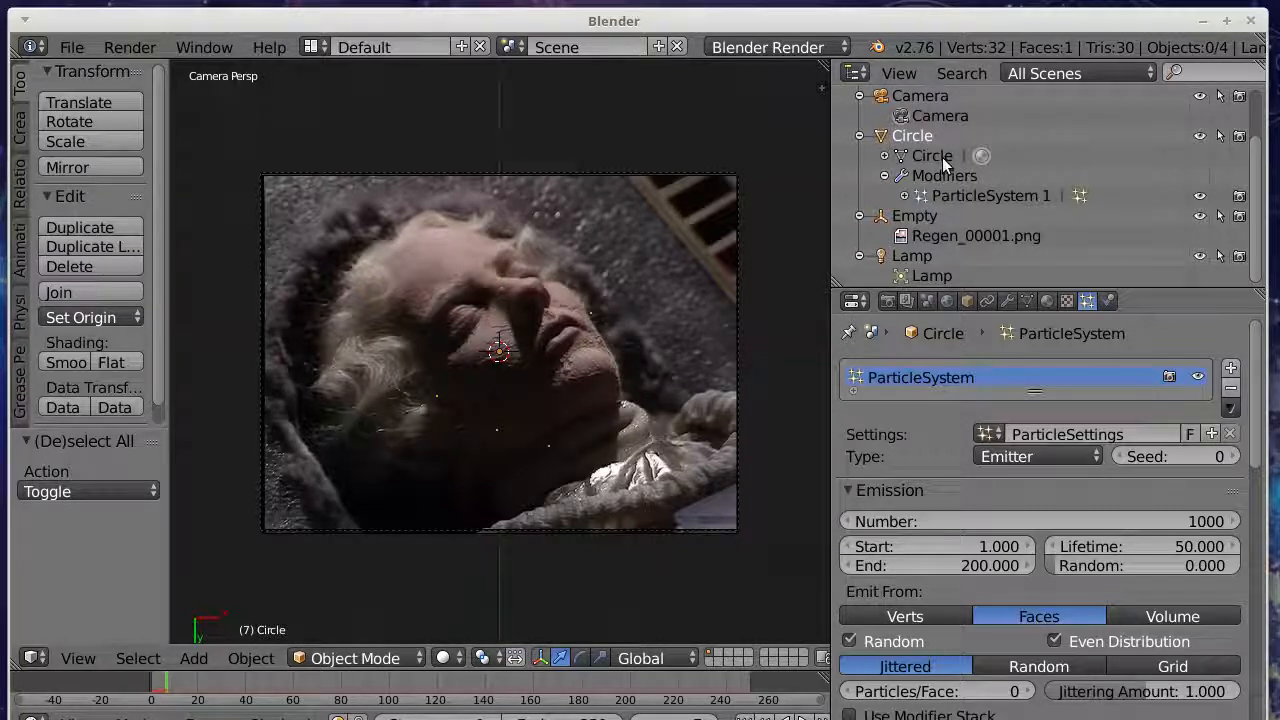
# Step: Enter Edit Mode and select only the topmost vertex of the circle
pyautogui.press('Tab')
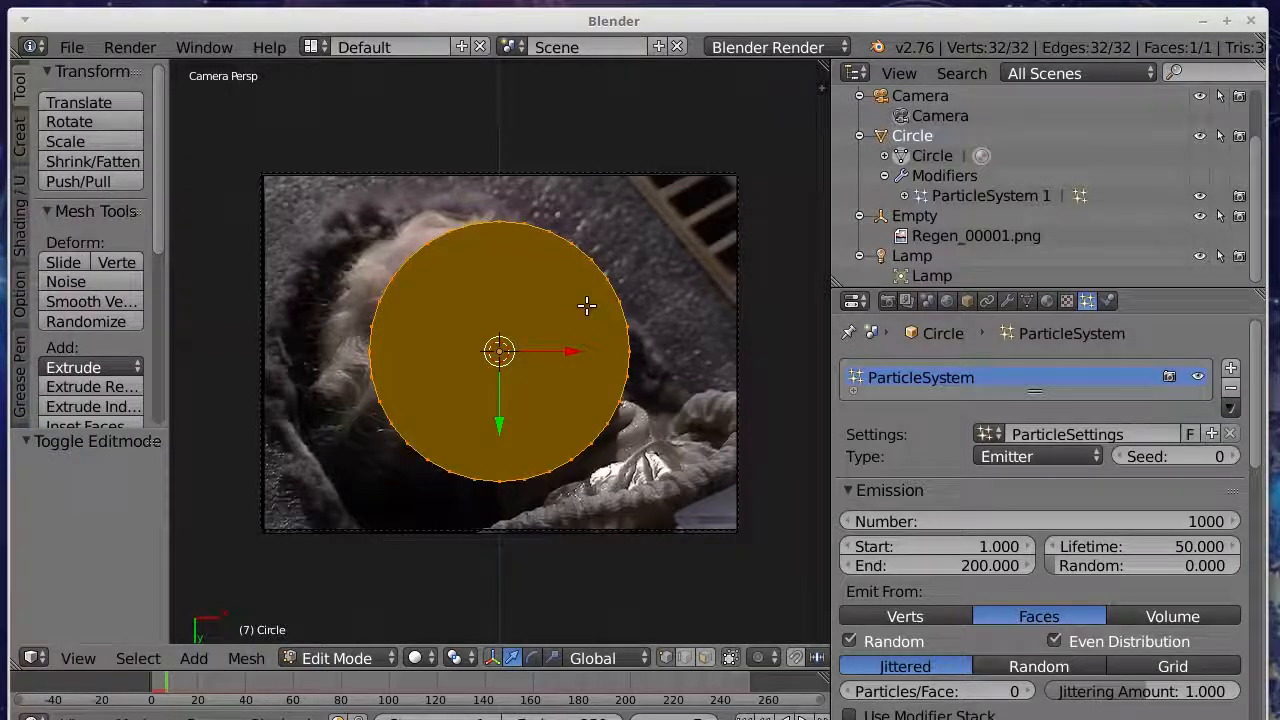
pyautogui.moveTo(504, 232)
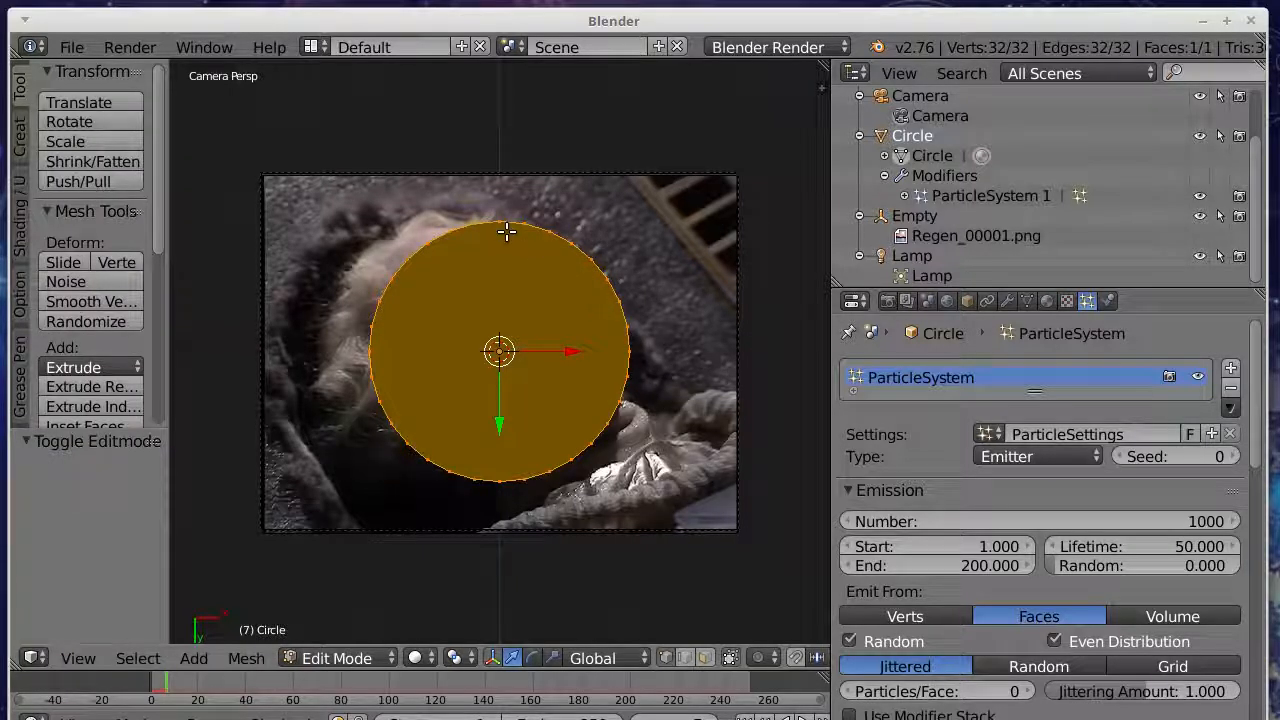
pyautogui.moveTo(398, 564)
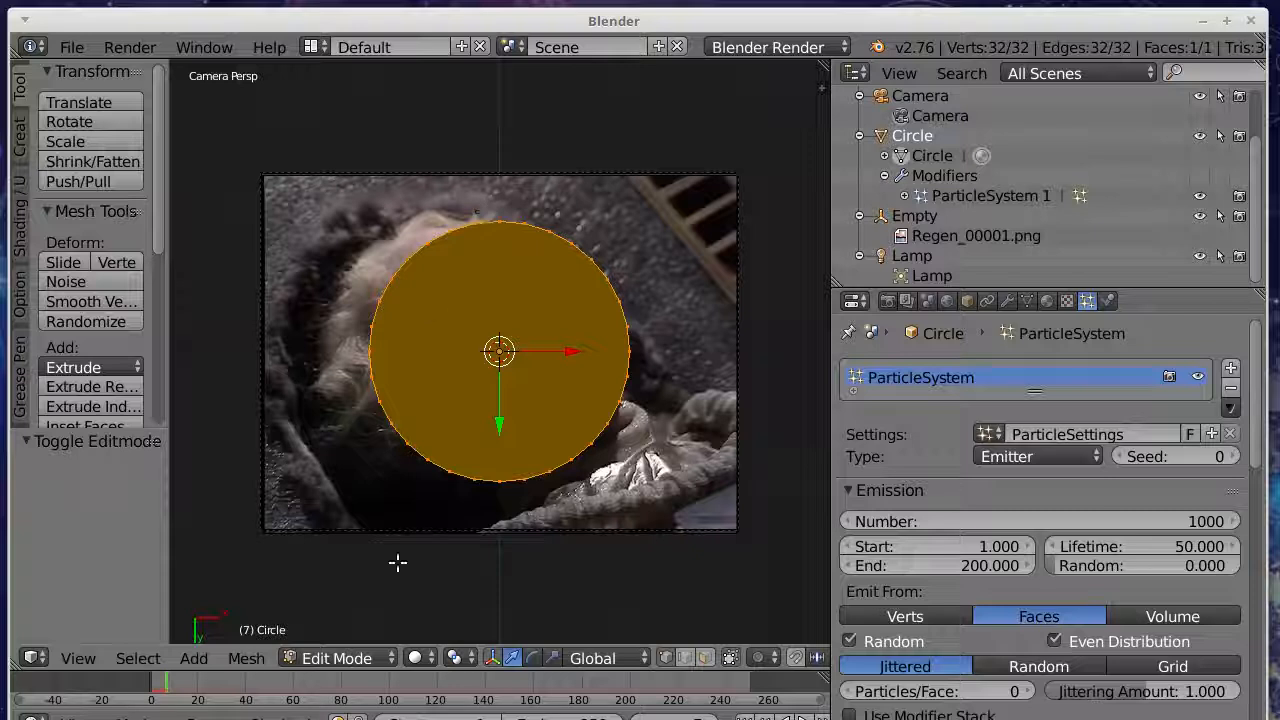
pyautogui.click(138, 658)
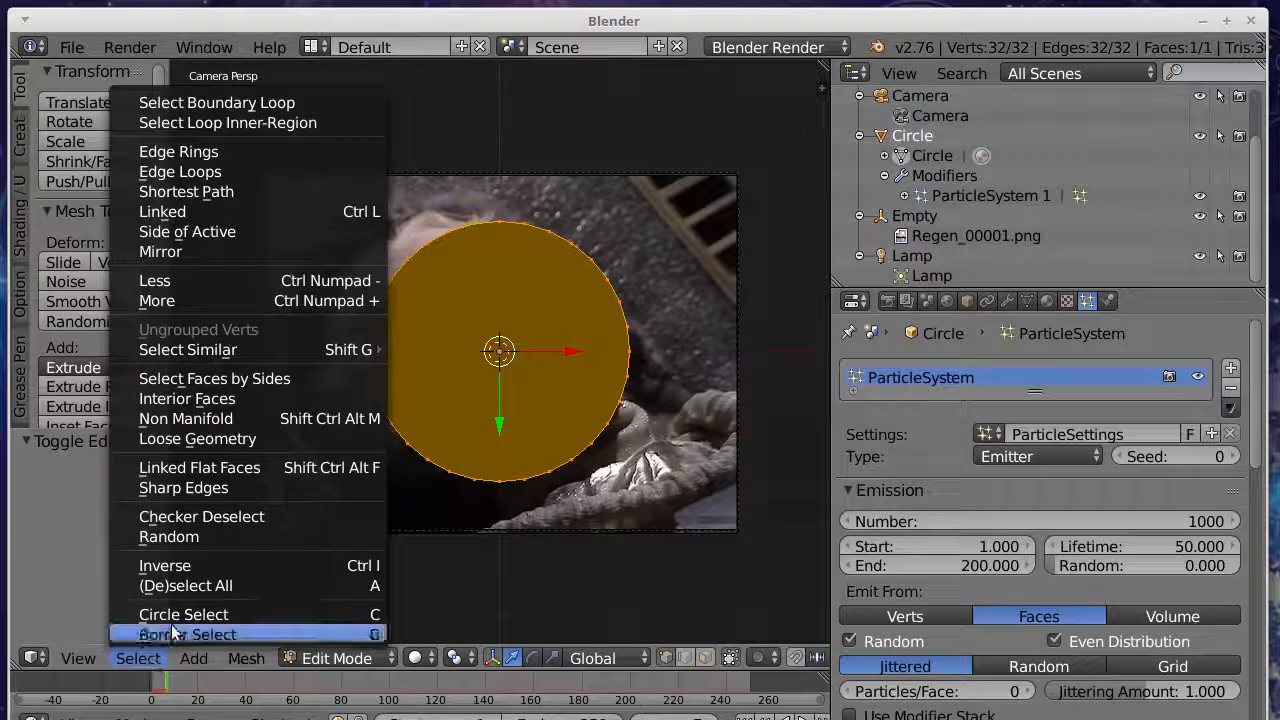
pyautogui.click(186, 634)
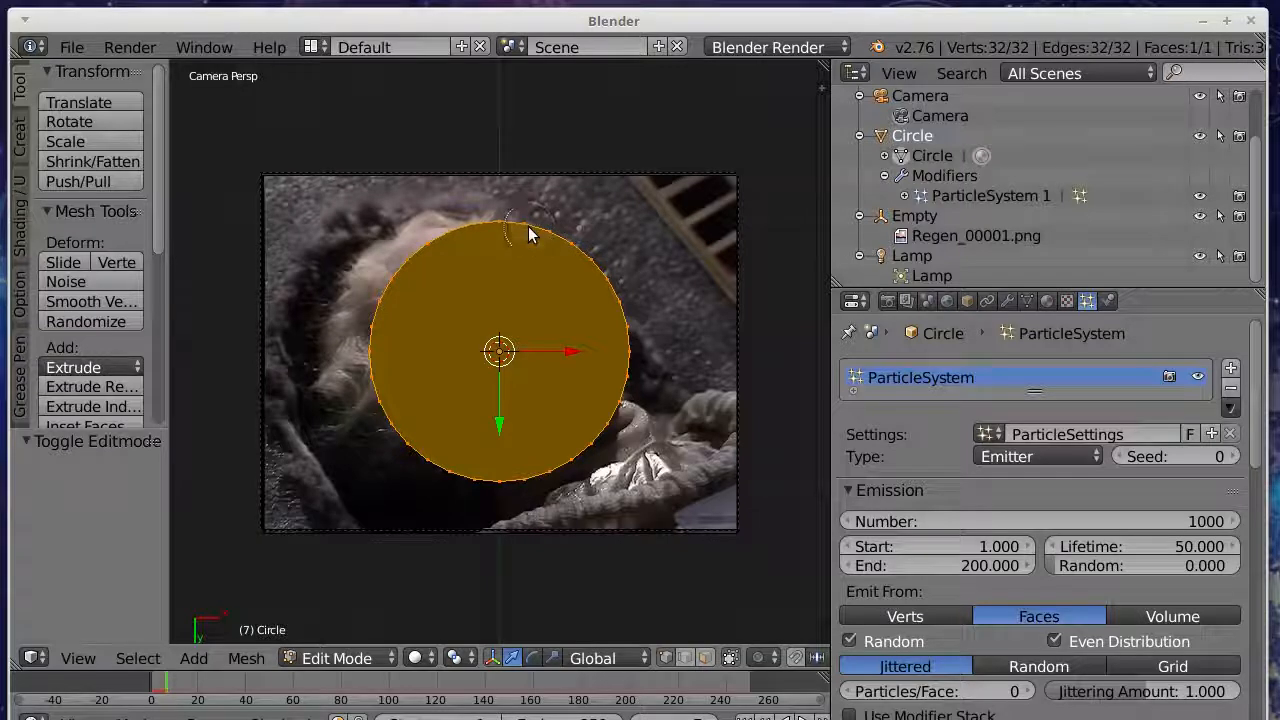
pyautogui.press('a')
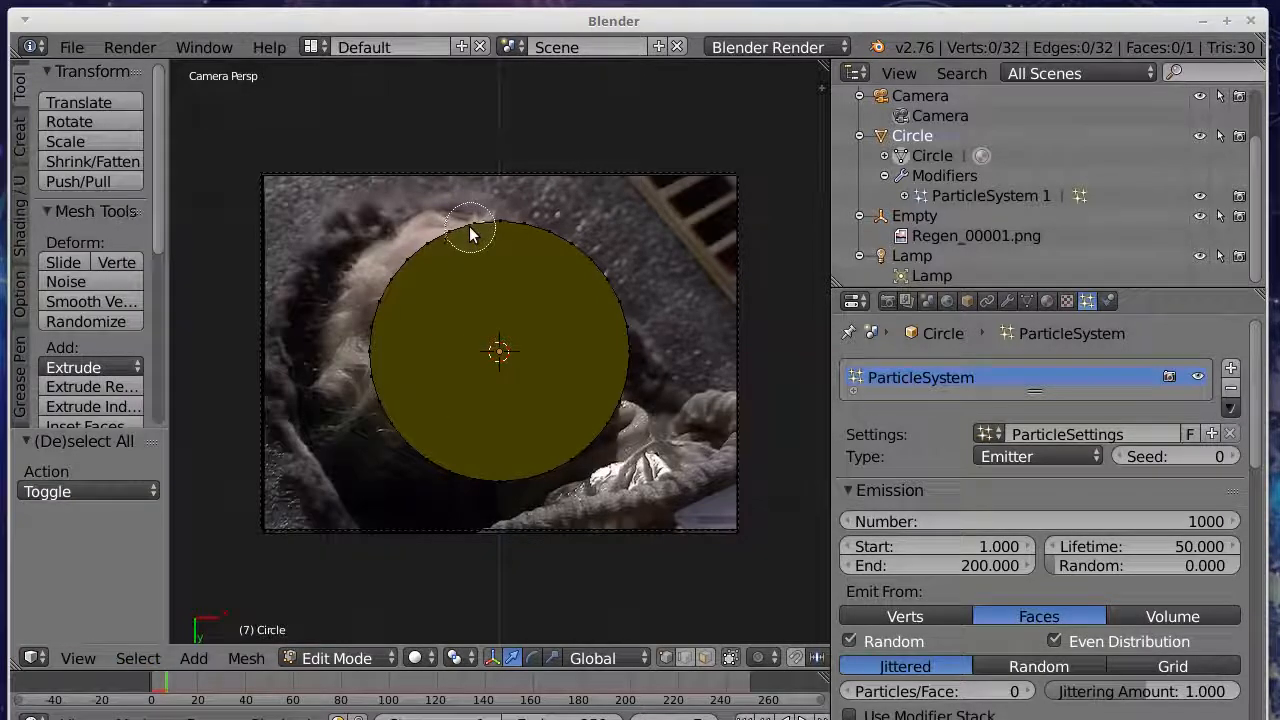
pyautogui.click(510, 228)
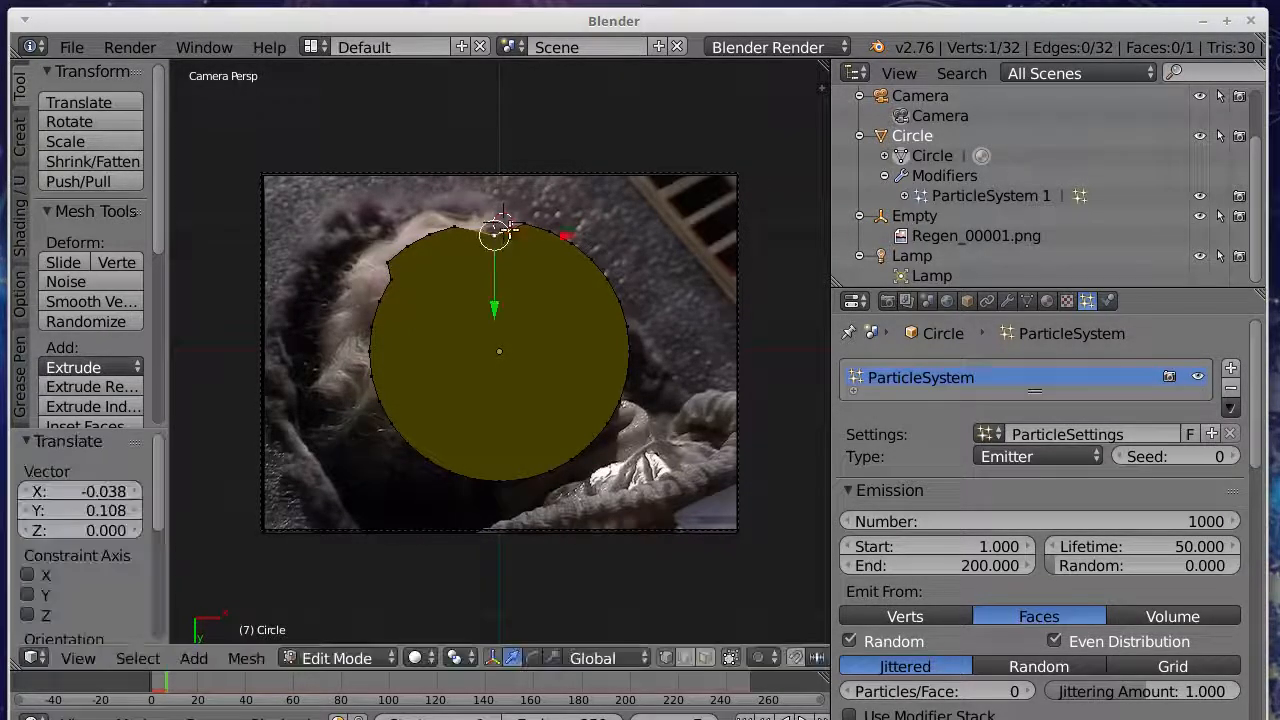
# Step: Drag the top vertex upward into a slight point and return to Object Mode
pyautogui.moveTo(492, 236); pyautogui.dragTo(516, 250)
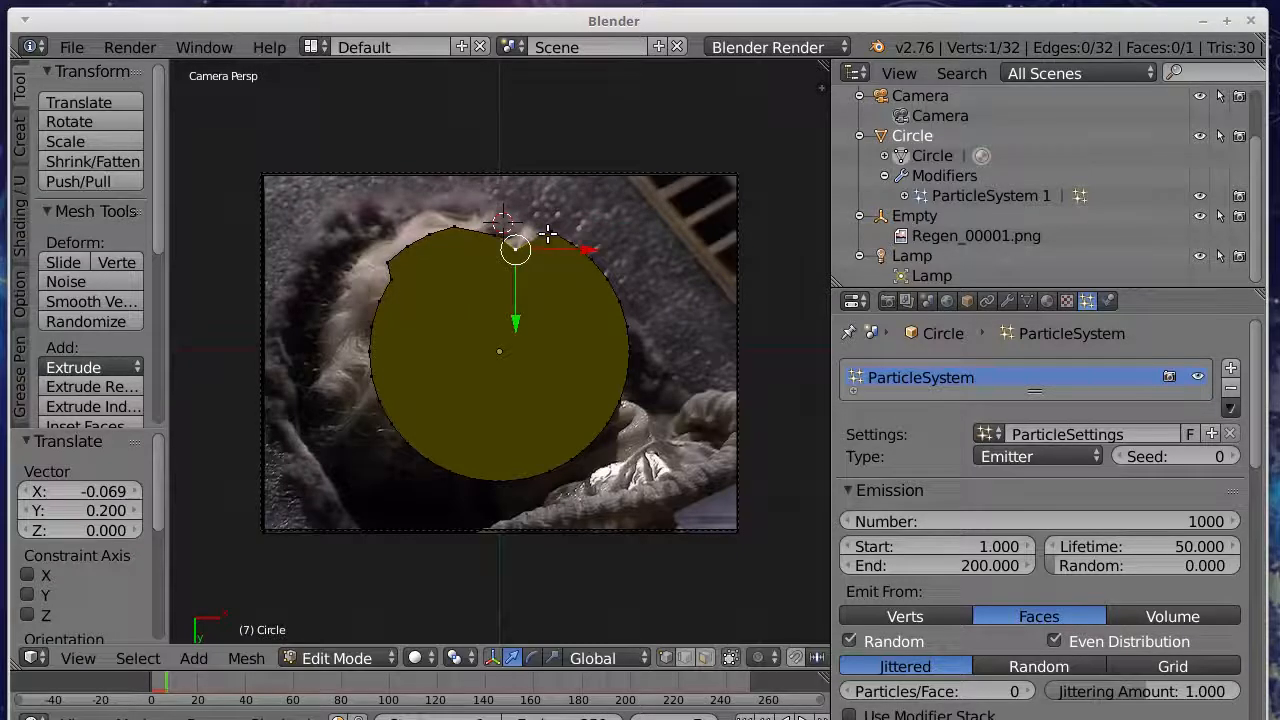
pyautogui.moveTo(516, 250); pyautogui.dragTo(560, 268)
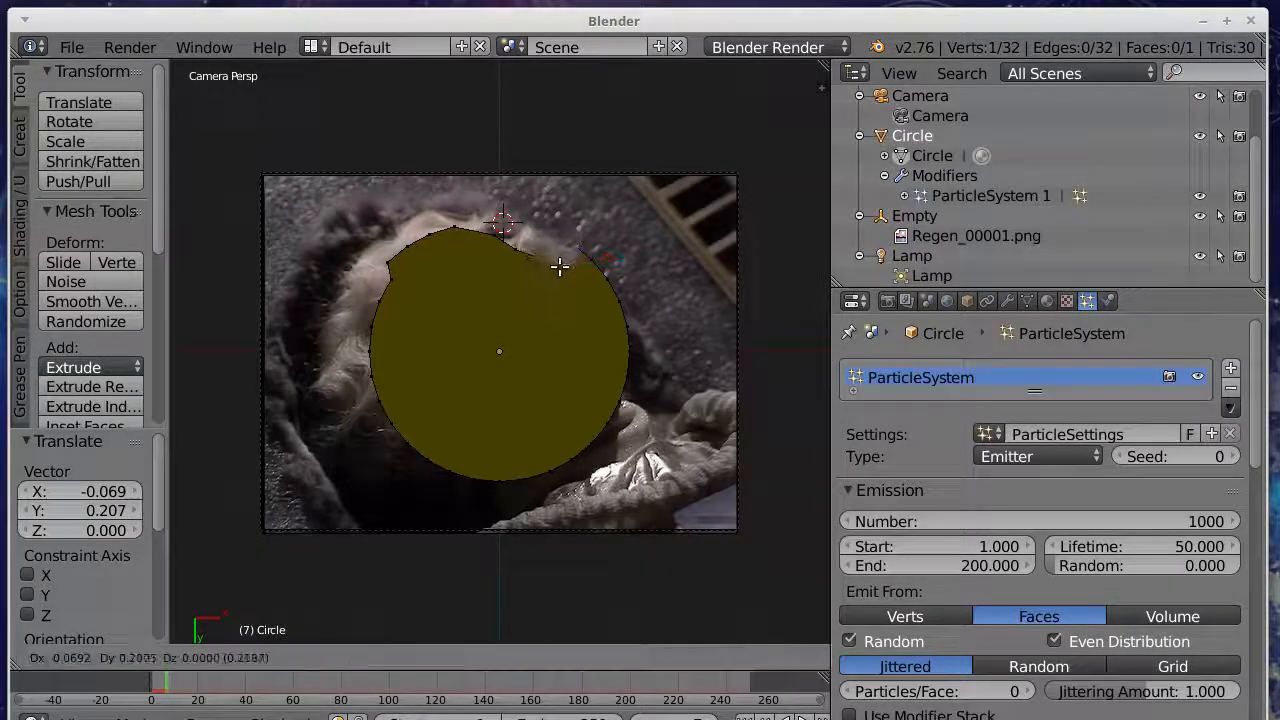
pyautogui.press('Tab')
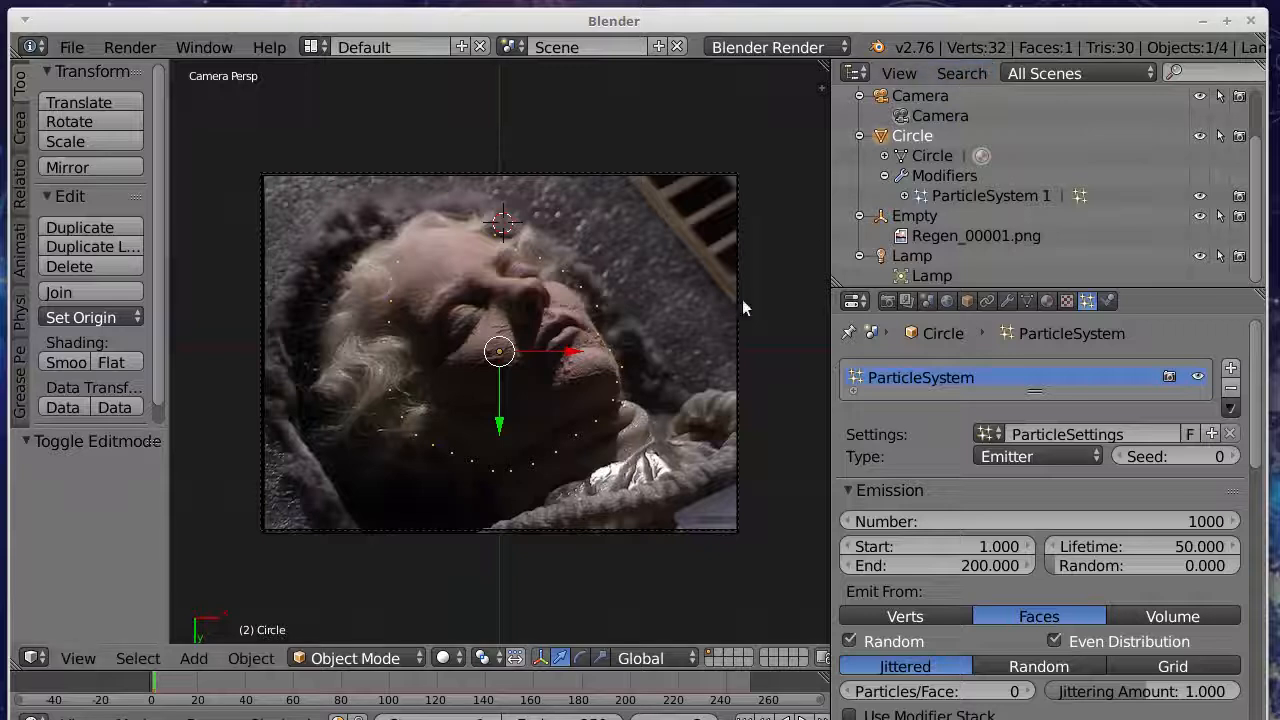
pyautogui.moveTo(540, 260)
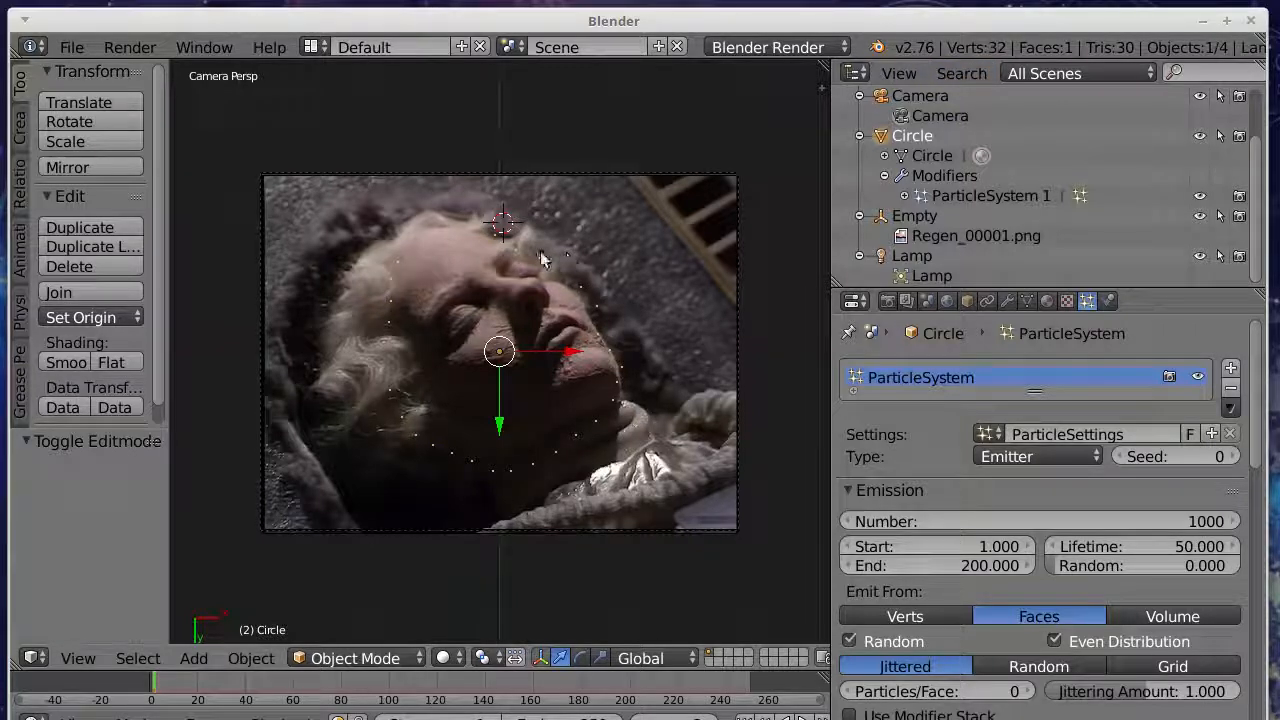
pyautogui.moveTo(372, 350)
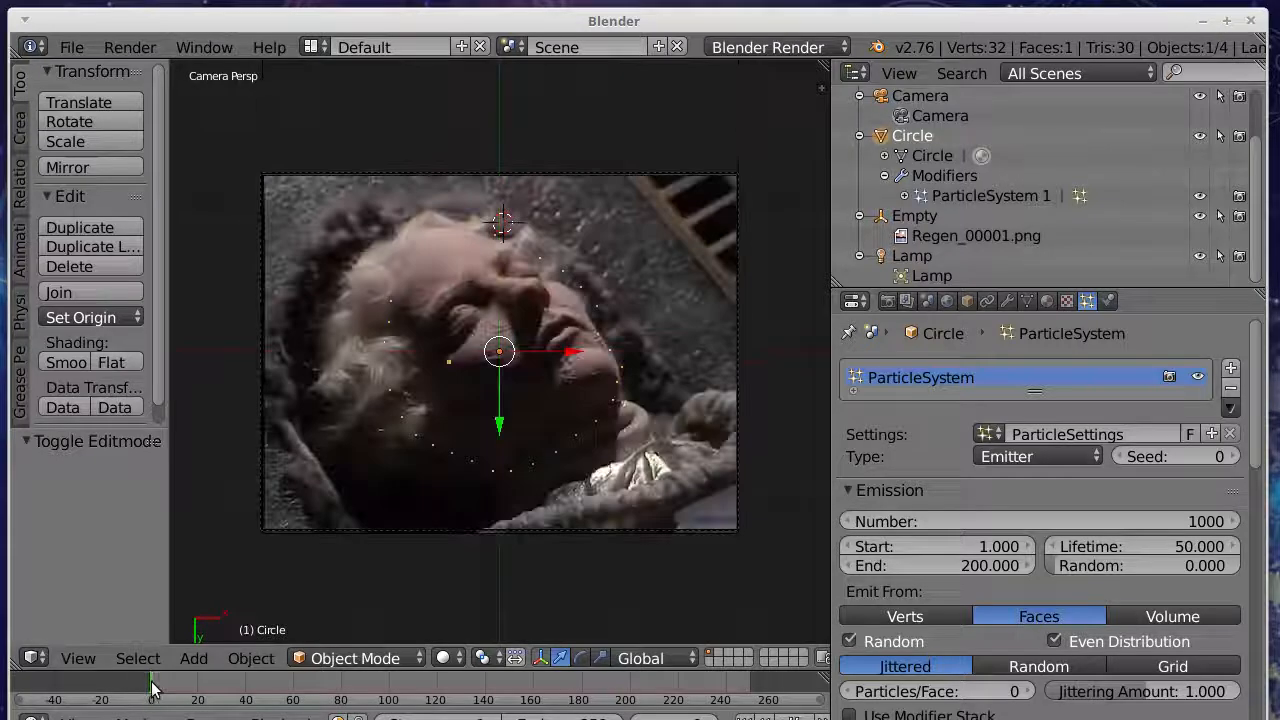
# Step: Set render output to PNG RGBA and review the Scene, World and Render Layers settings
pyautogui.click(884, 300)
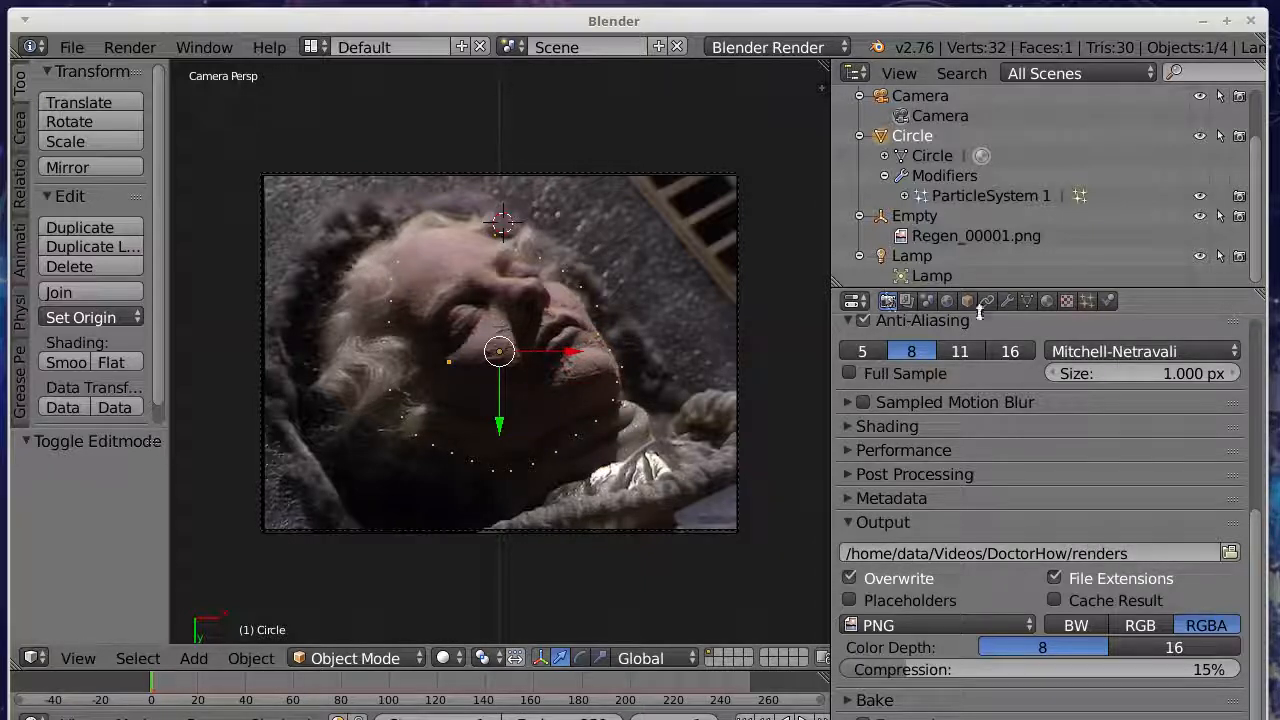
pyautogui.click(1088, 300)
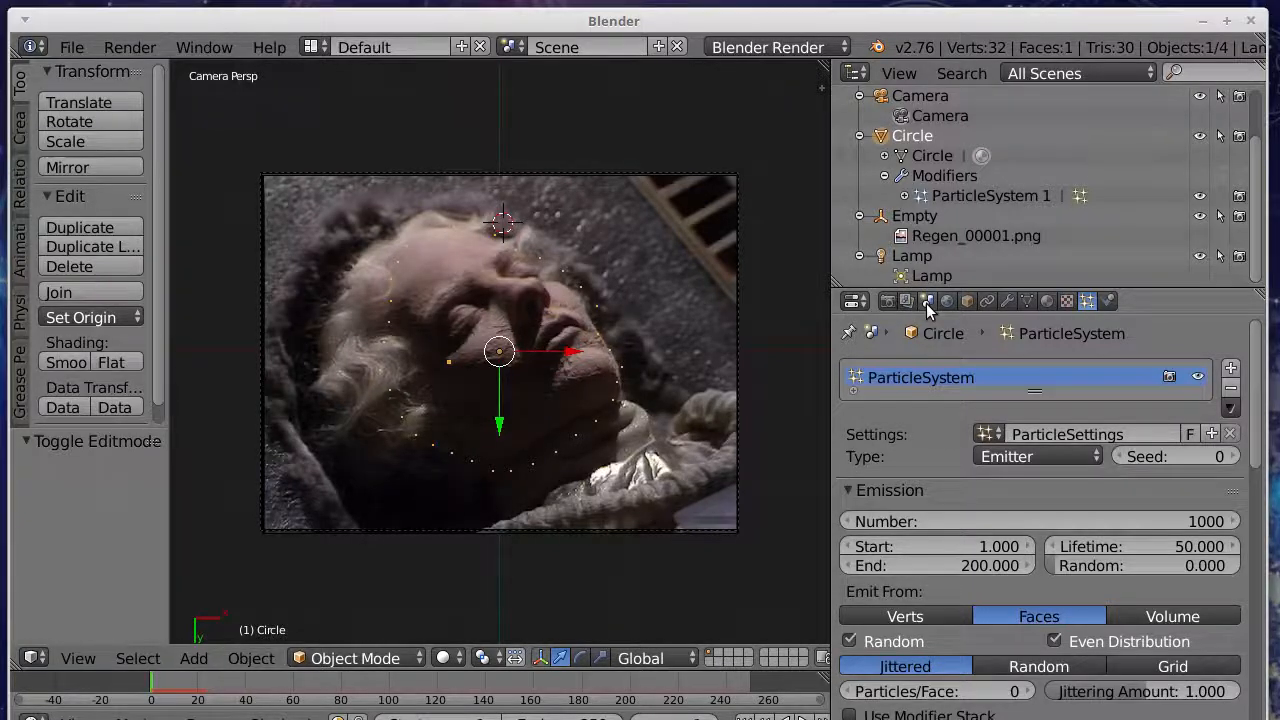
pyautogui.click(924, 300)
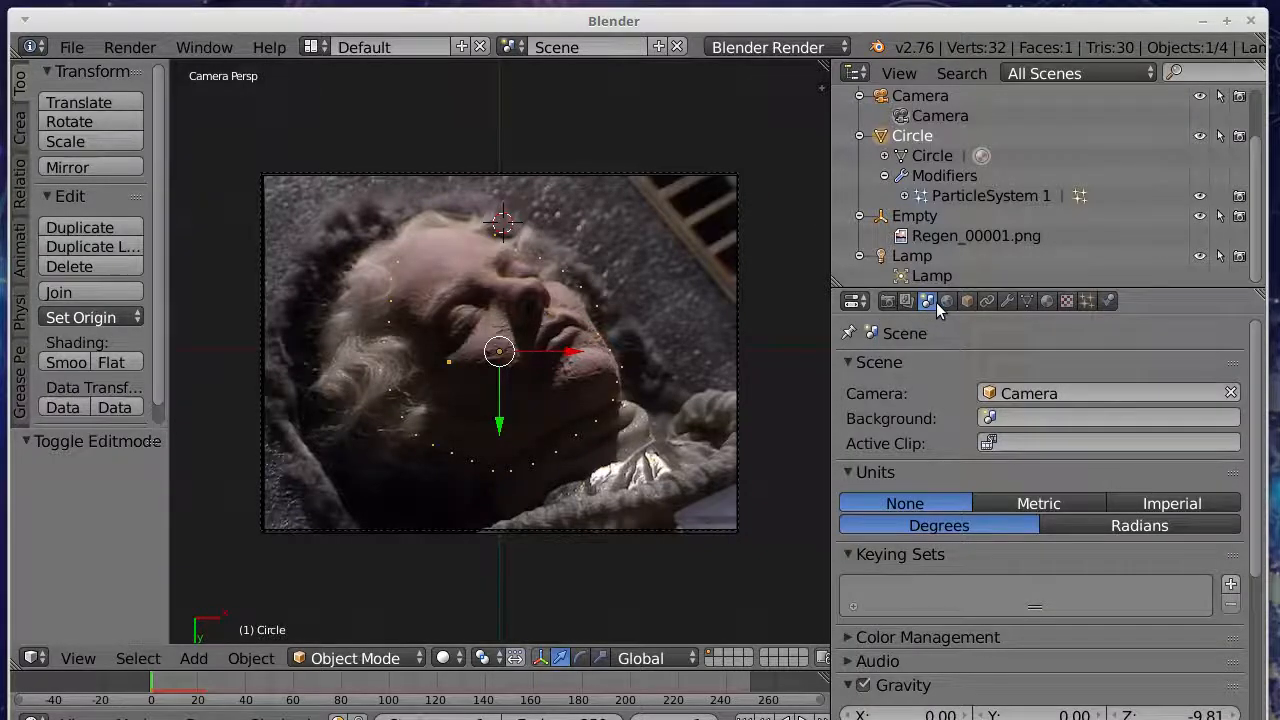
pyautogui.click(946, 300)
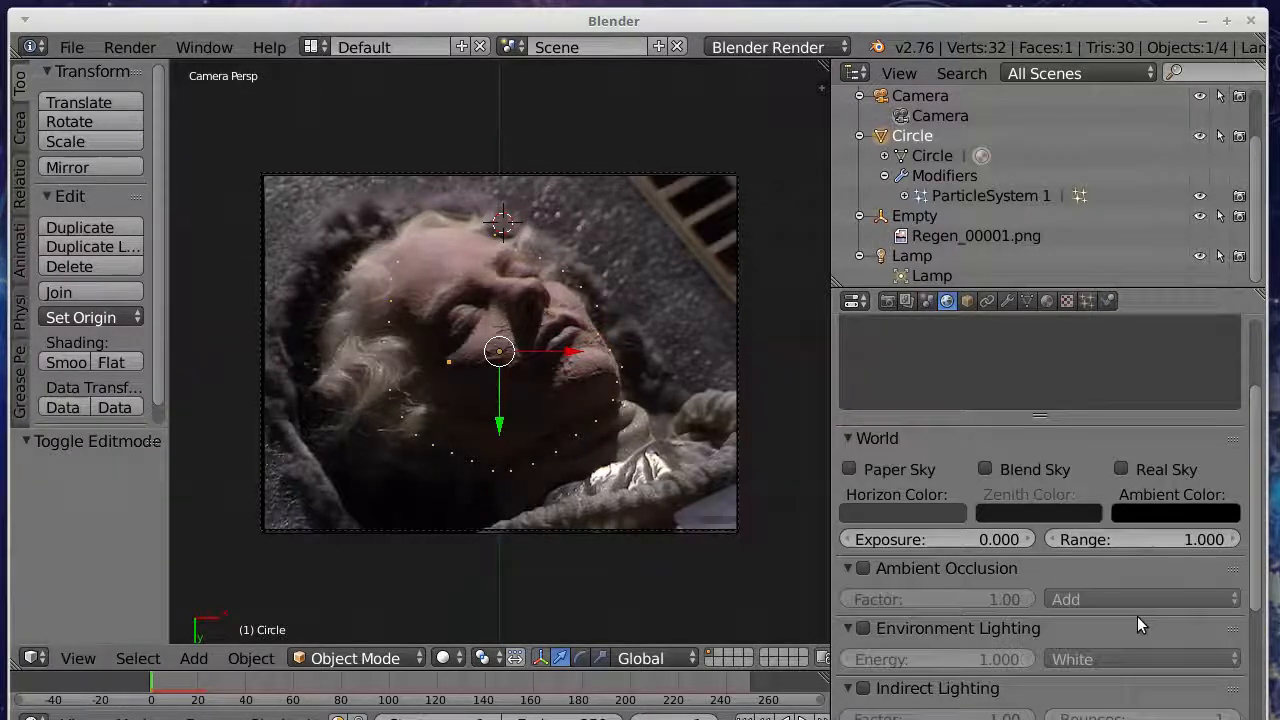
pyautogui.click(904, 300)
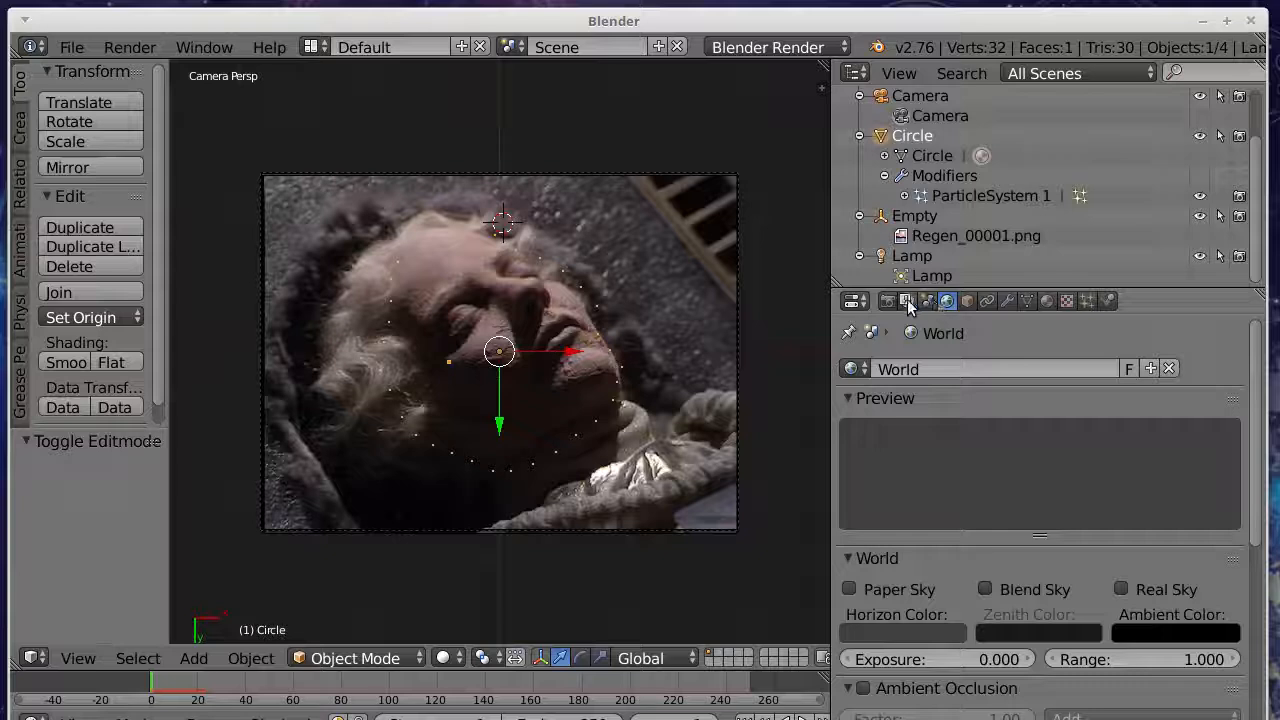
pyautogui.click(906, 300)
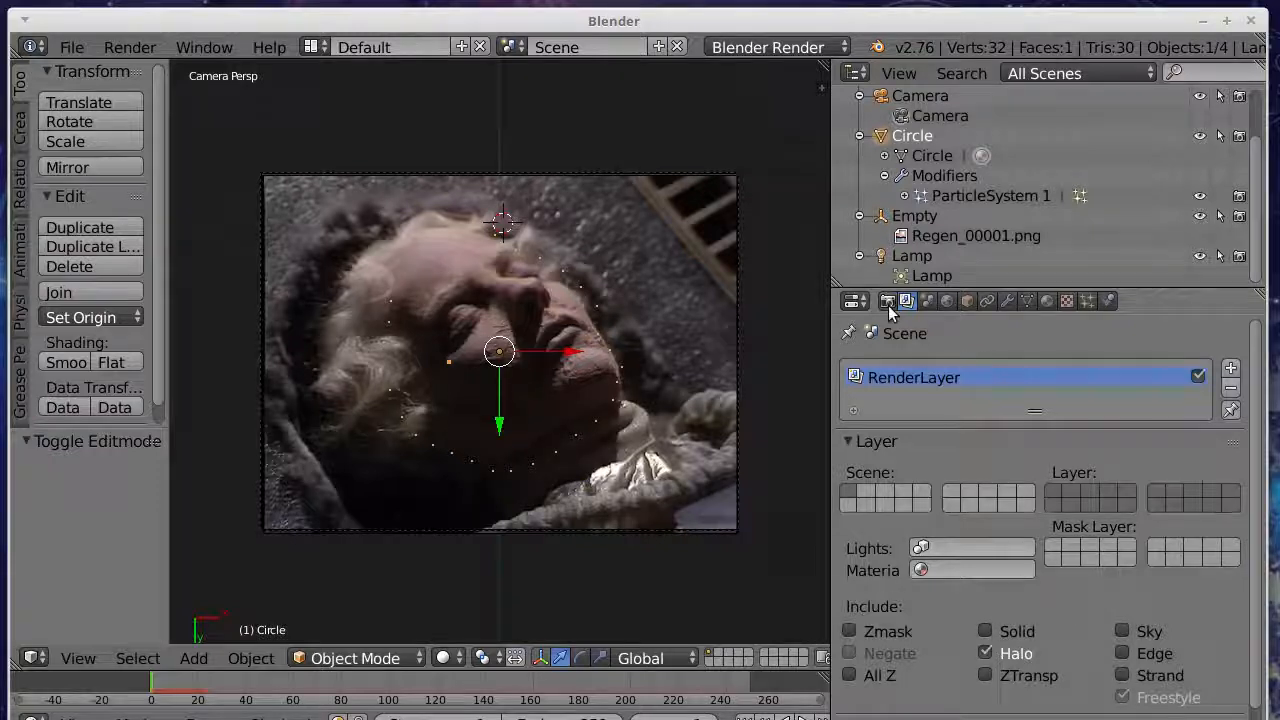
# Step: Render the whole particle animation to the PNG frame sequence
pyautogui.click(128, 48)
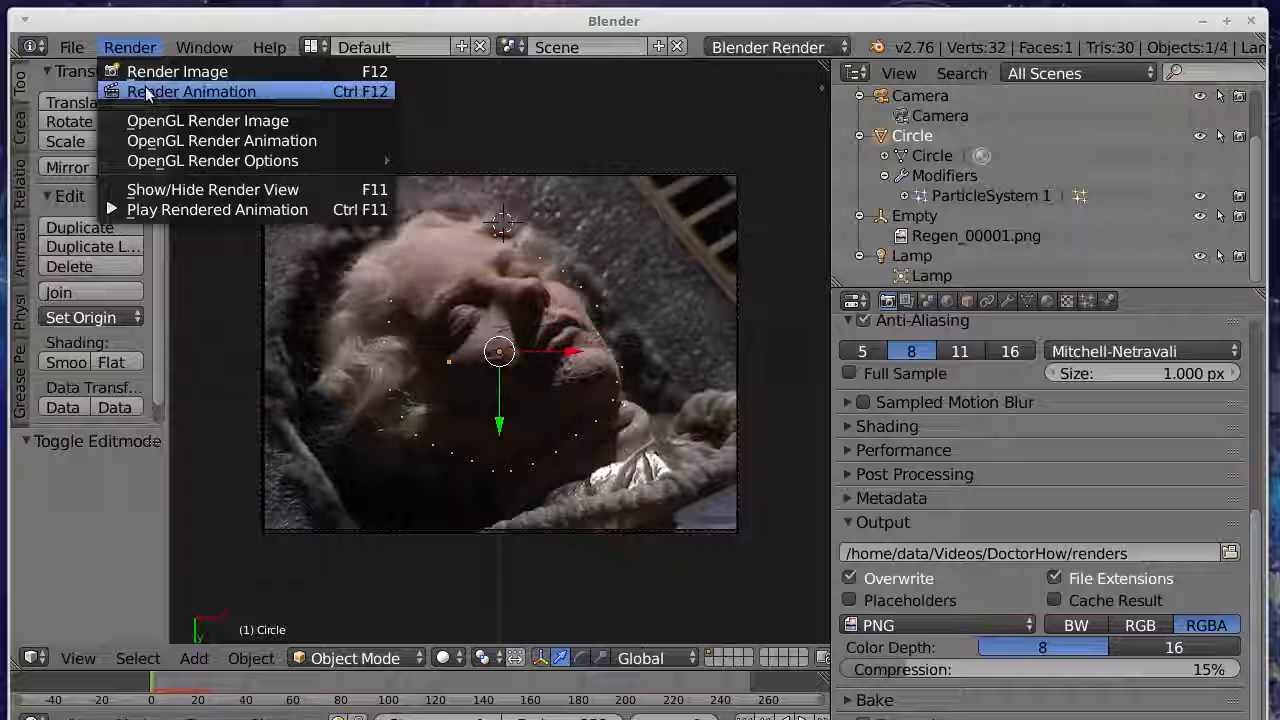
pyautogui.click(176, 72)
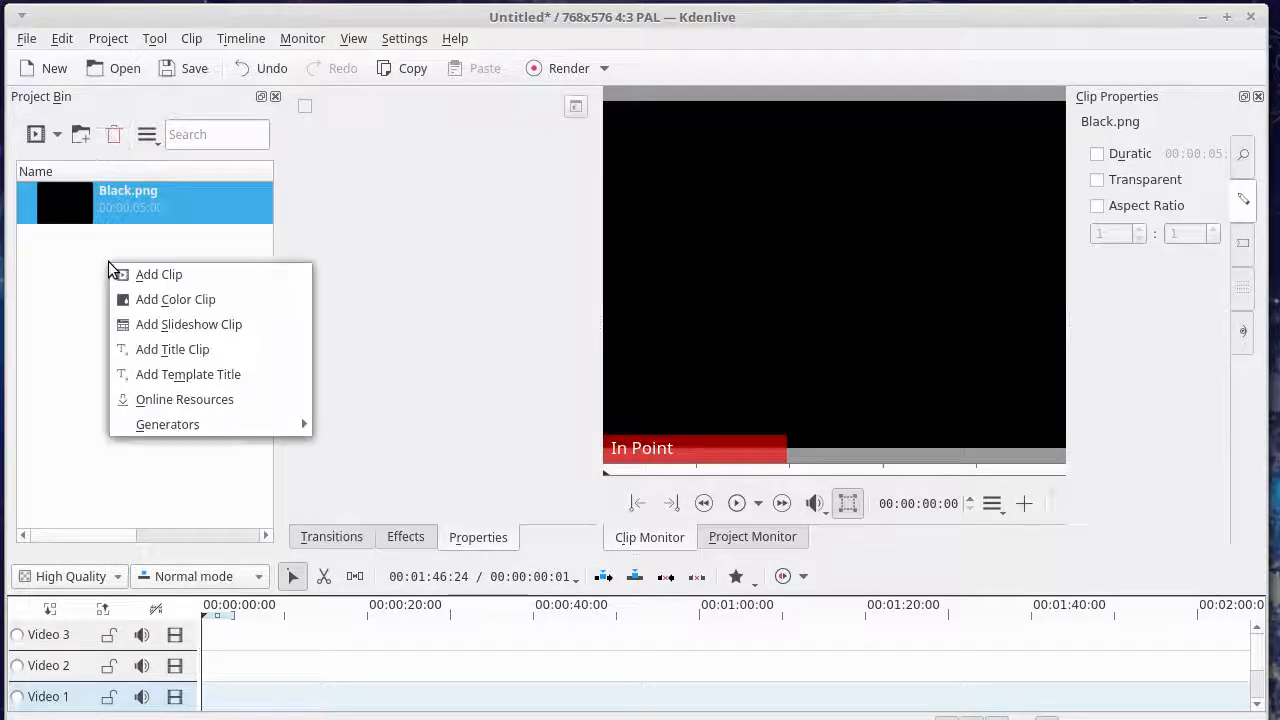
# Step: Import the Regen PNG frames from Underworld_Morph3 as an image sequence clip
pyautogui.click(160, 274)
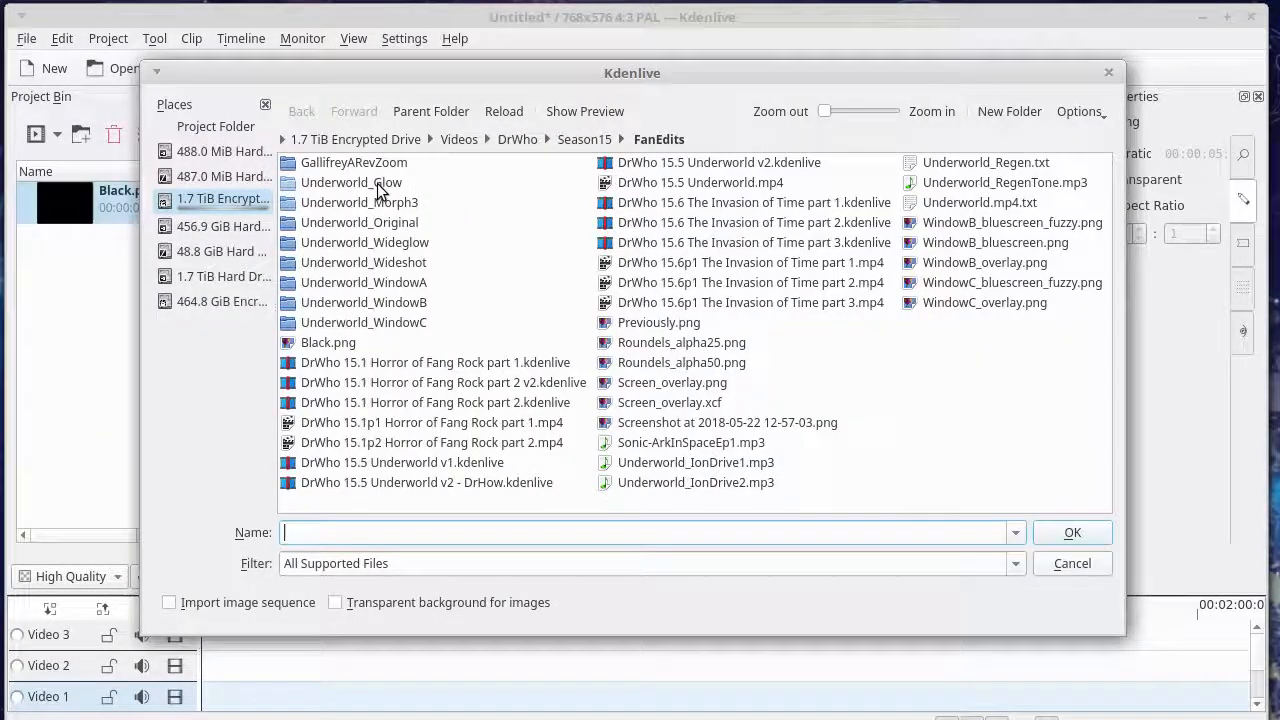
pyautogui.doubleClick(350, 182)
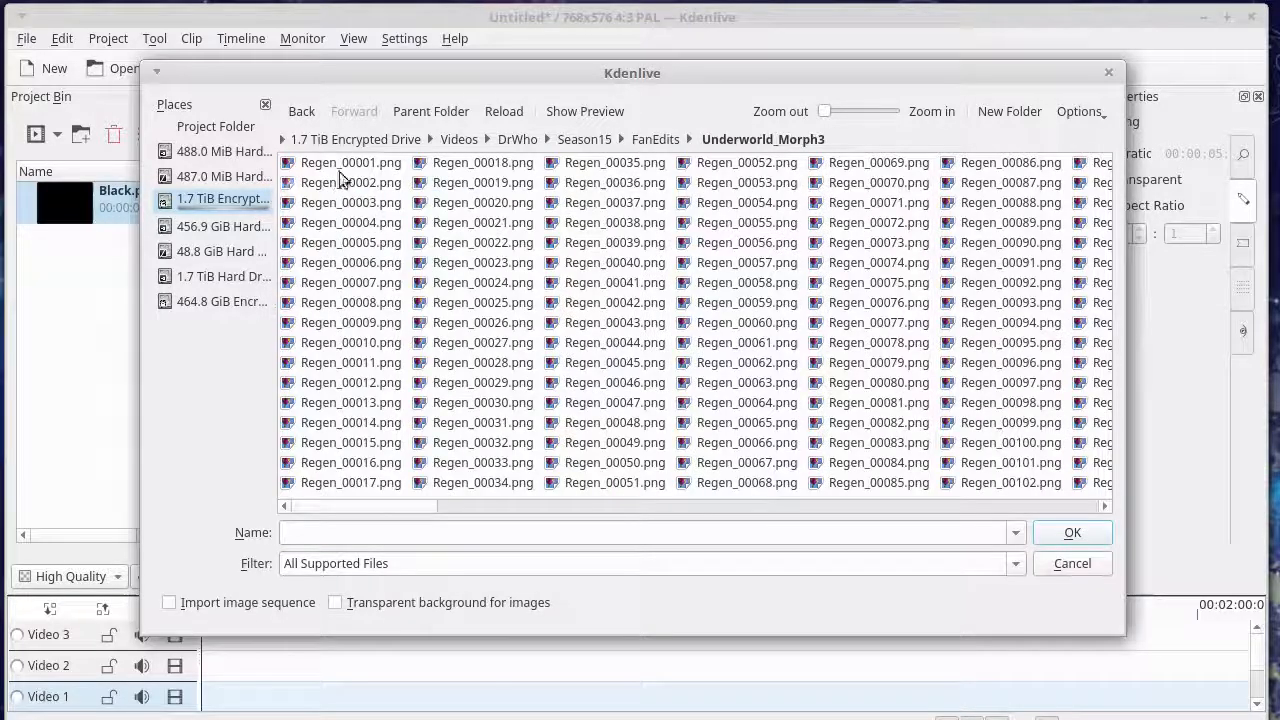
pyautogui.click(350, 162)
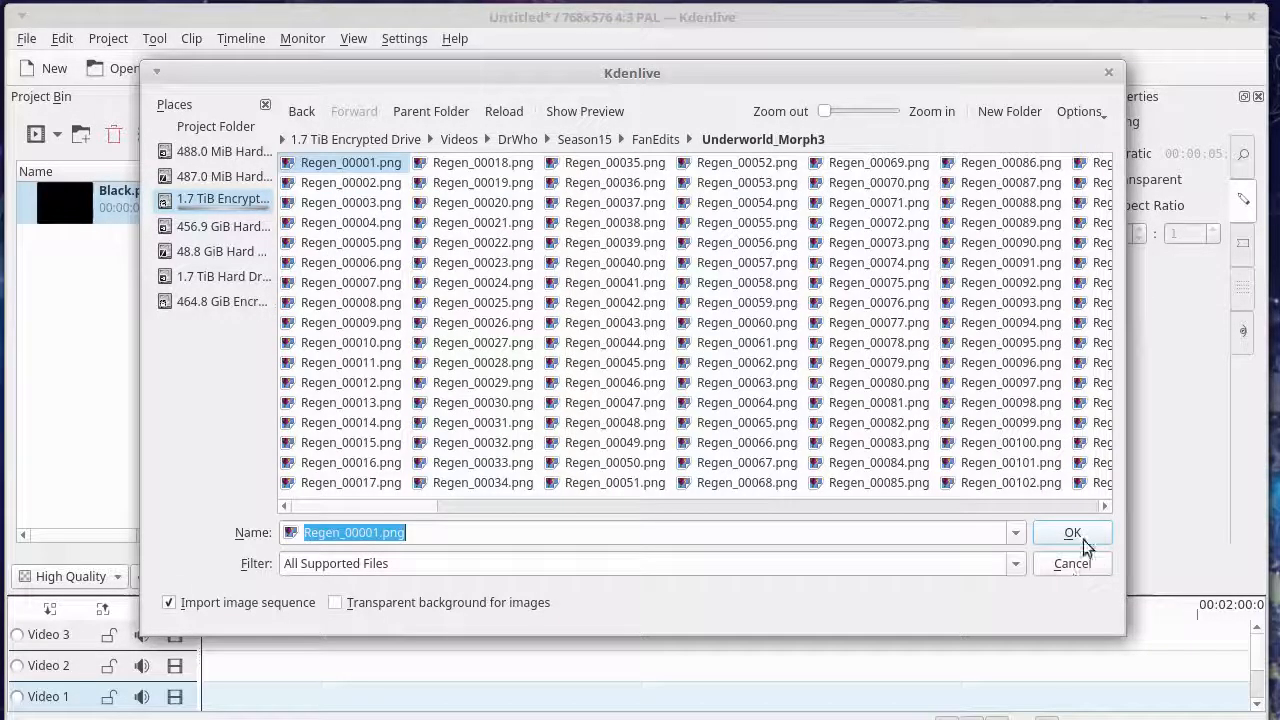
pyautogui.click(1072, 532)
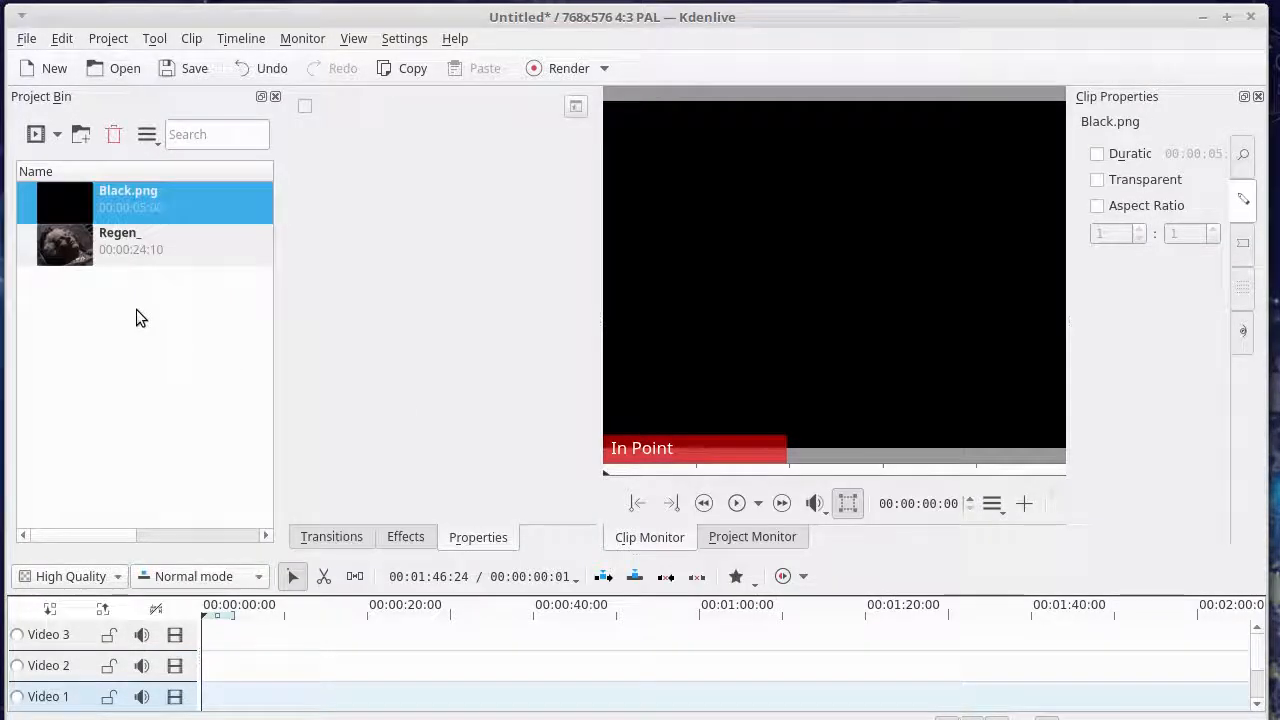
pyautogui.moveTo(168, 336)
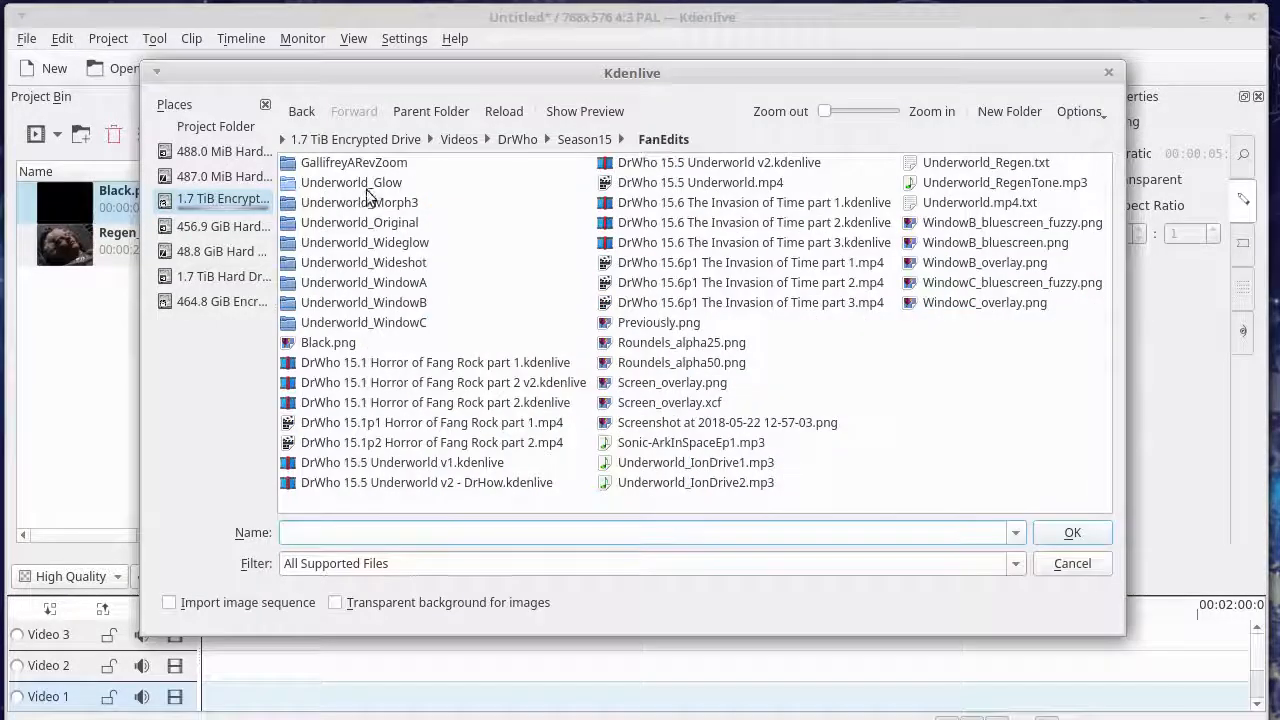
# Step: Import the Underworld_Glow sequence and place the glow clip at the start of a video track
pyautogui.doubleClick(352, 182)
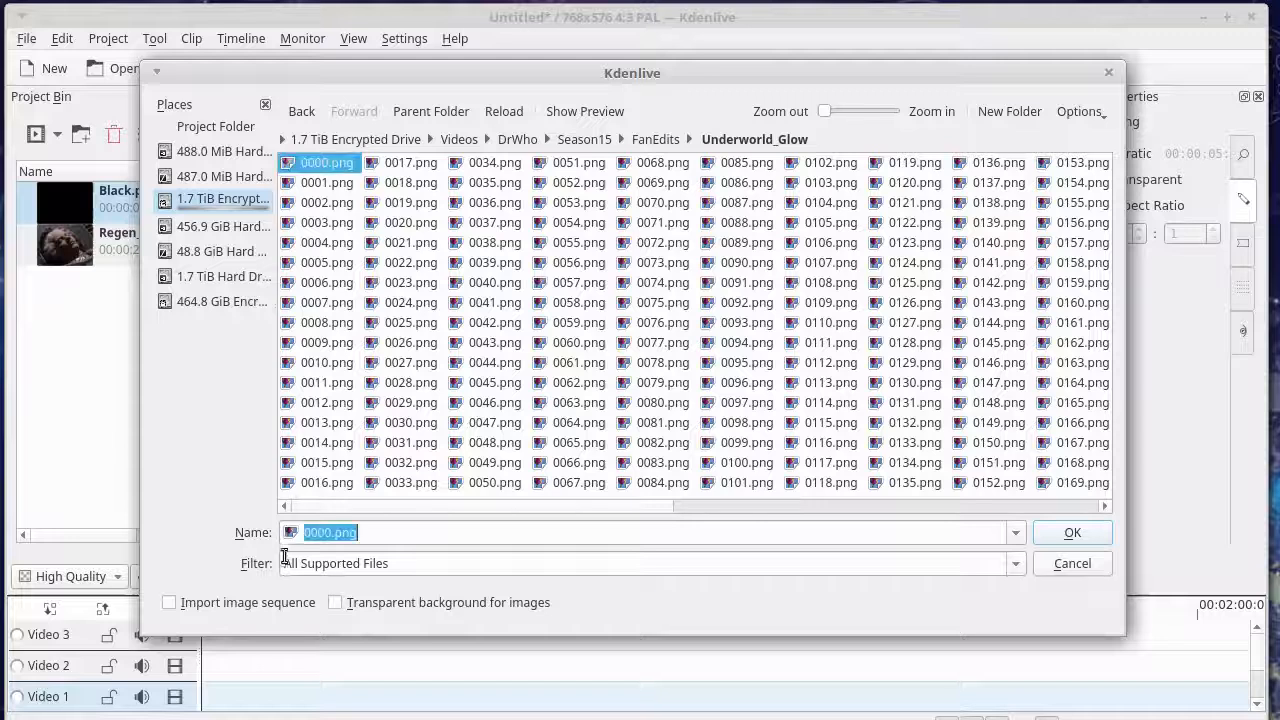
pyautogui.click(168, 602)
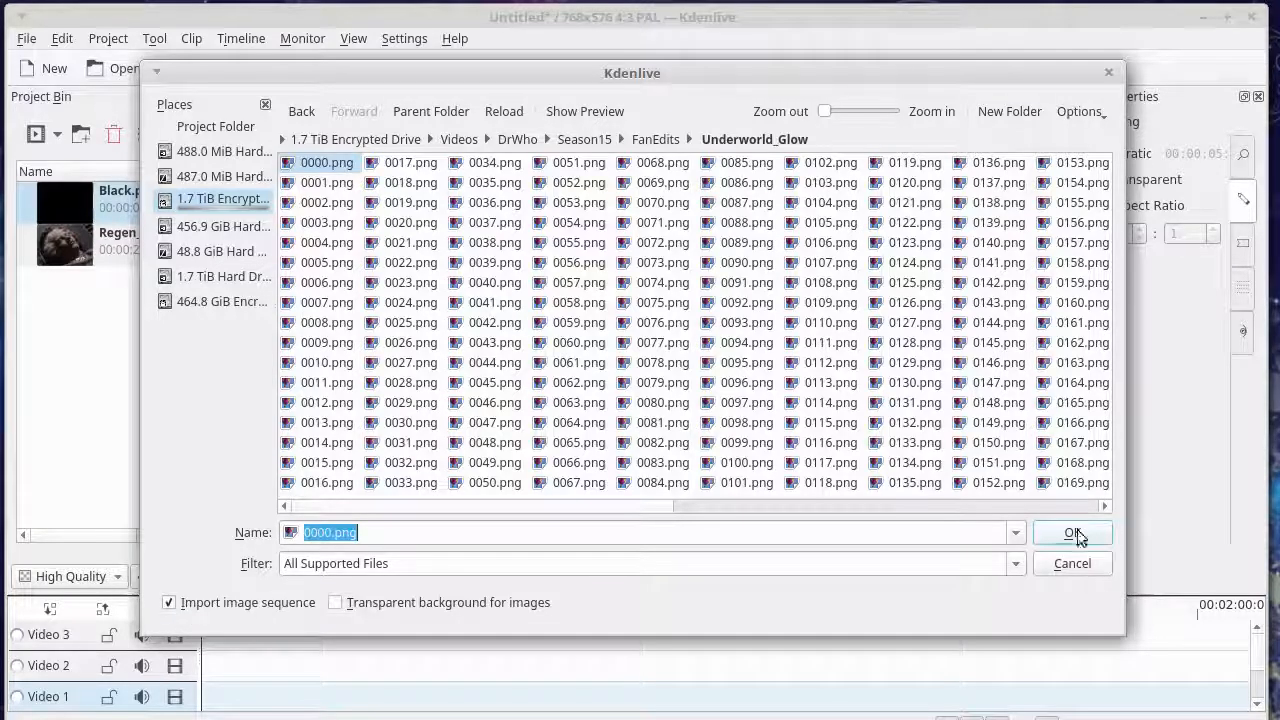
pyautogui.click(1072, 532)
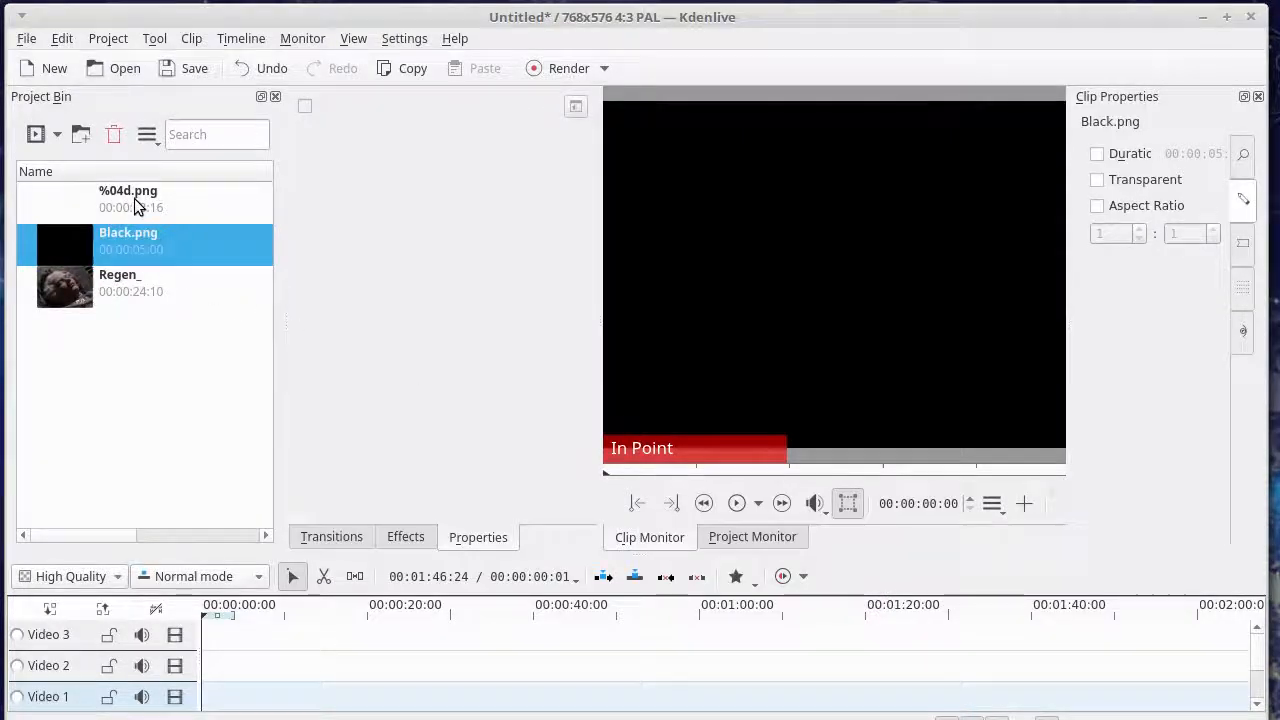
pyautogui.moveTo(128, 198); pyautogui.dragTo(290, 636)
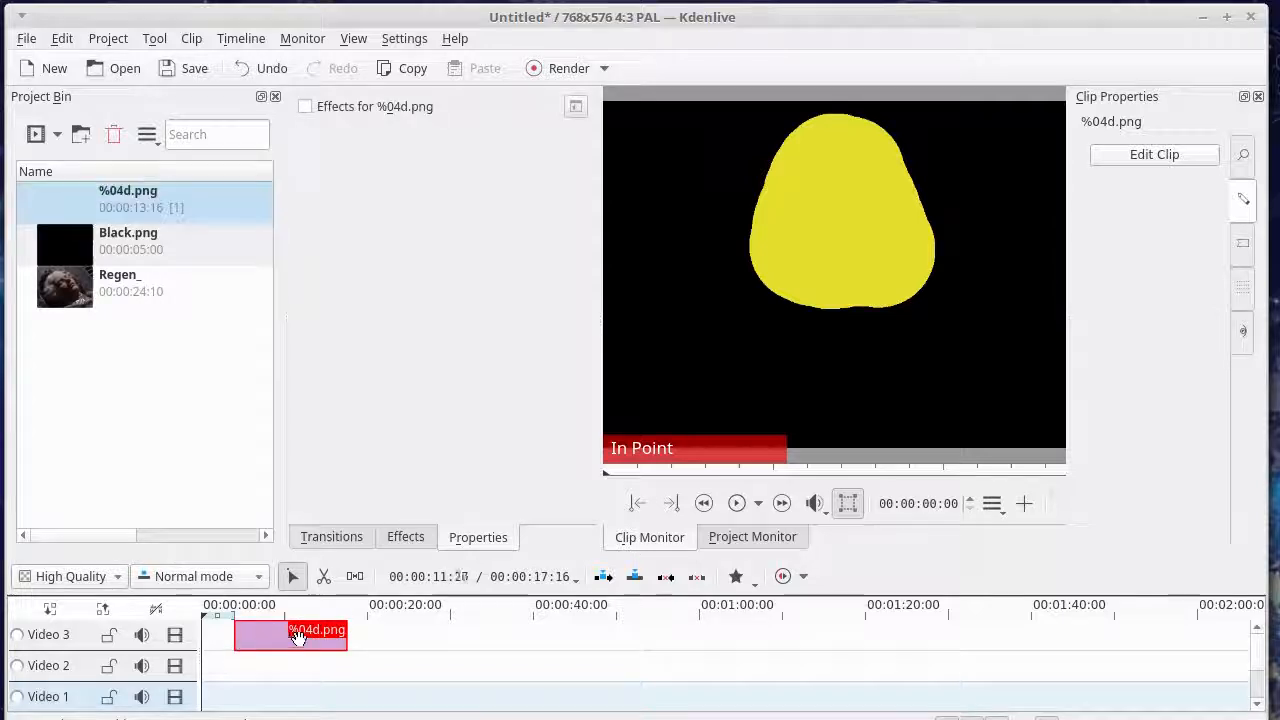